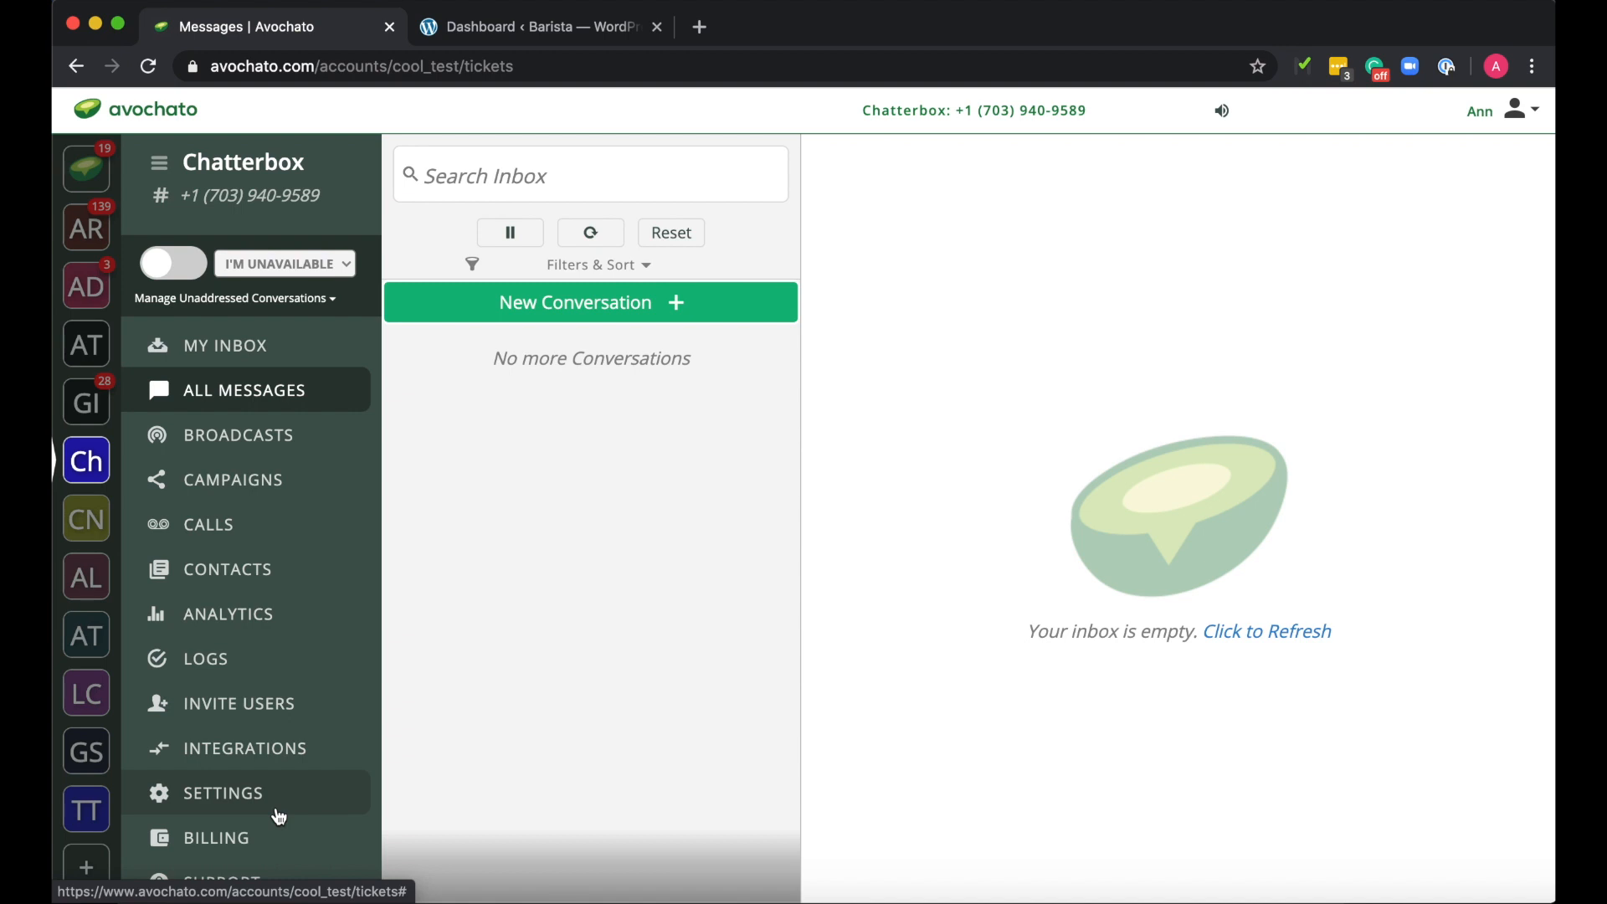
pyautogui.moveTo(271, 806)
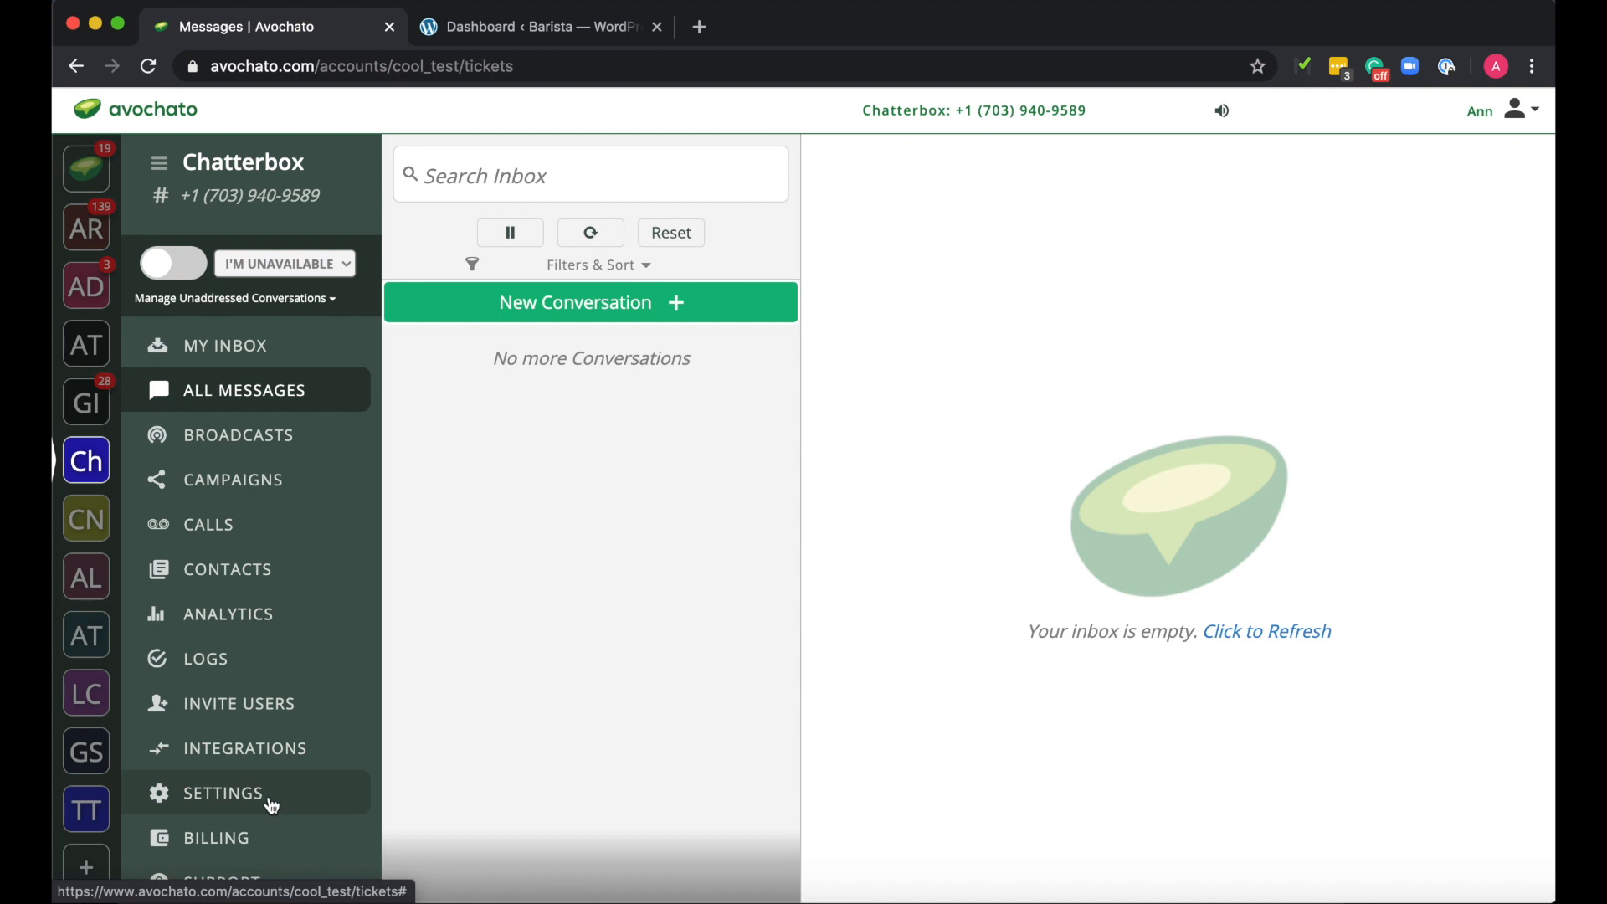
# Go to Settings and open Auto Assignment under Team Settings
pyautogui.click(221, 792)
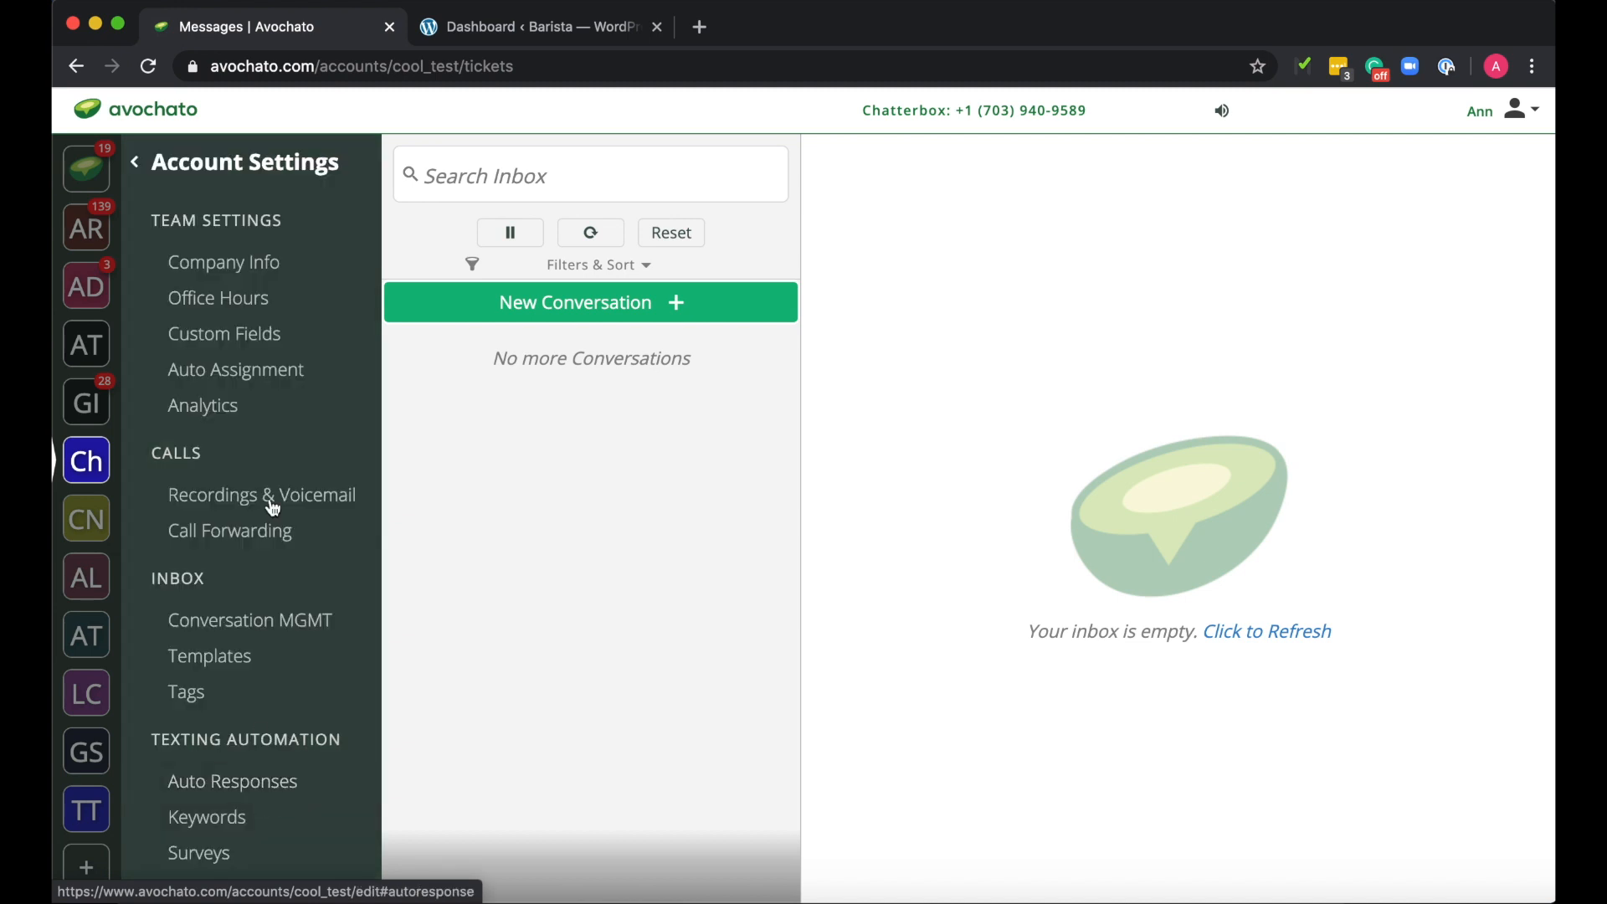
pyautogui.click(236, 370)
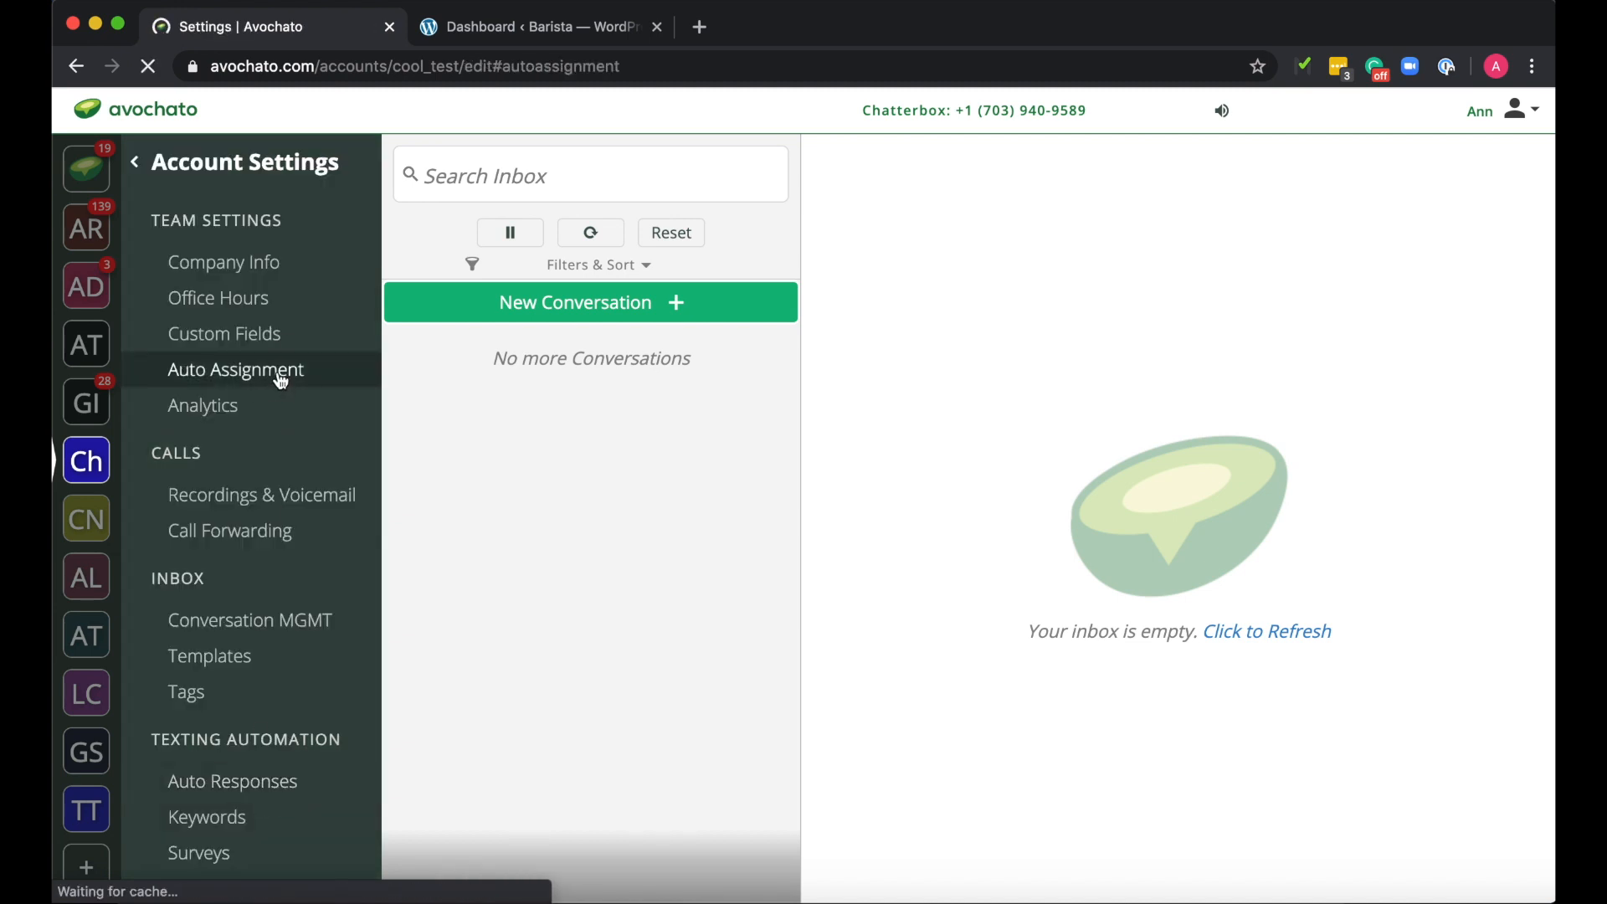
# Add Nick to the roster, give Ann and Nick live chat, limit Nick to 2, and mark Ann available
pyautogui.click(236, 369)
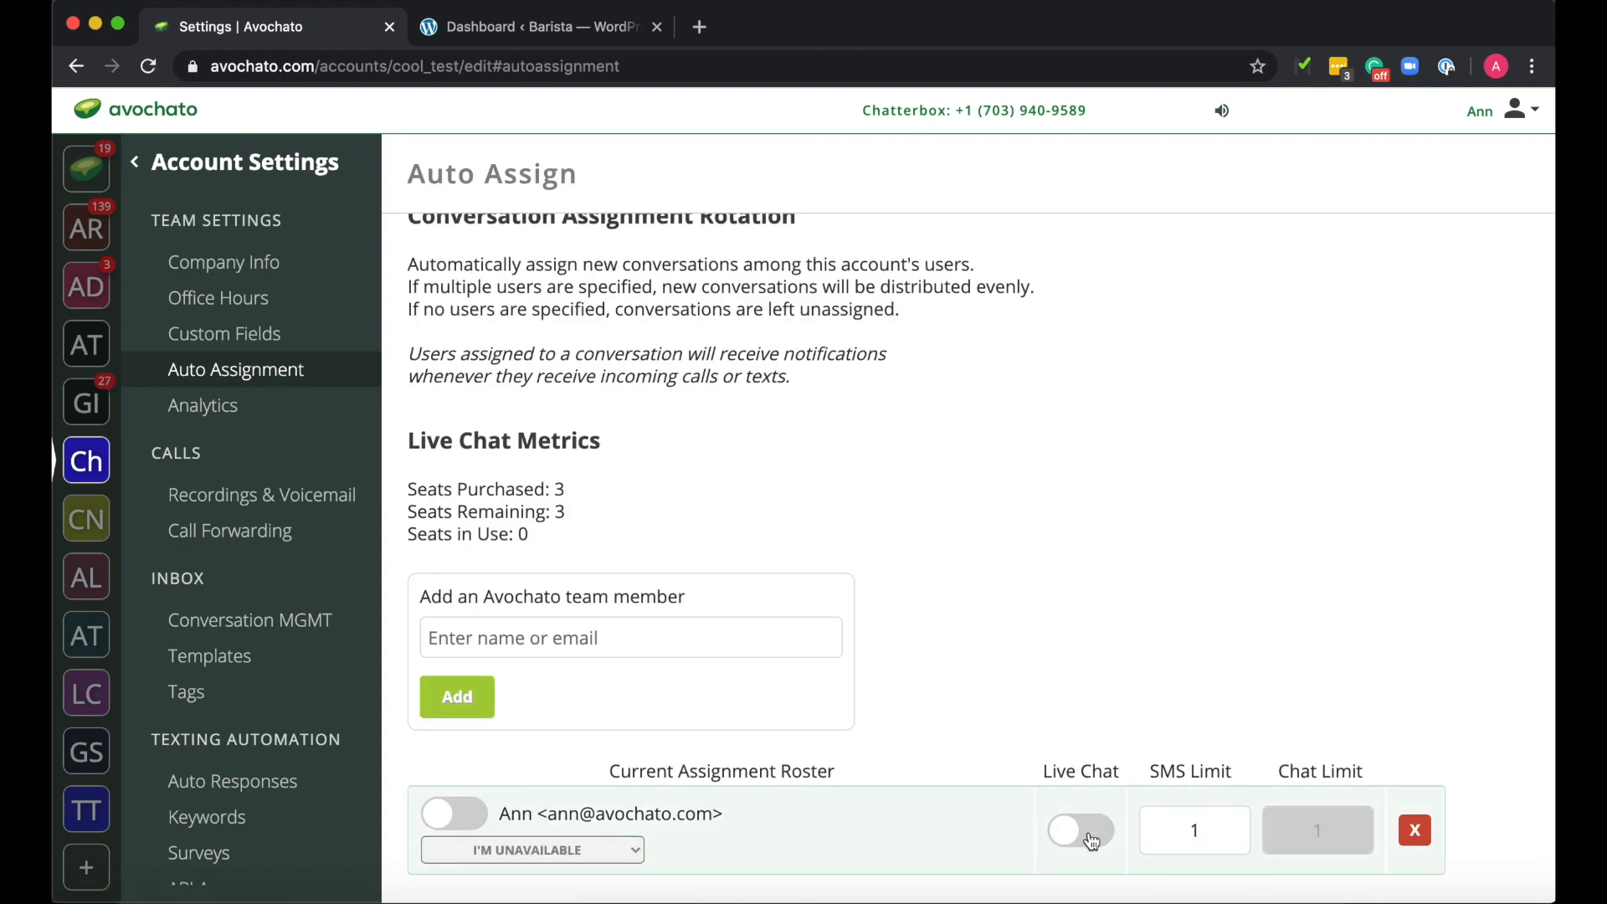
pyautogui.click(1080, 829)
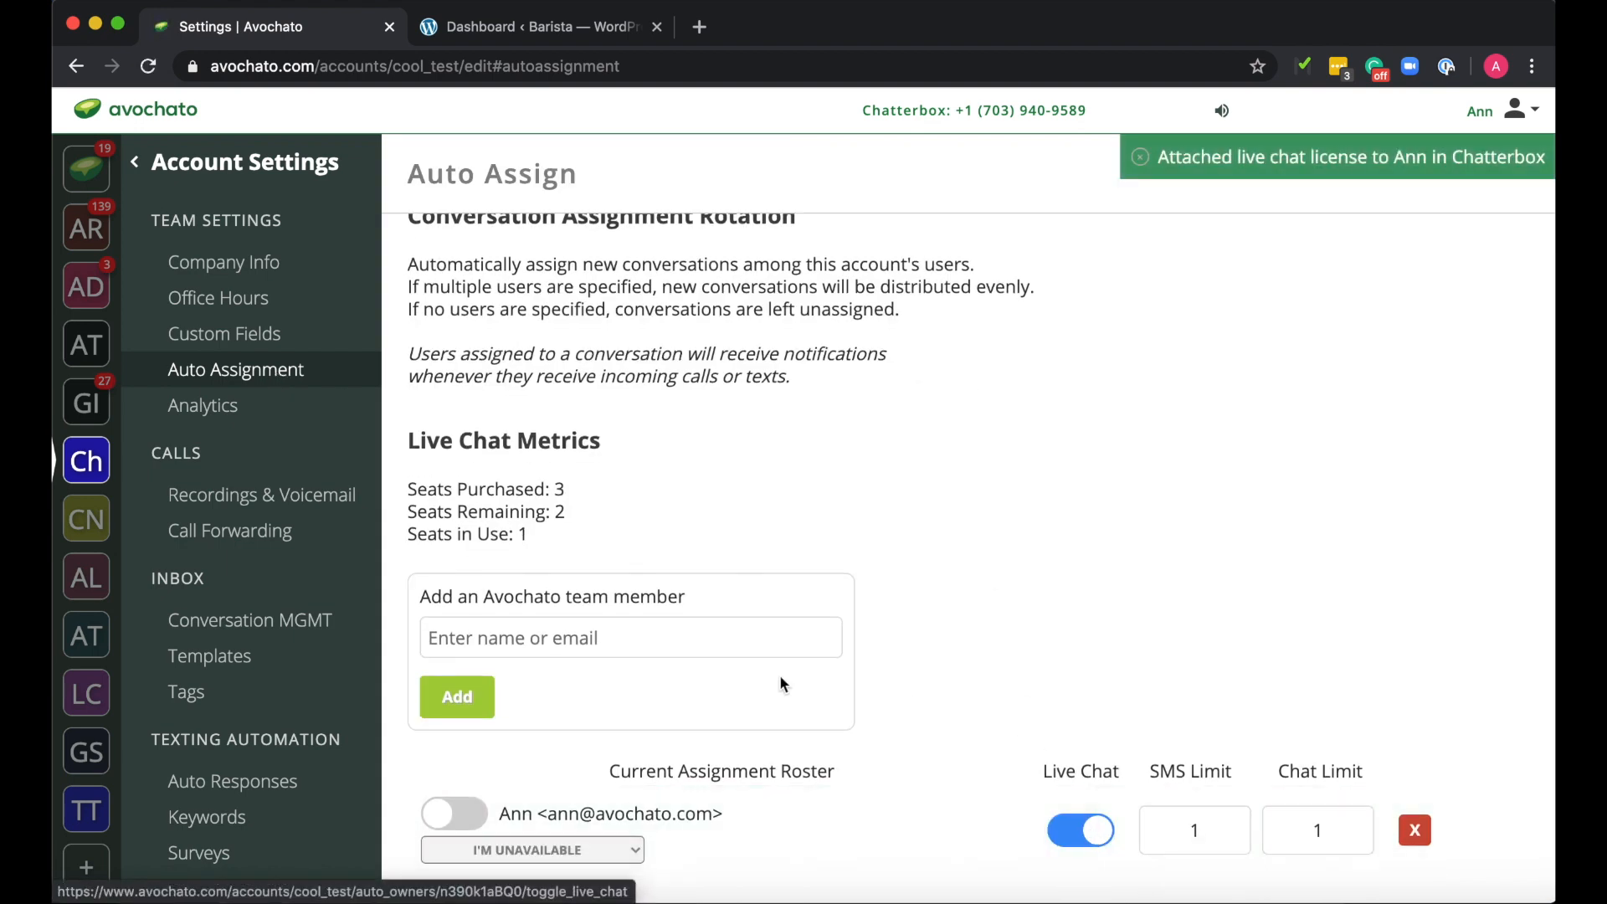
pyautogui.write('Nic')
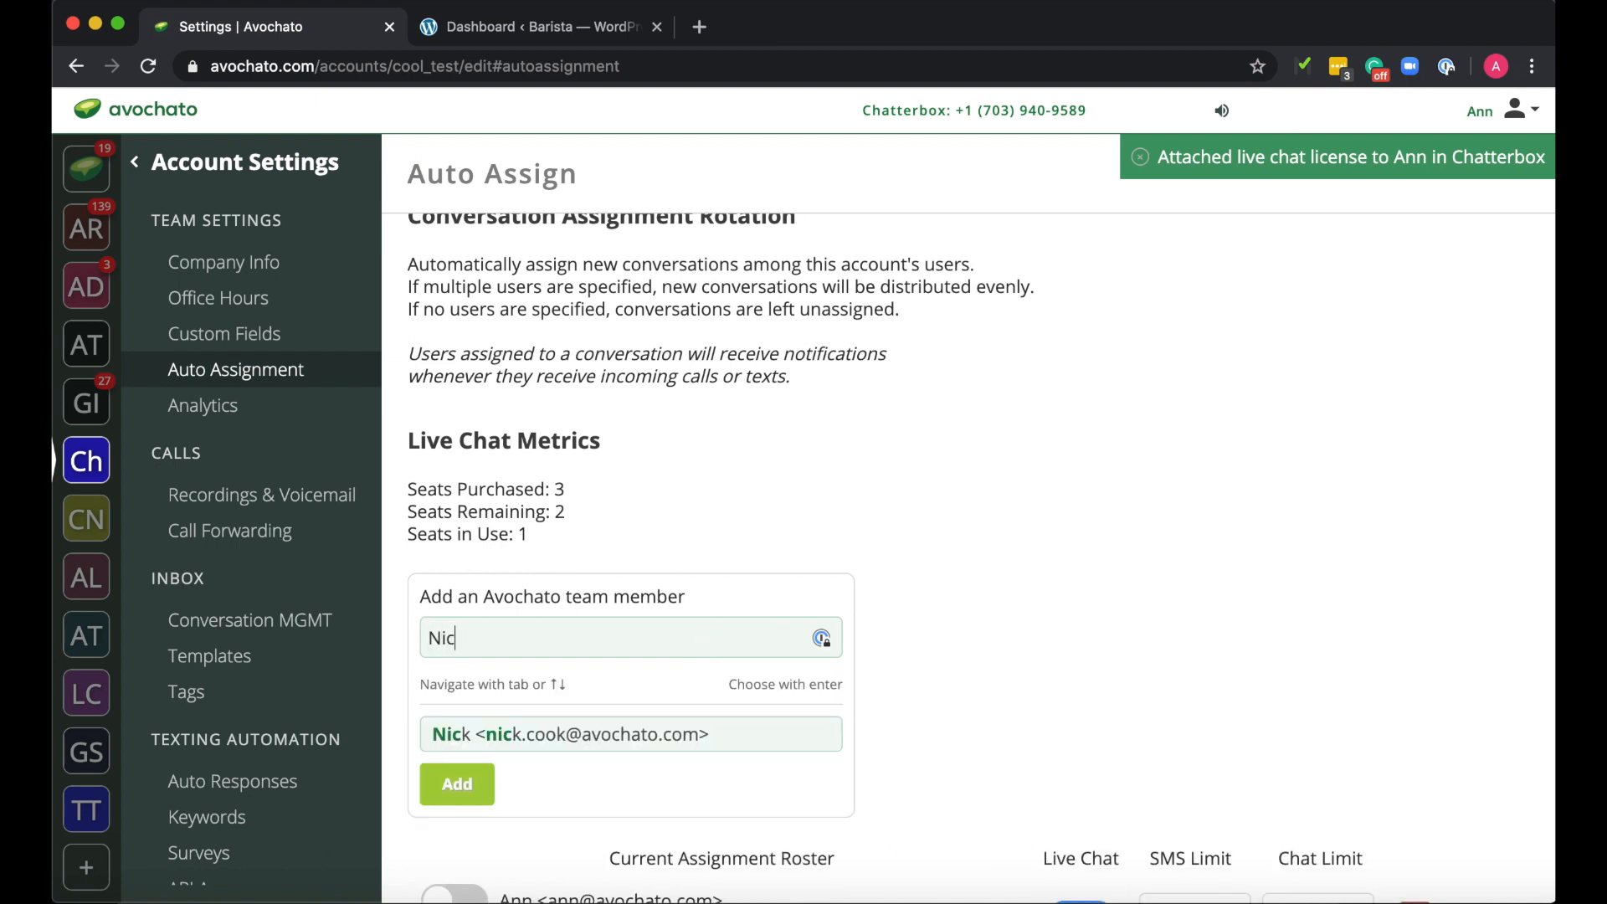
pyautogui.click(457, 784)
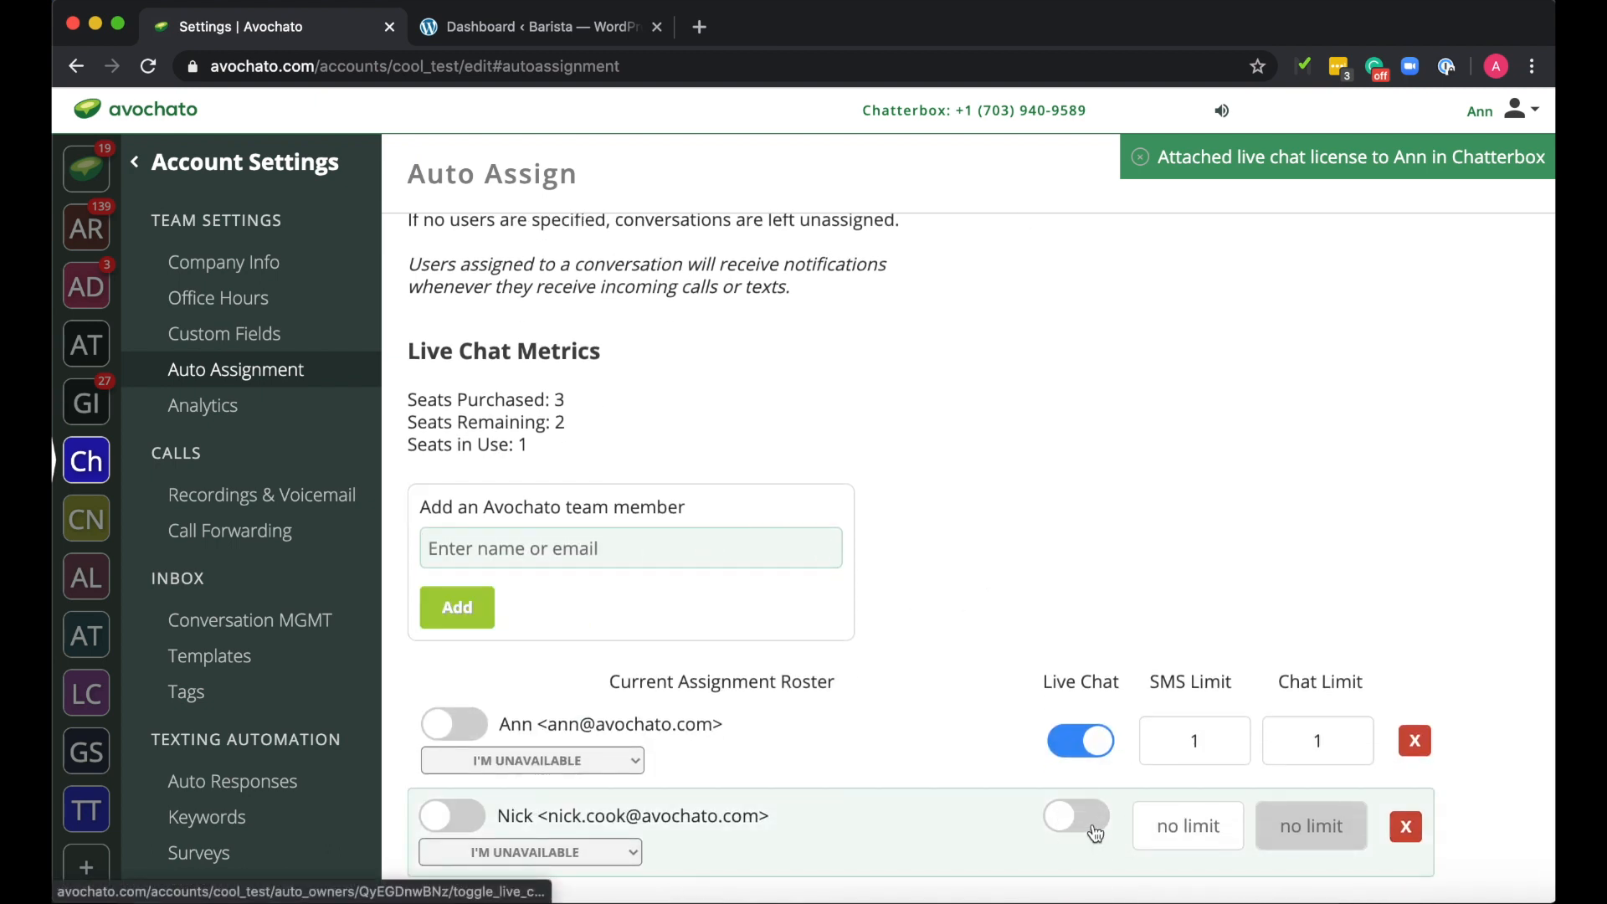
pyautogui.click(1077, 814)
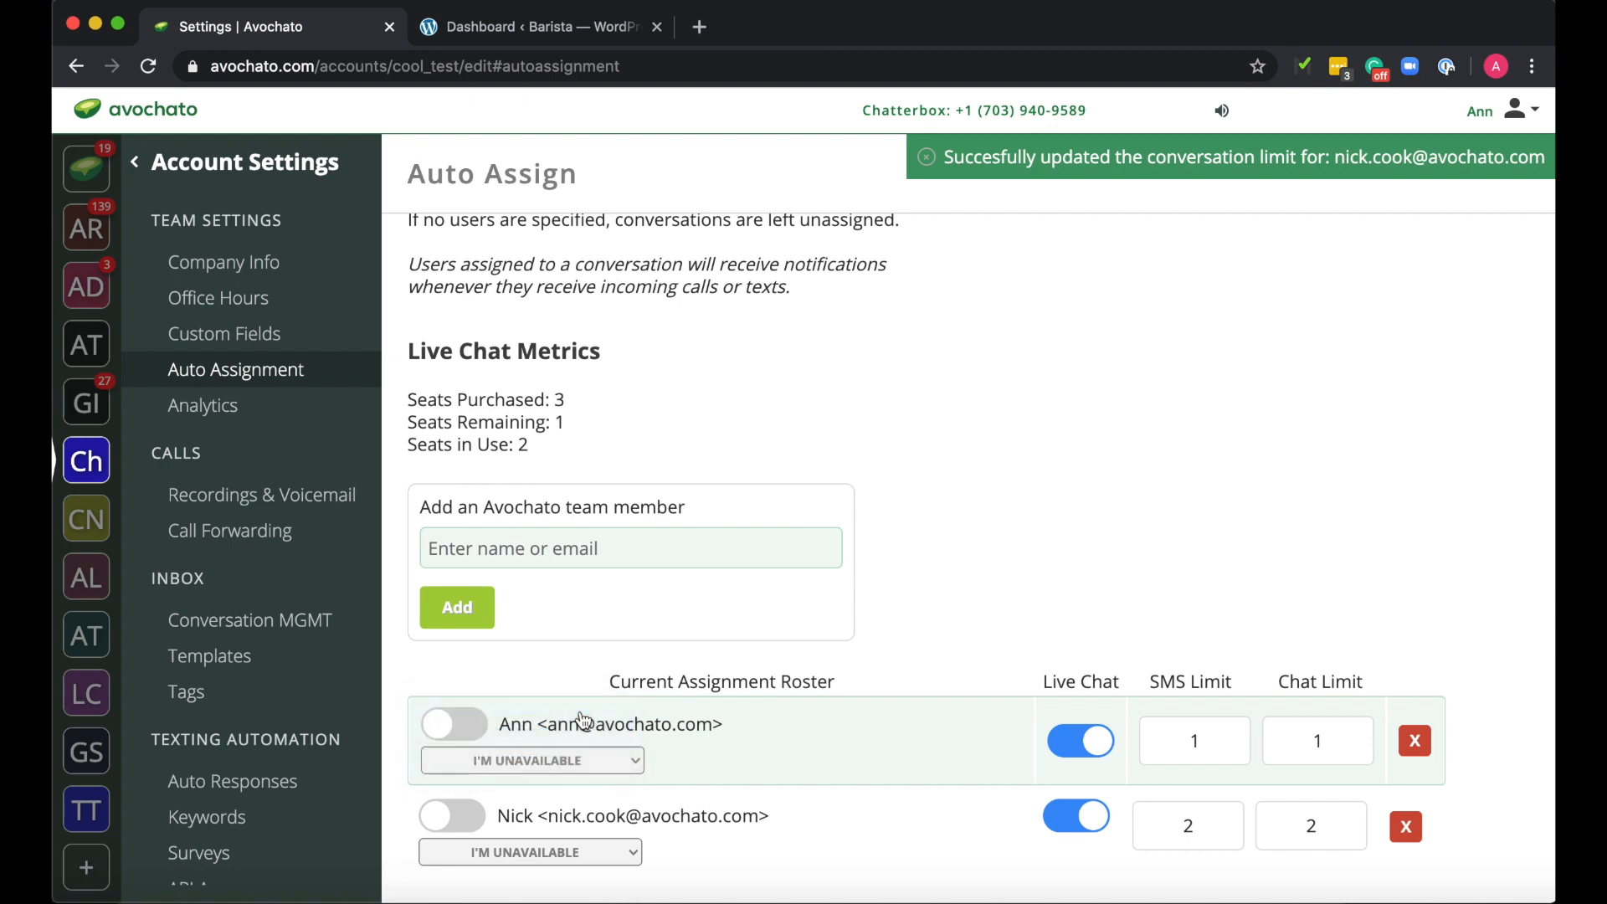
pyautogui.click(454, 724)
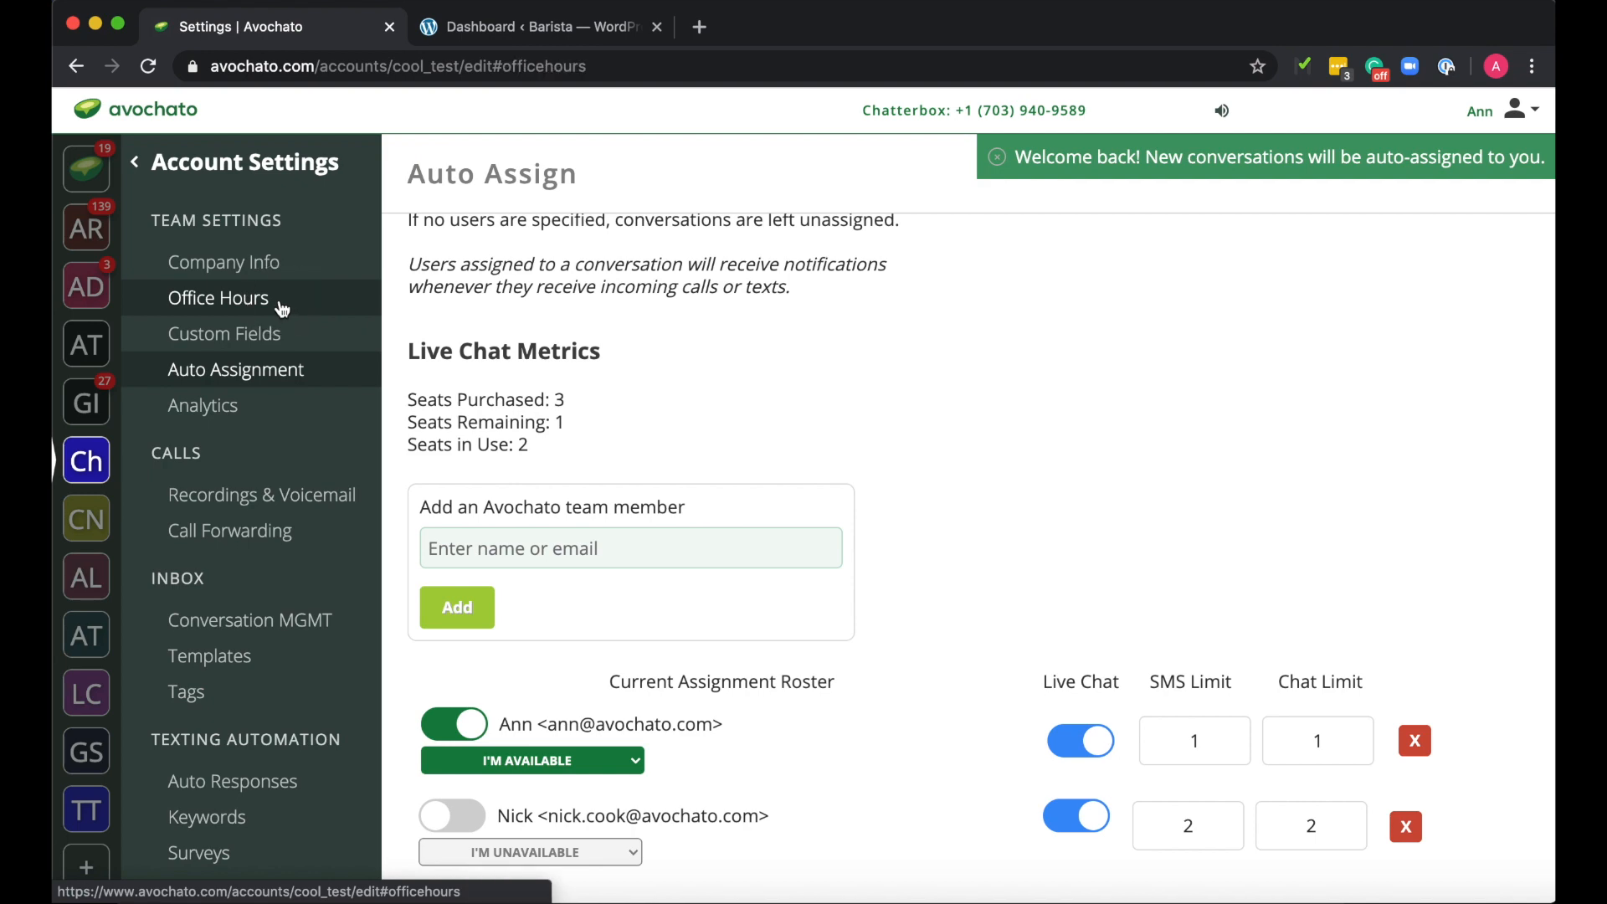
# Save Chatterbox office hours: Monday–Friday 8:30 AM to 5:00 PM, Sunday closed
pyautogui.click(219, 297)
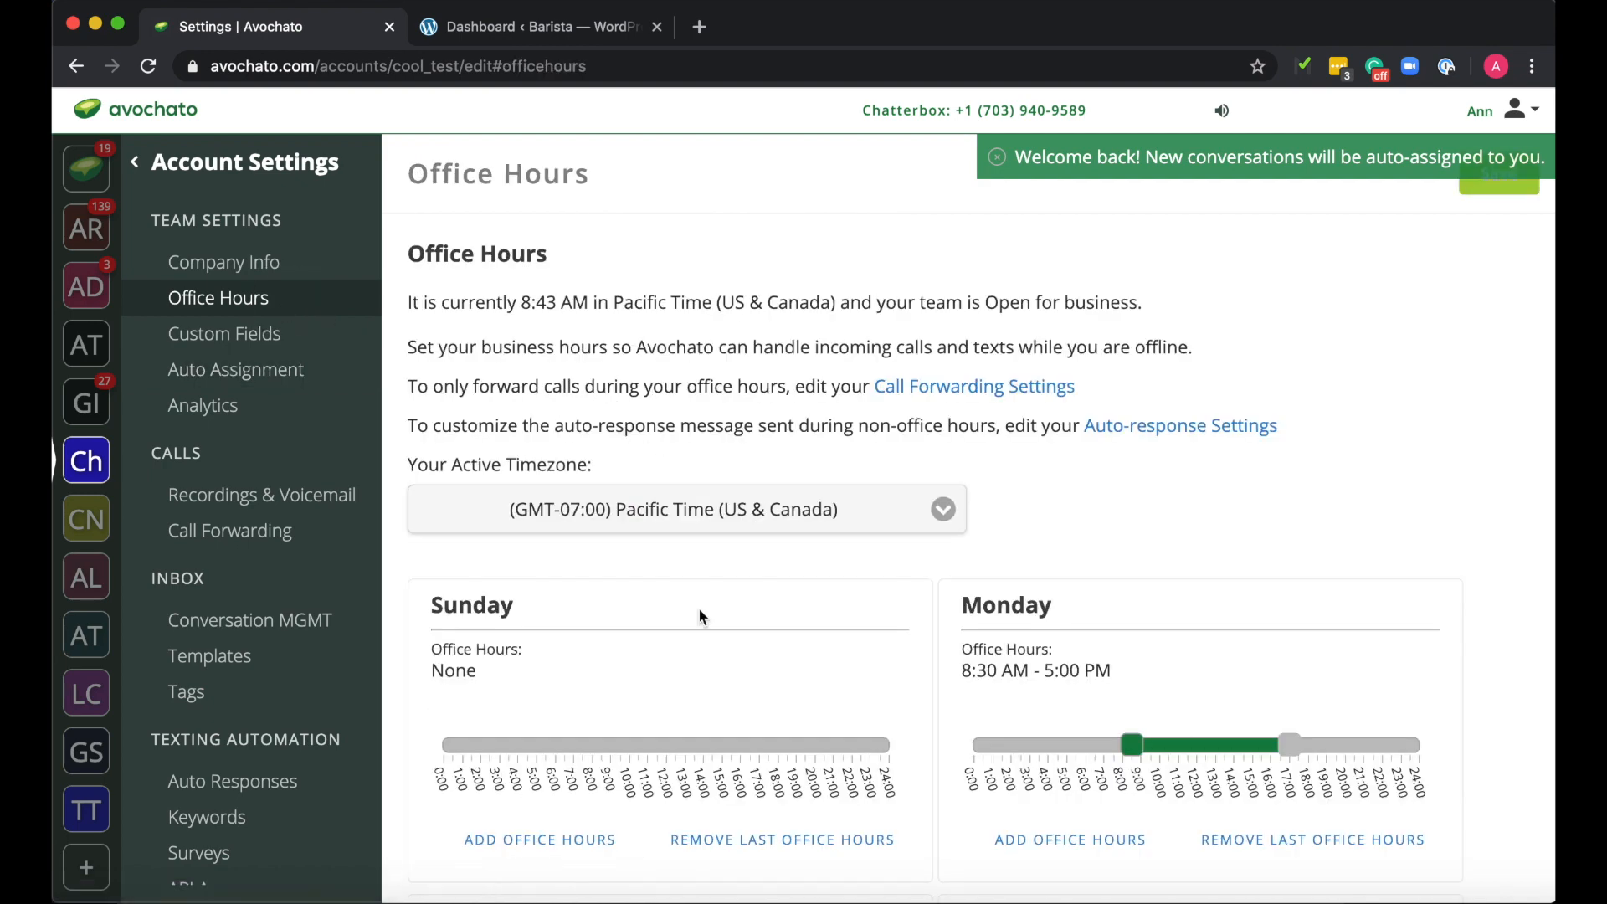
pyautogui.scroll(-3)
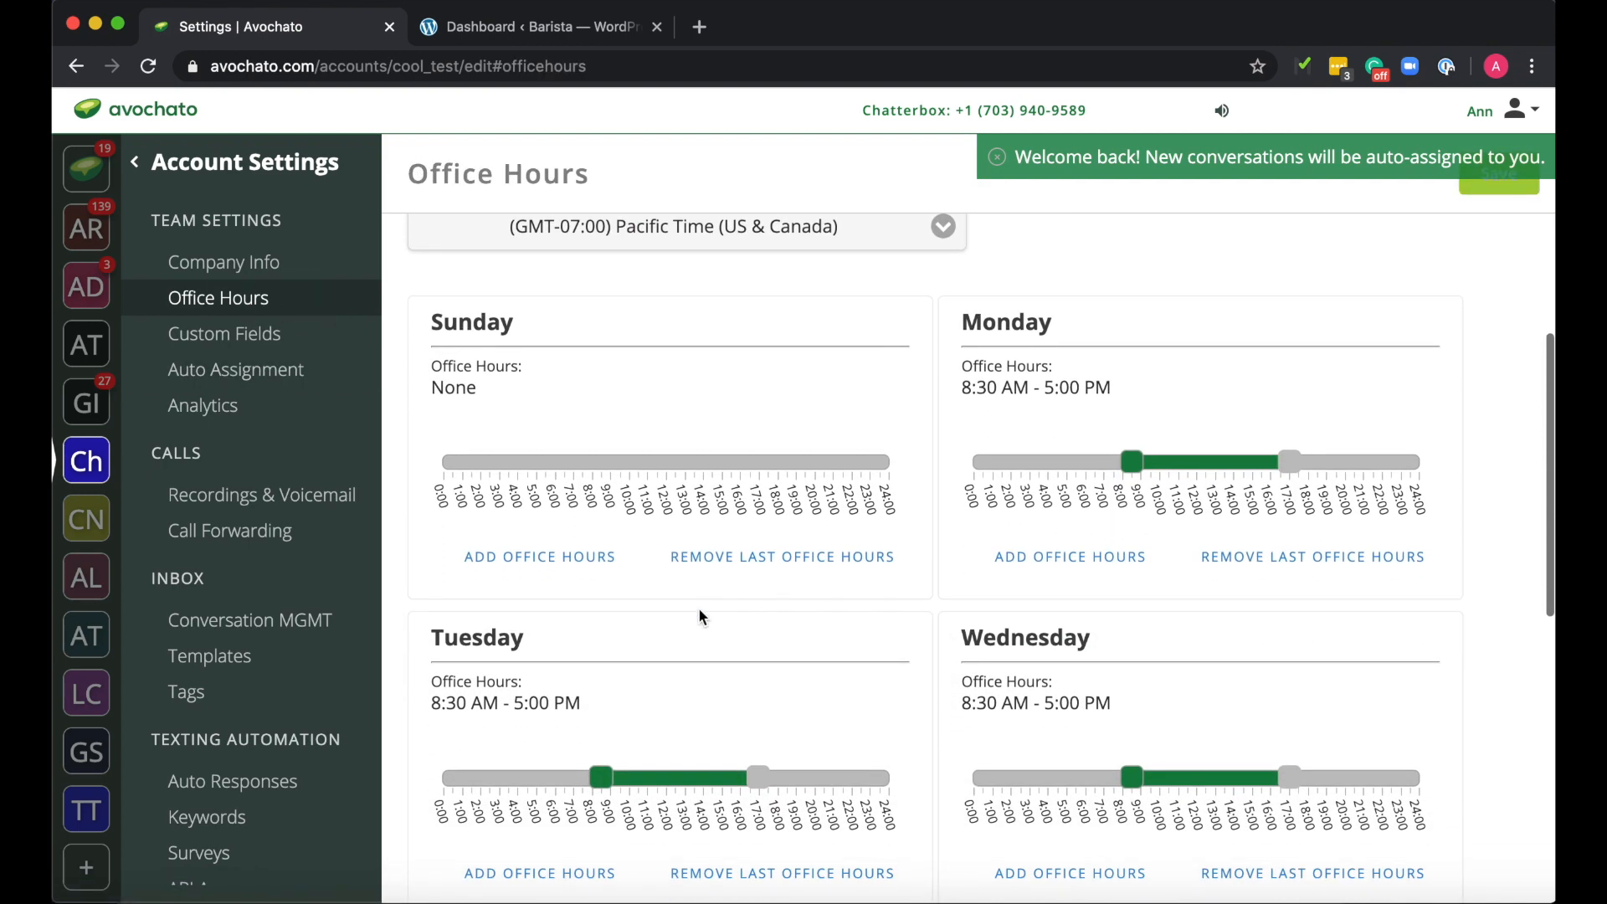
pyautogui.scroll(-3)
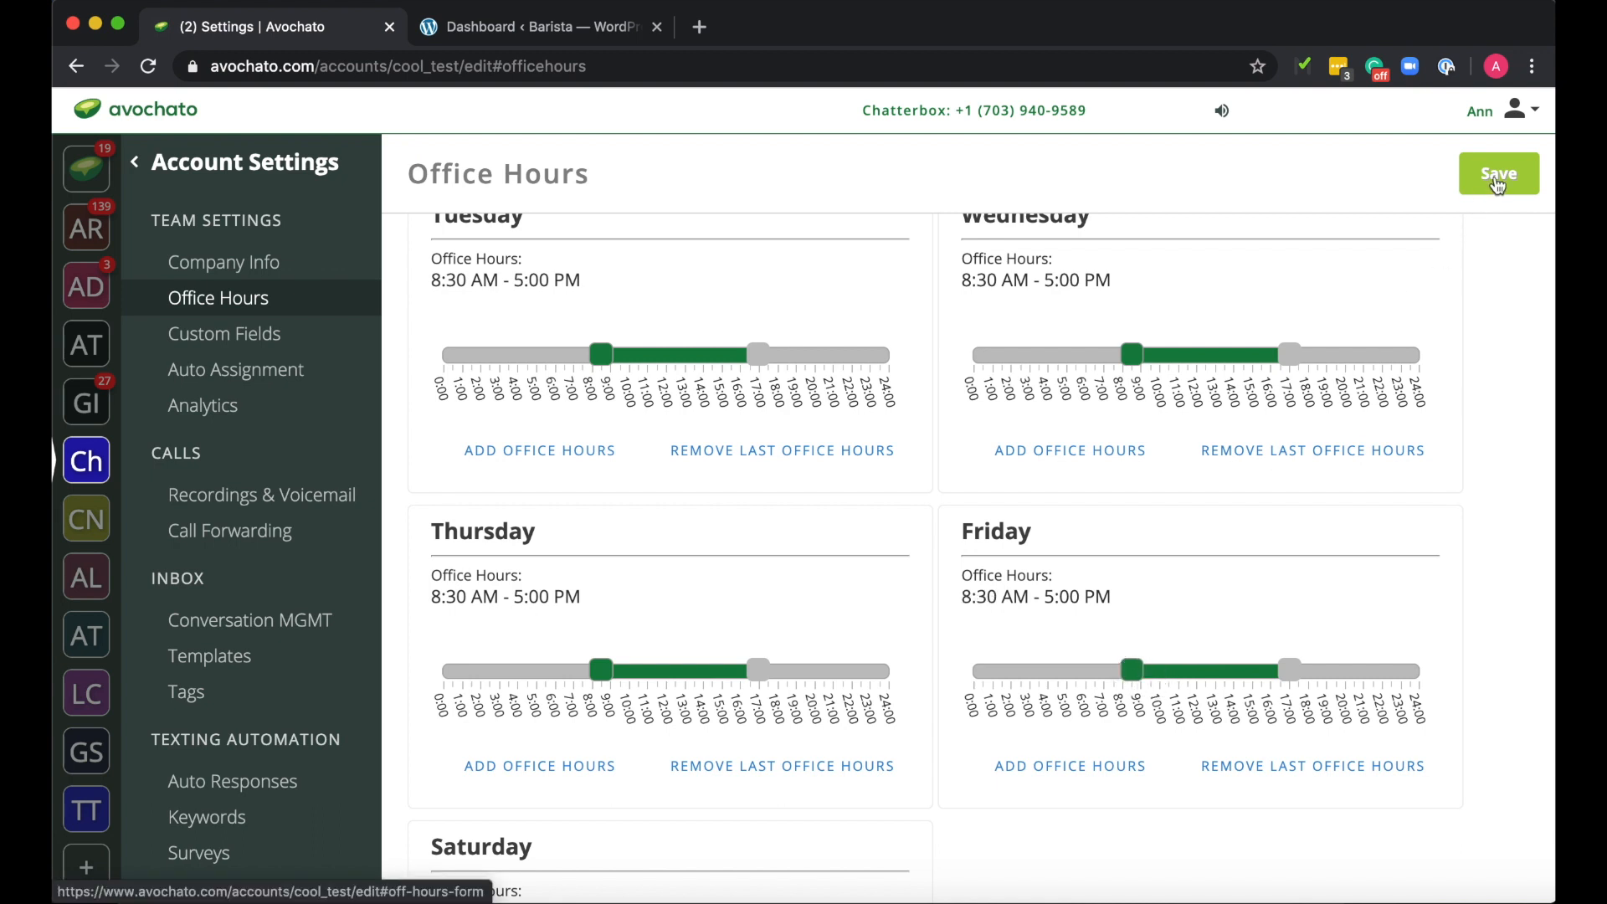
pyautogui.click(1498, 173)
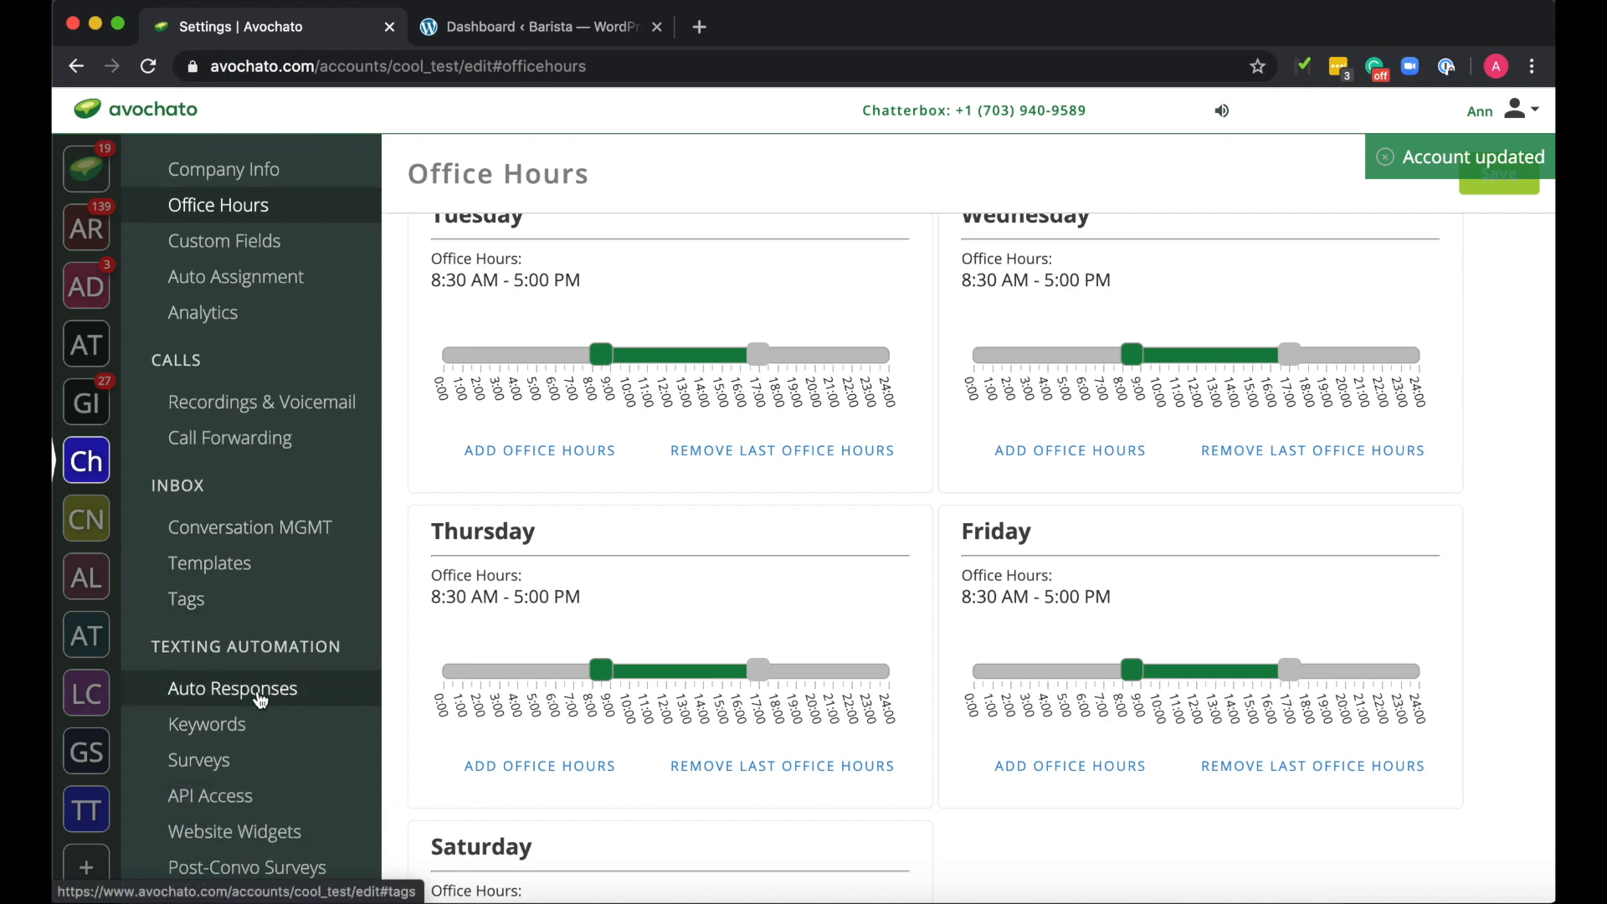
# Open the Avochato Website Widget's appearance customization
pyautogui.click(234, 832)
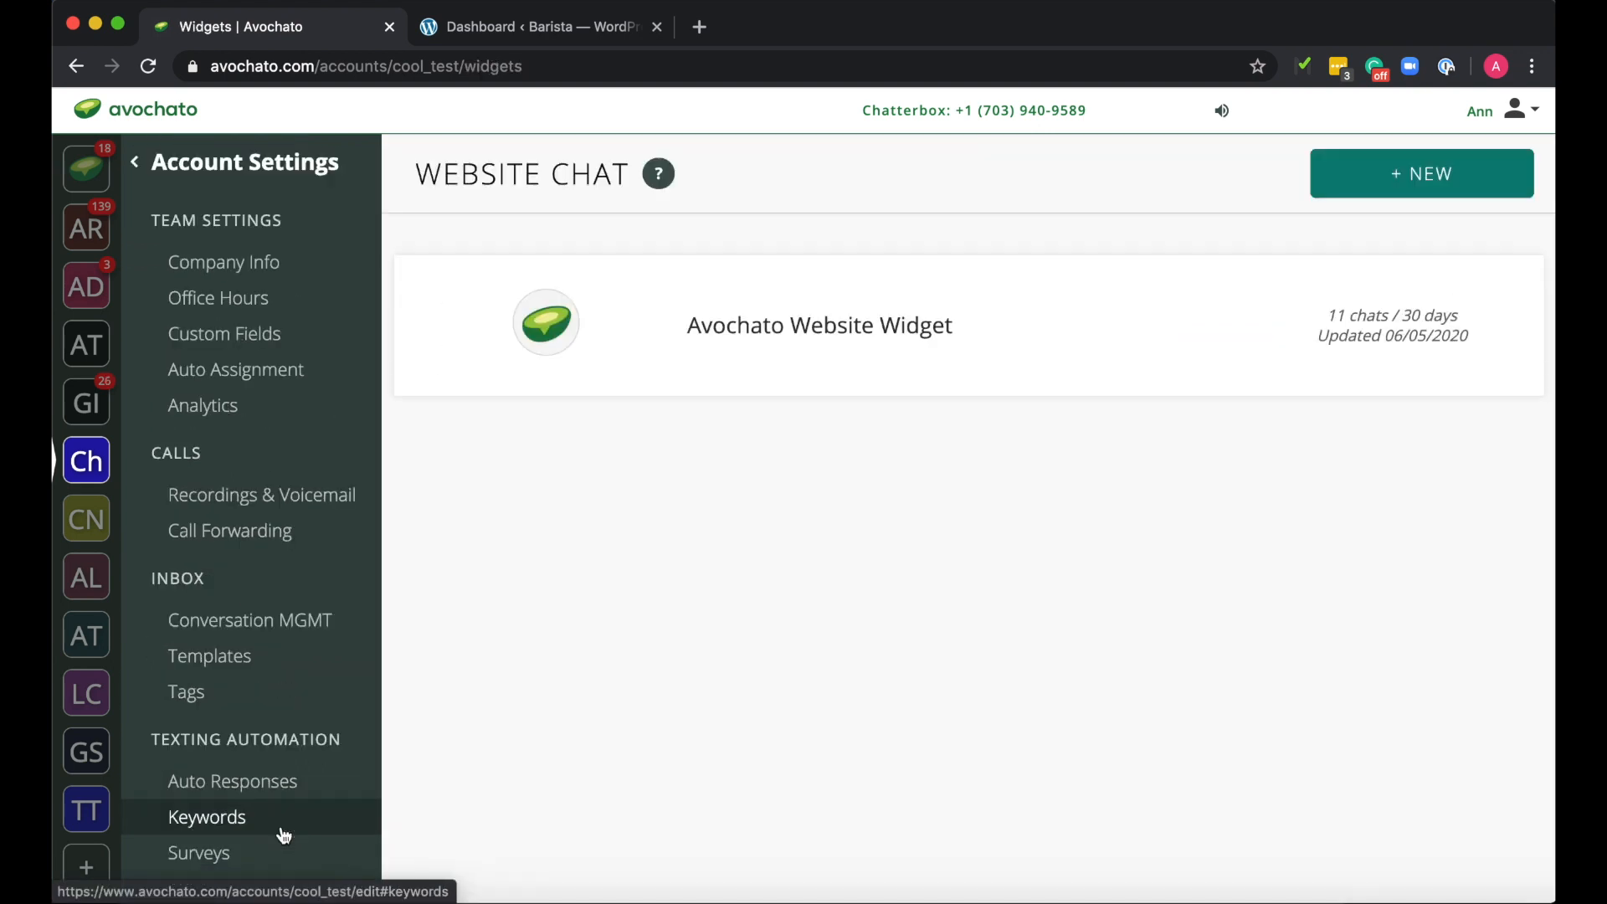
pyautogui.click(818, 324)
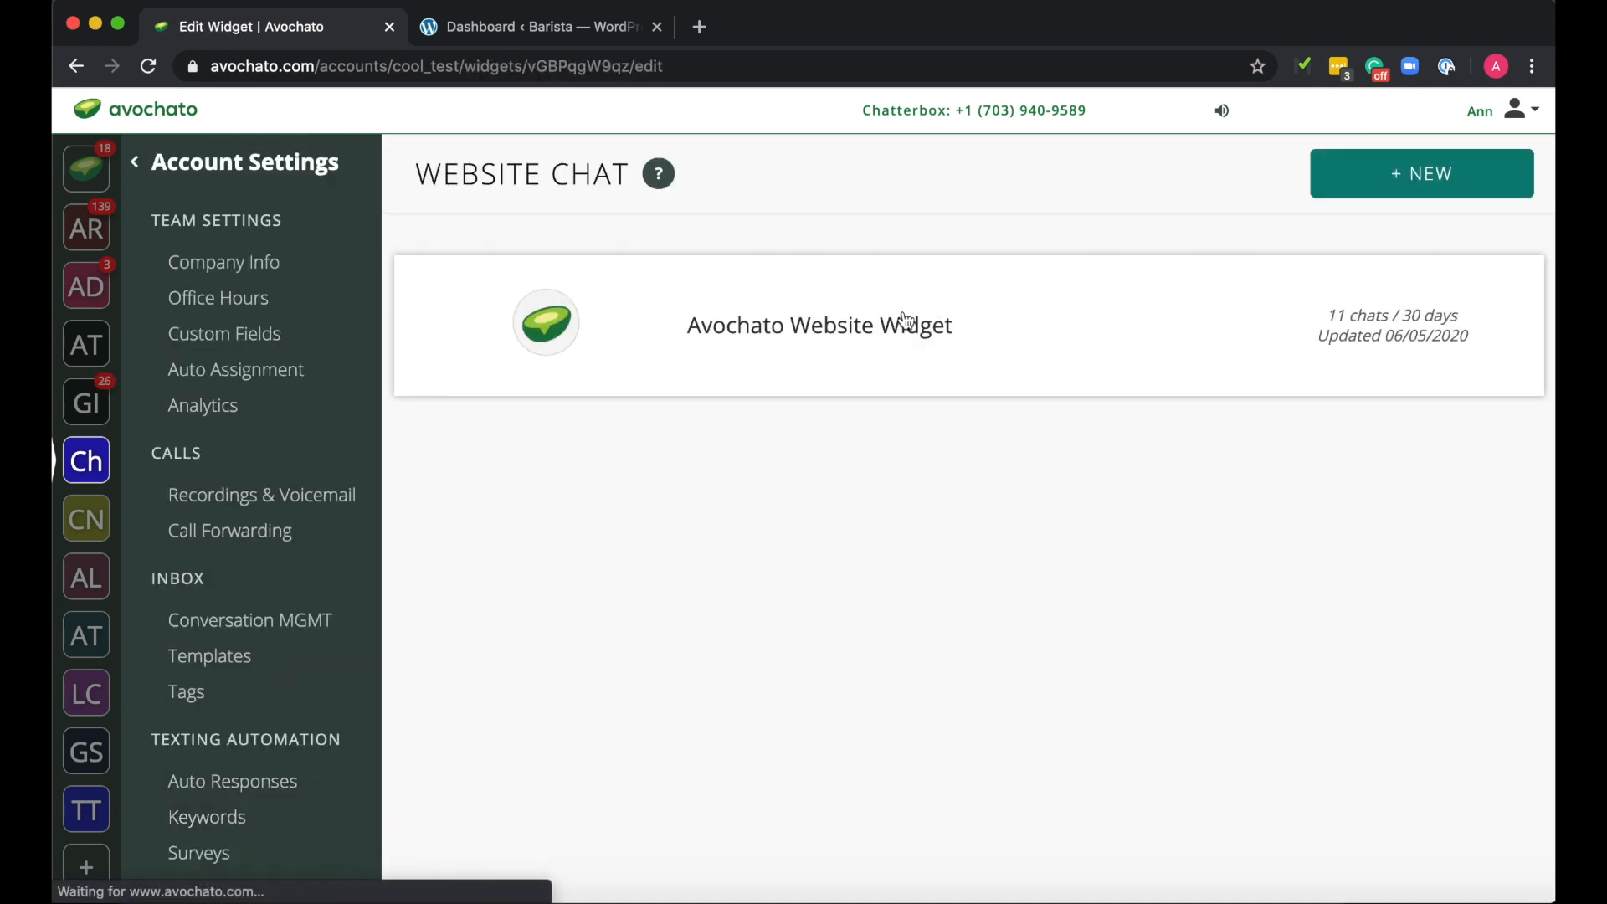
pyautogui.click(819, 324)
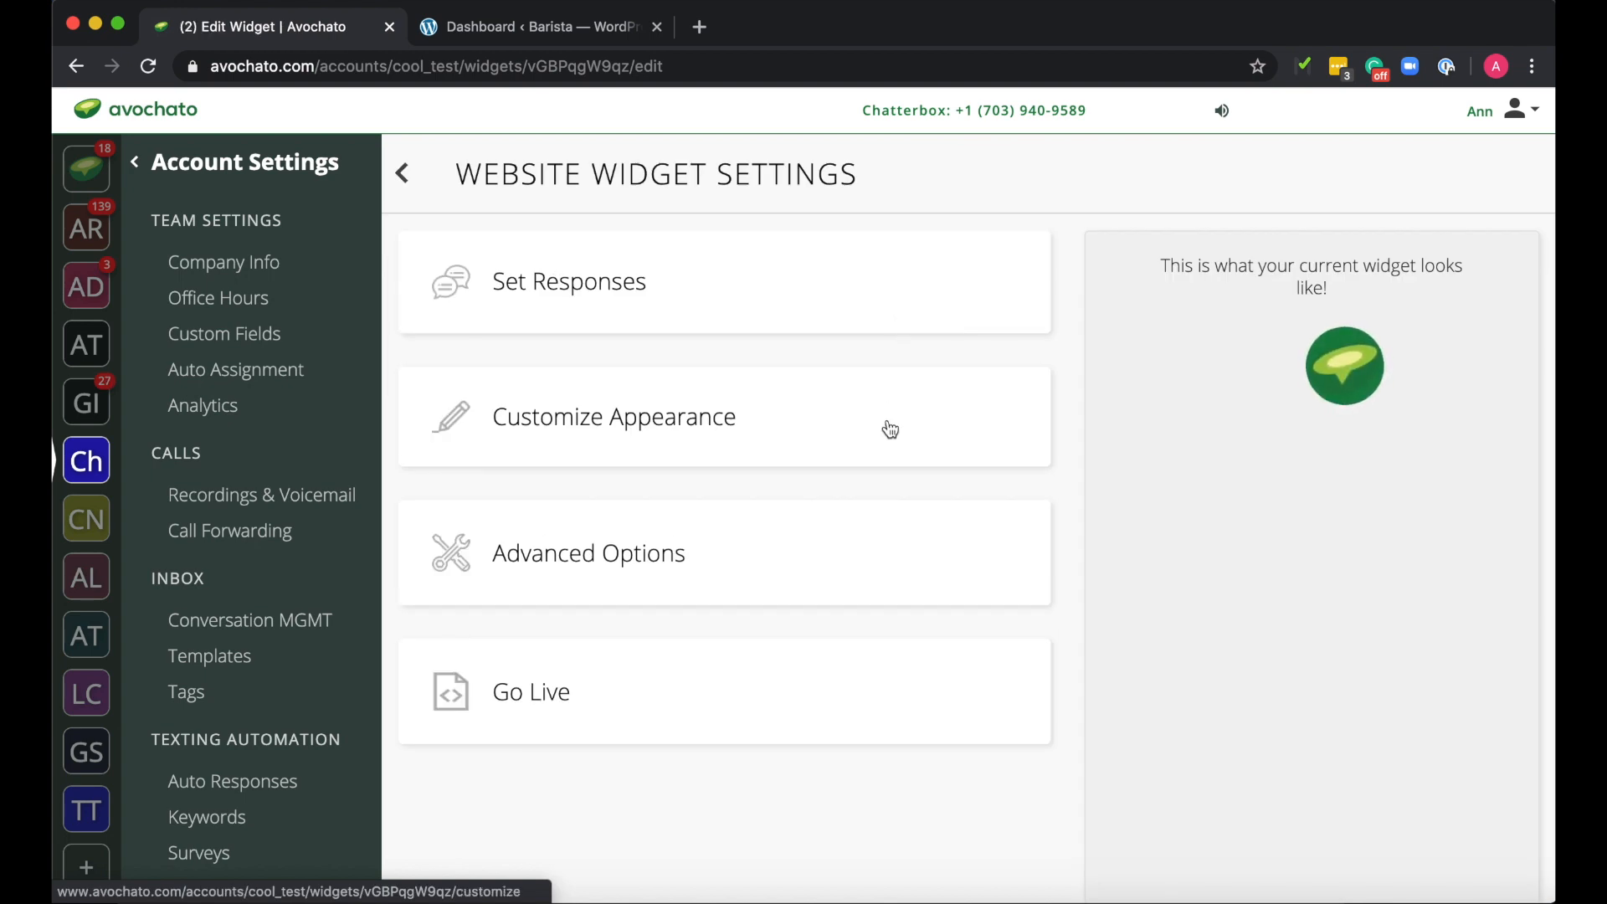
pyautogui.click(613, 416)
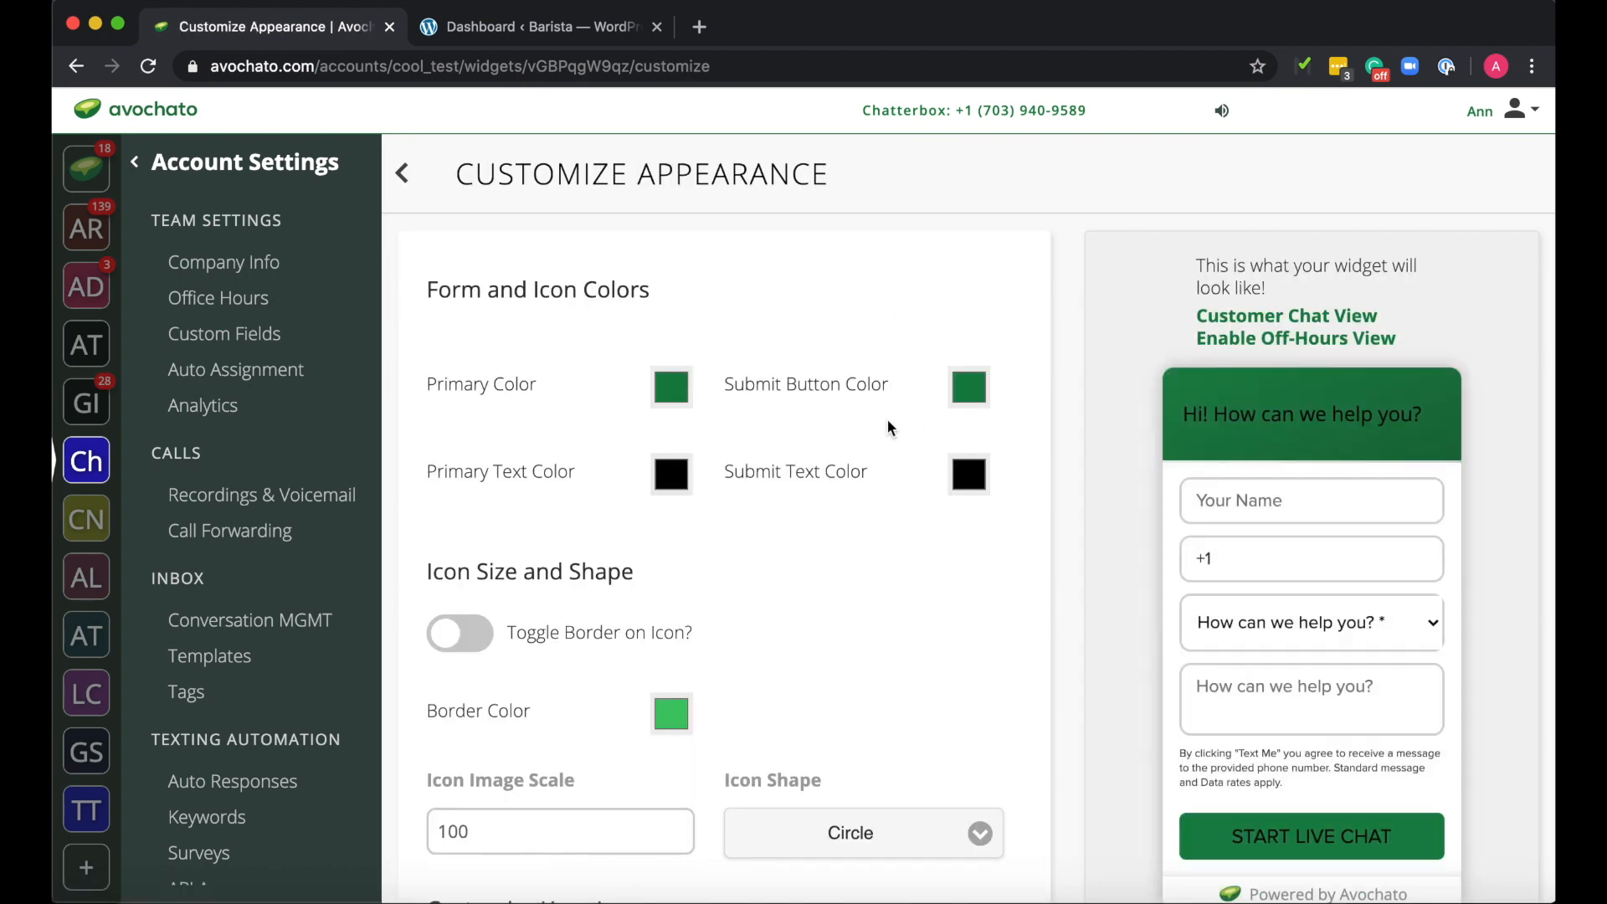
# Enable SMS with a 'Text with Us' button and save the widget update
pyautogui.scroll(-3)
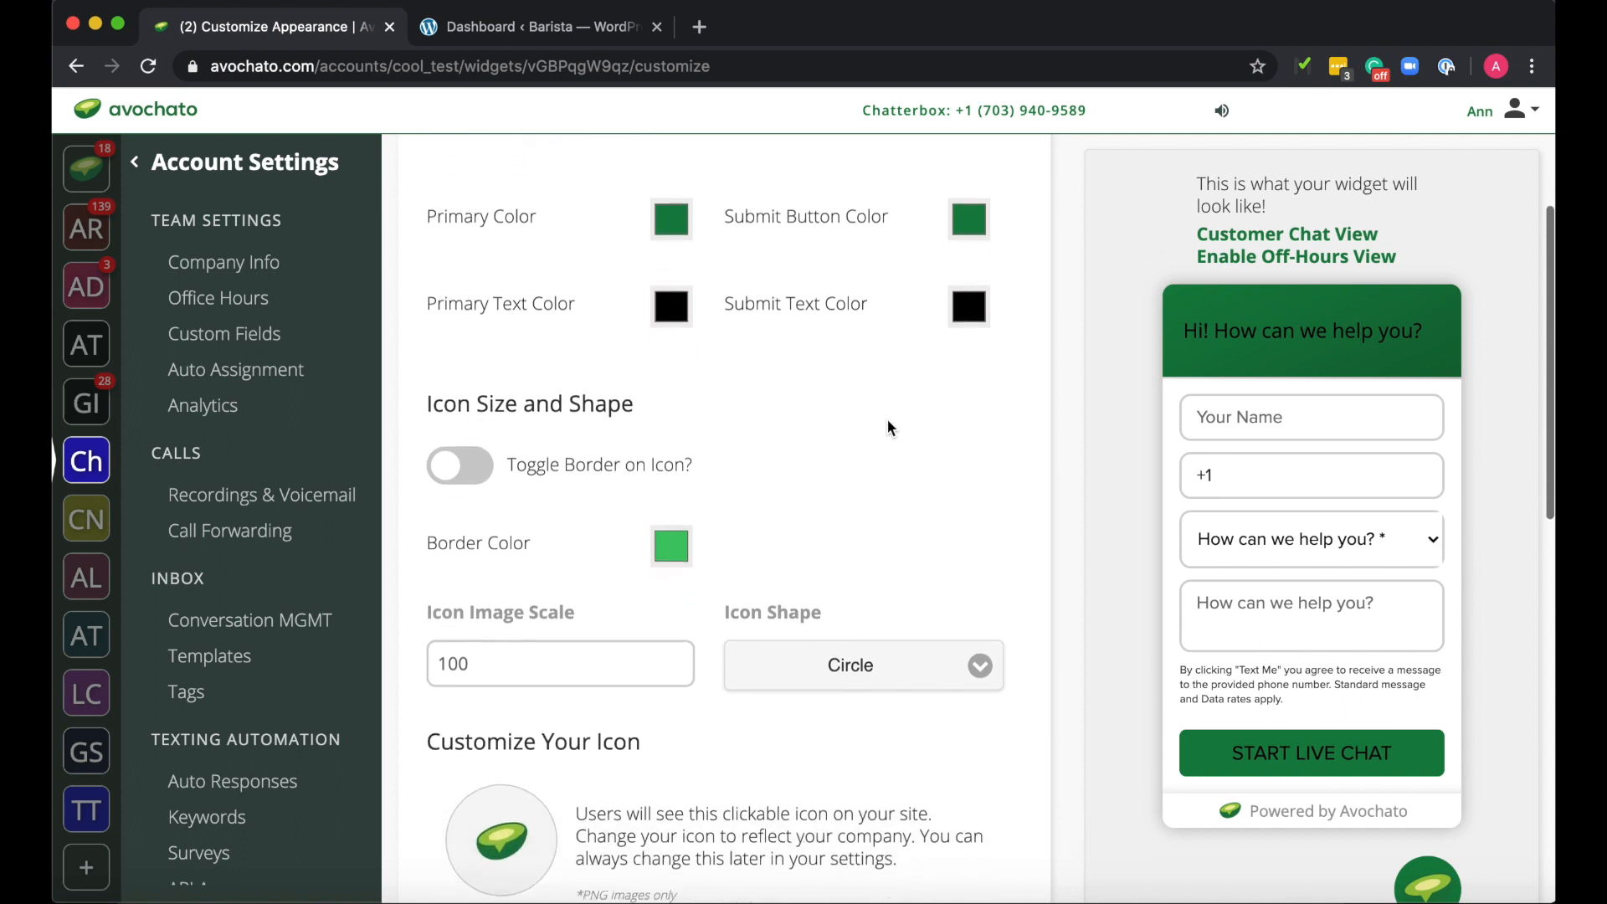
pyautogui.scroll(-3)
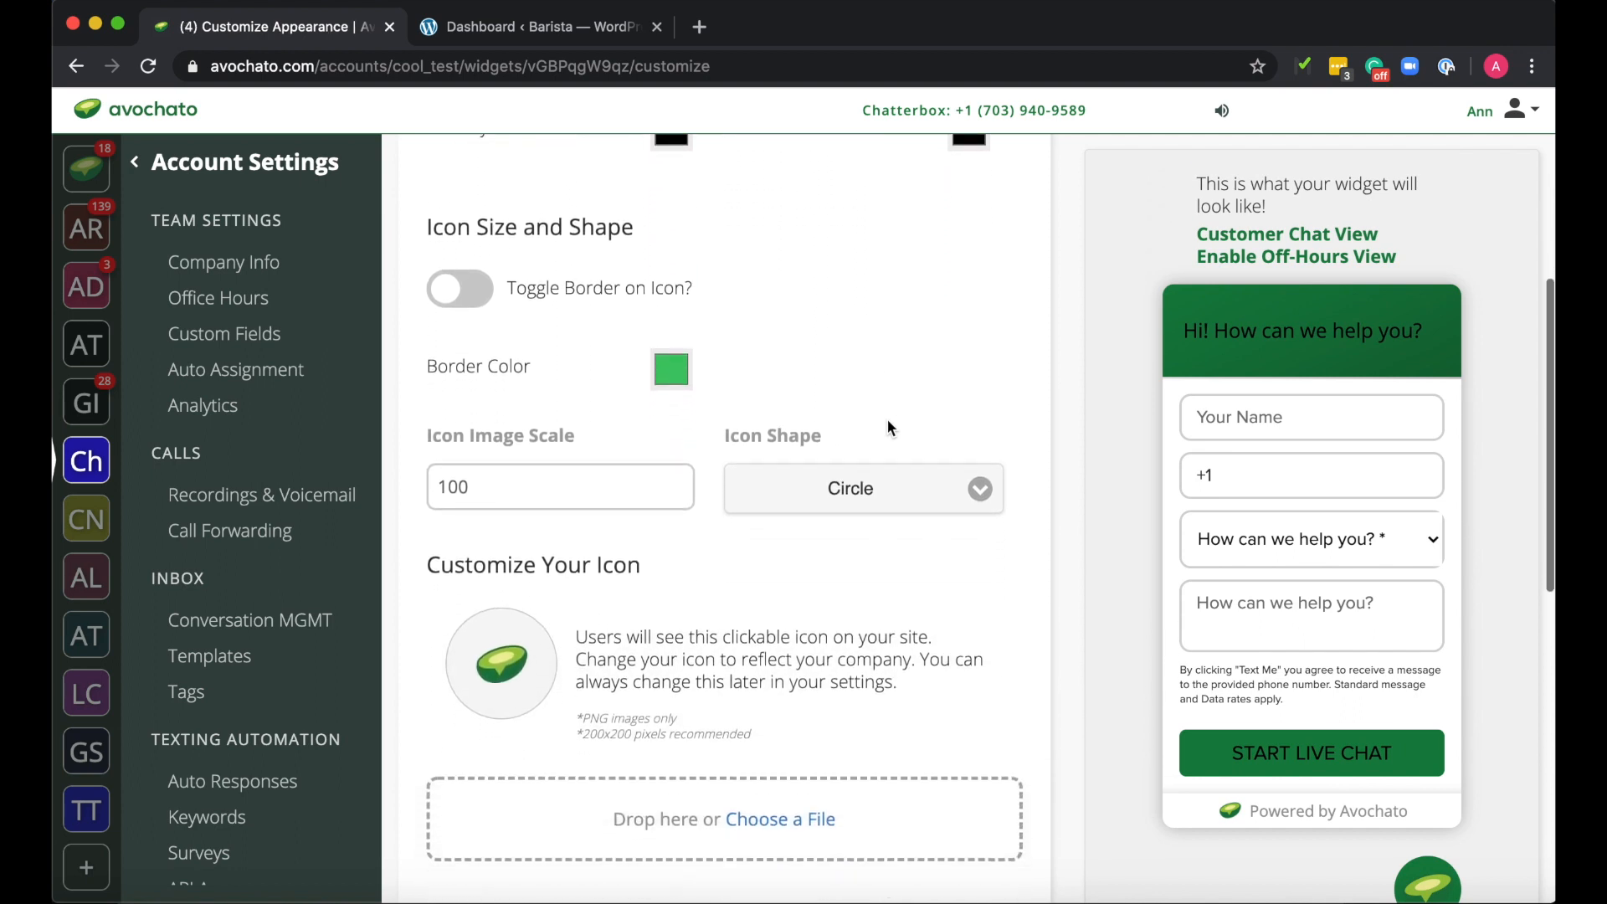
pyautogui.scroll(-3)
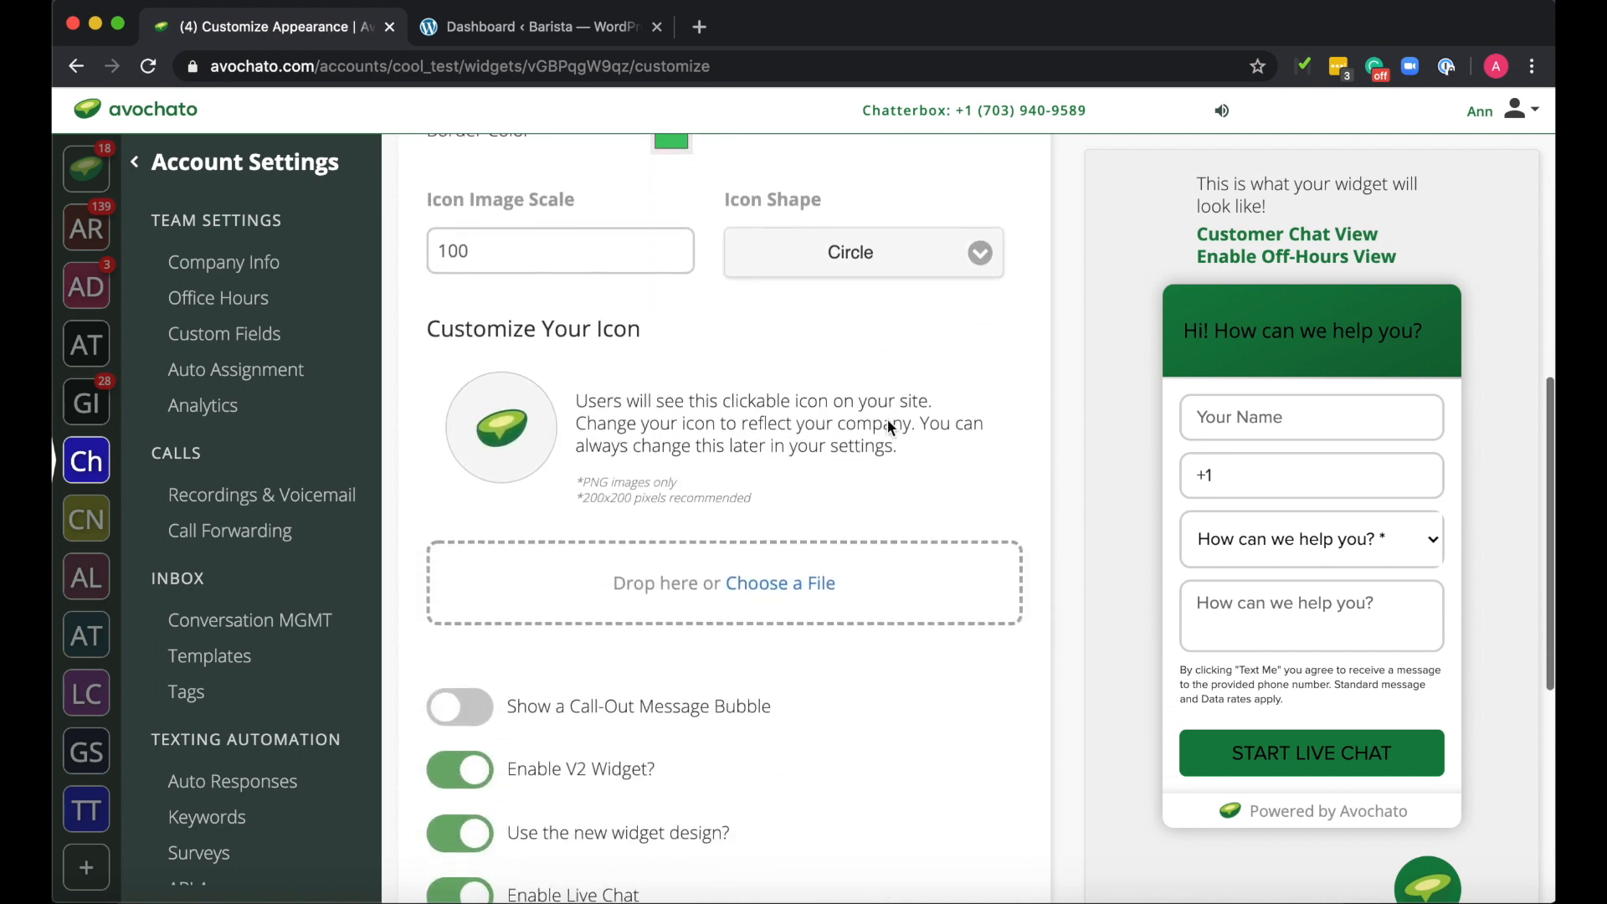
pyautogui.scroll(-3)
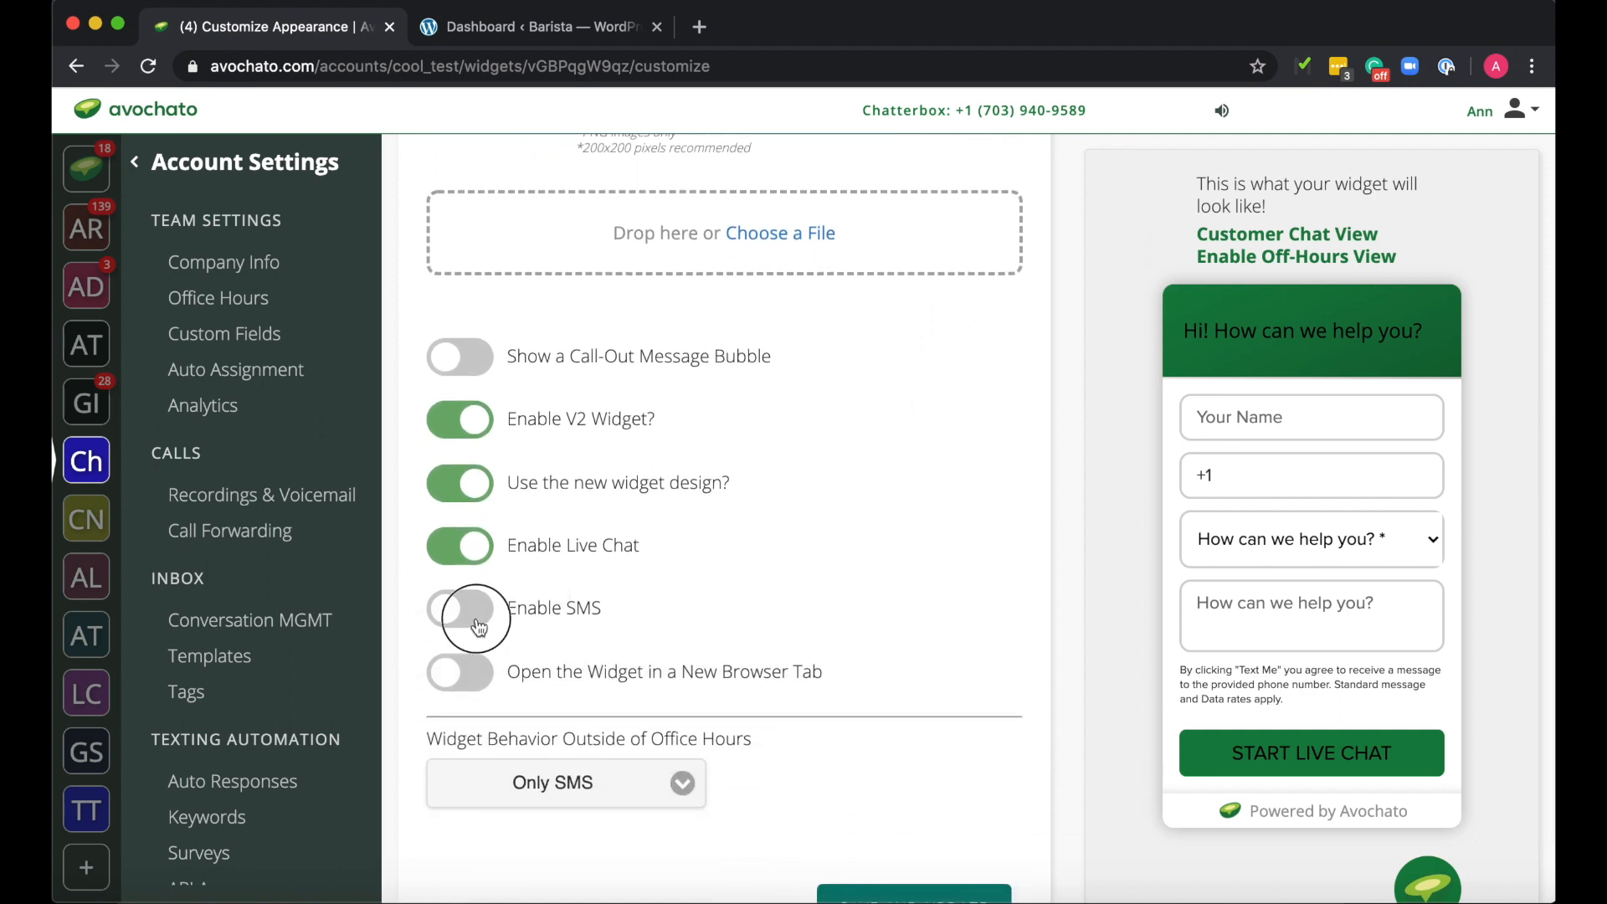
pyautogui.click(460, 607)
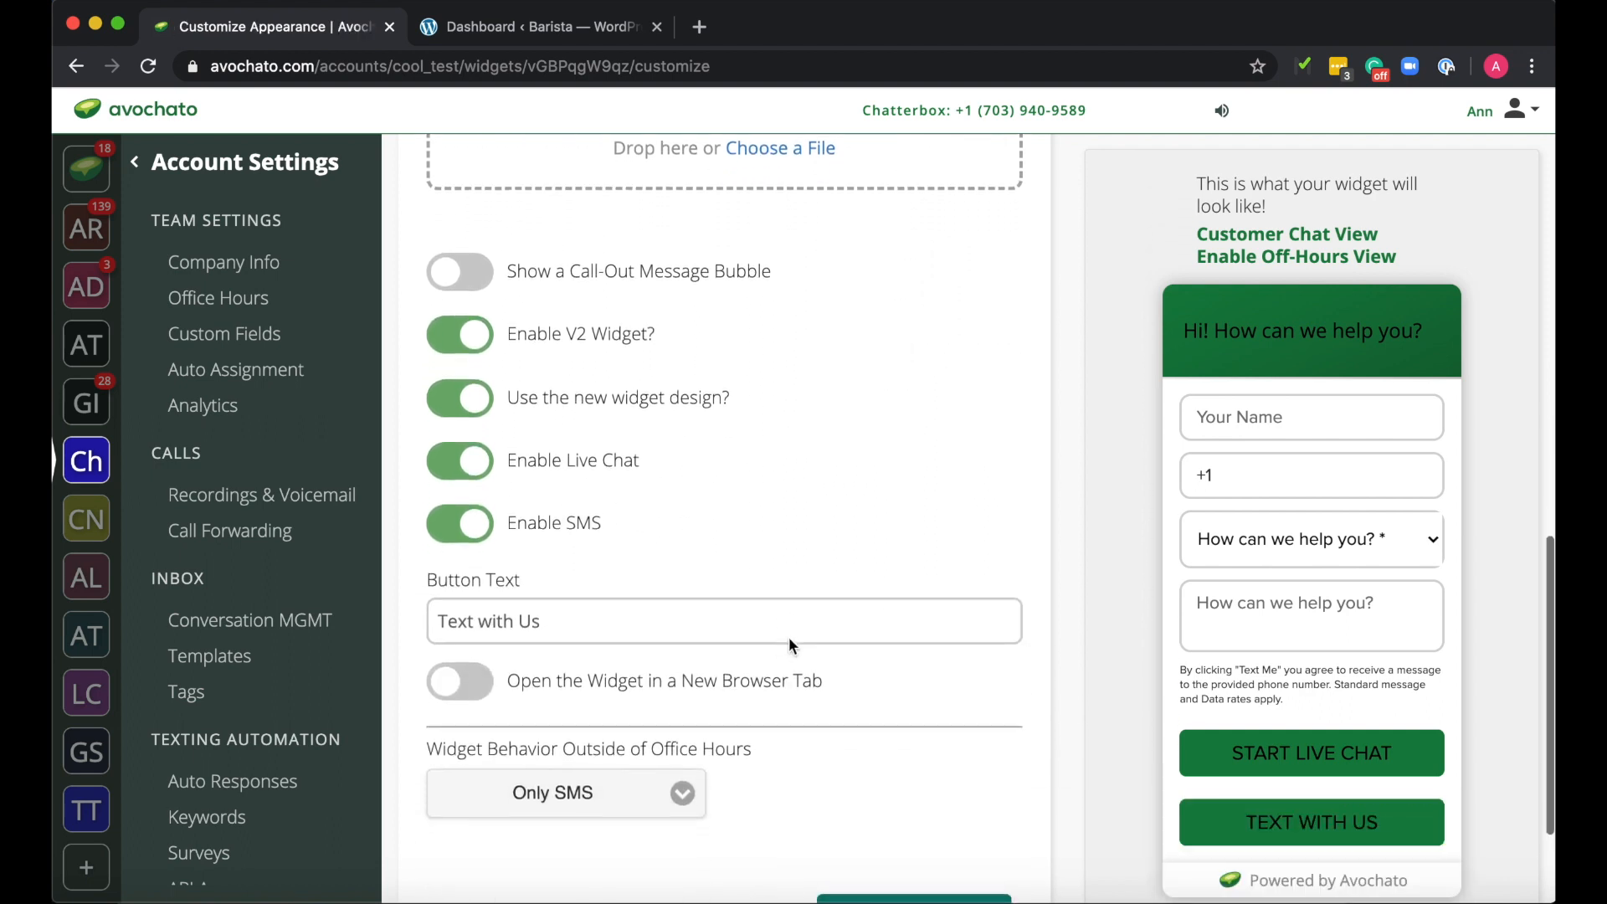
pyautogui.scroll(-3)
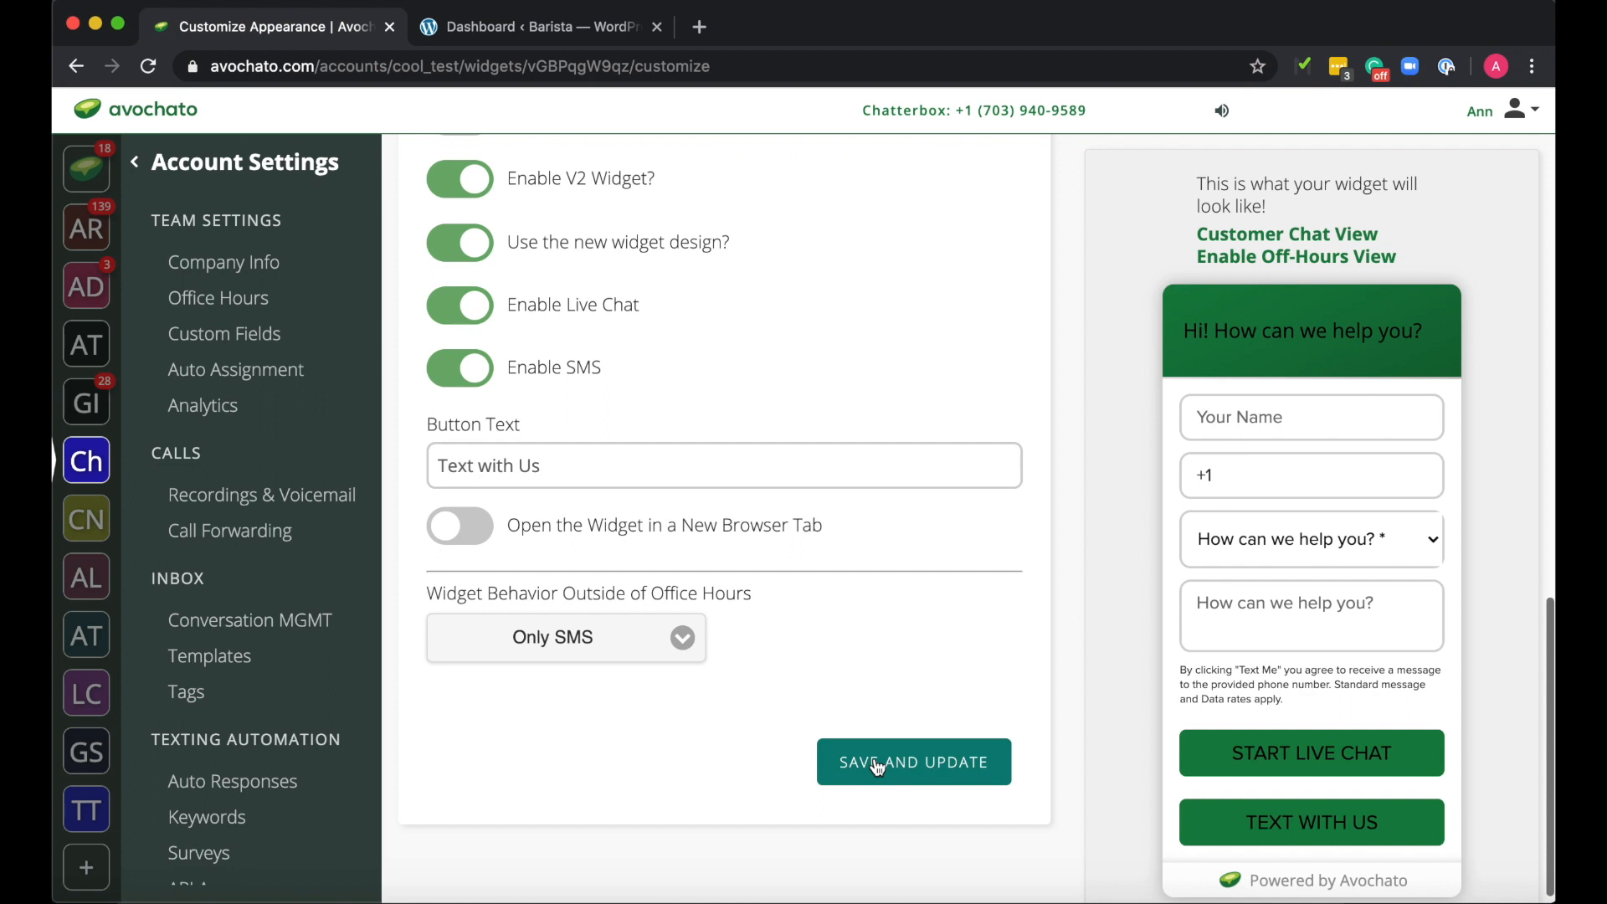
pyautogui.click(912, 761)
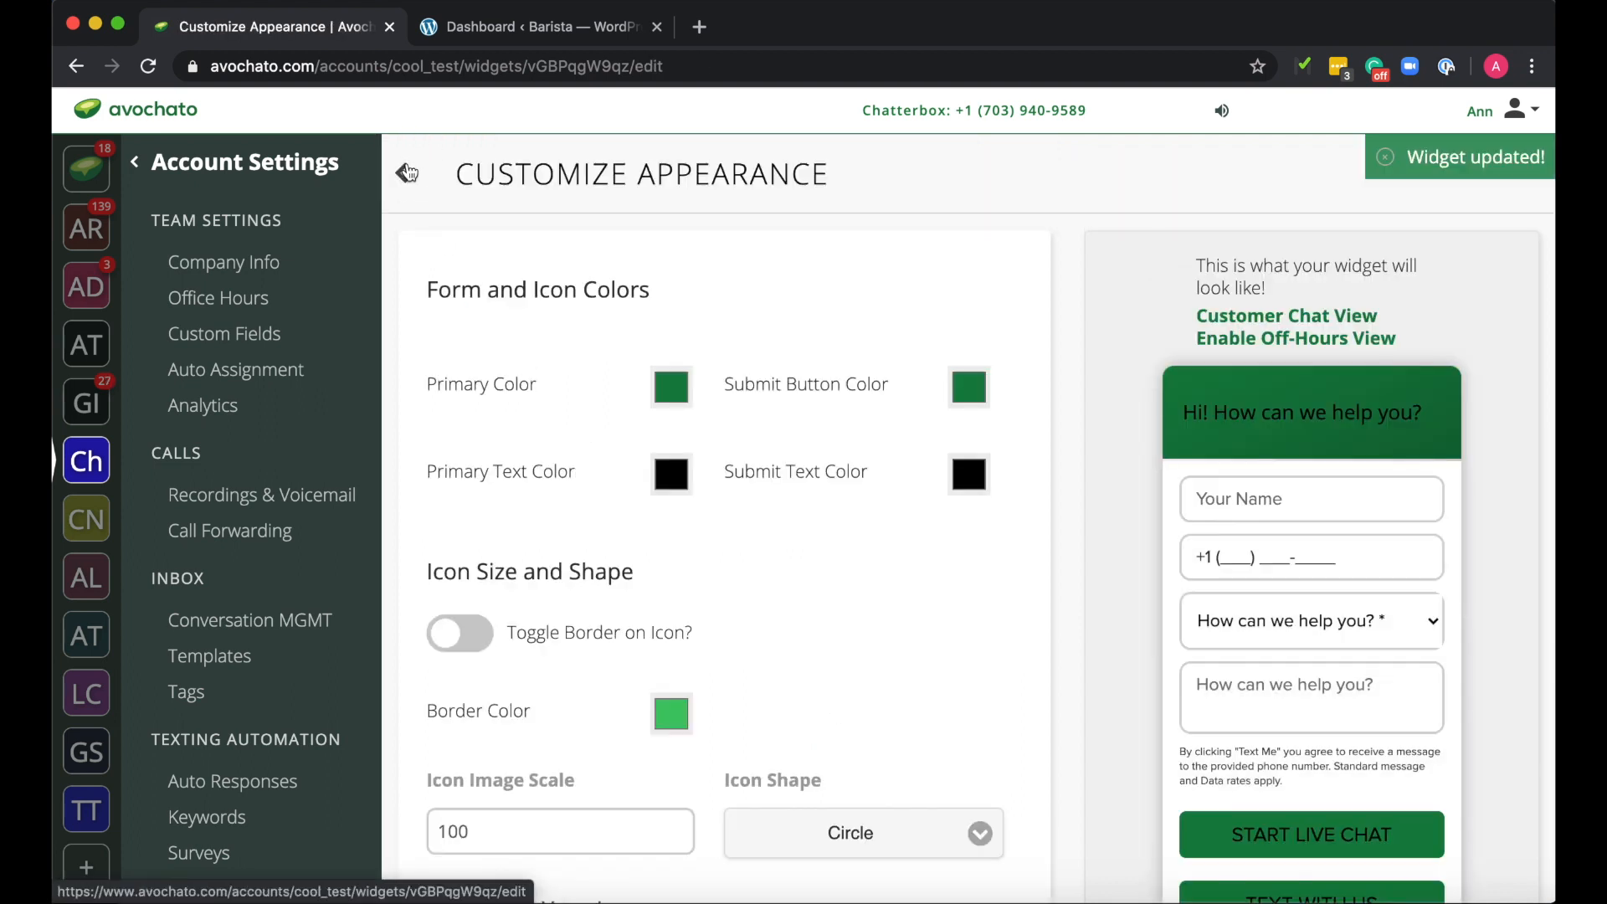
# Append ':)' to the widget's live chat automatic greeting and save the responses
pyautogui.click(406, 173)
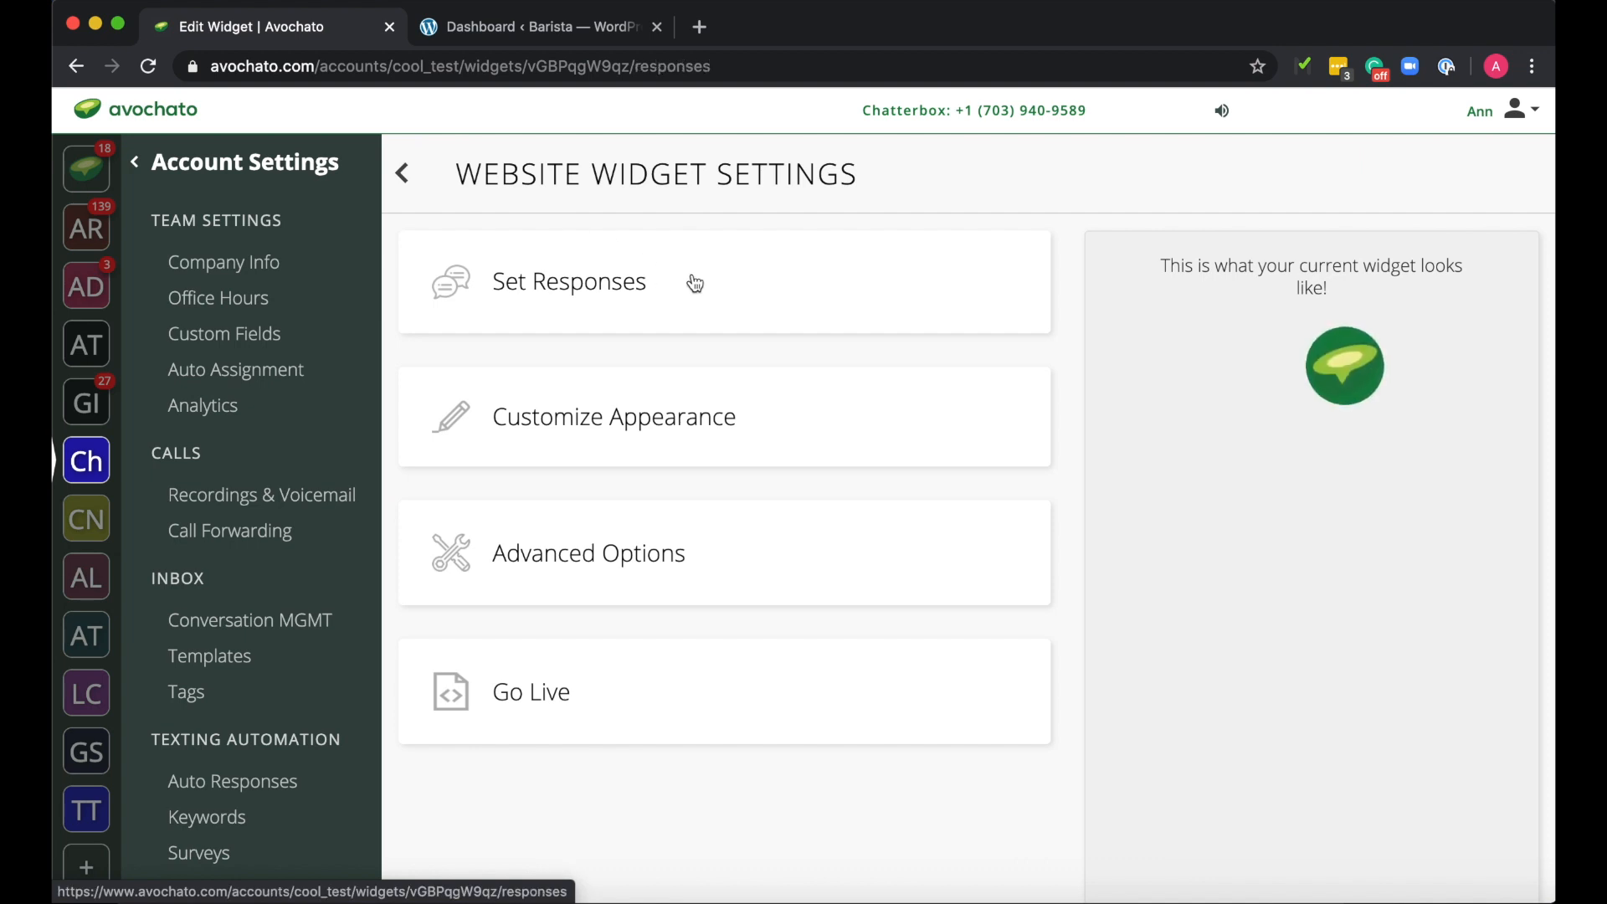
pyautogui.click(569, 282)
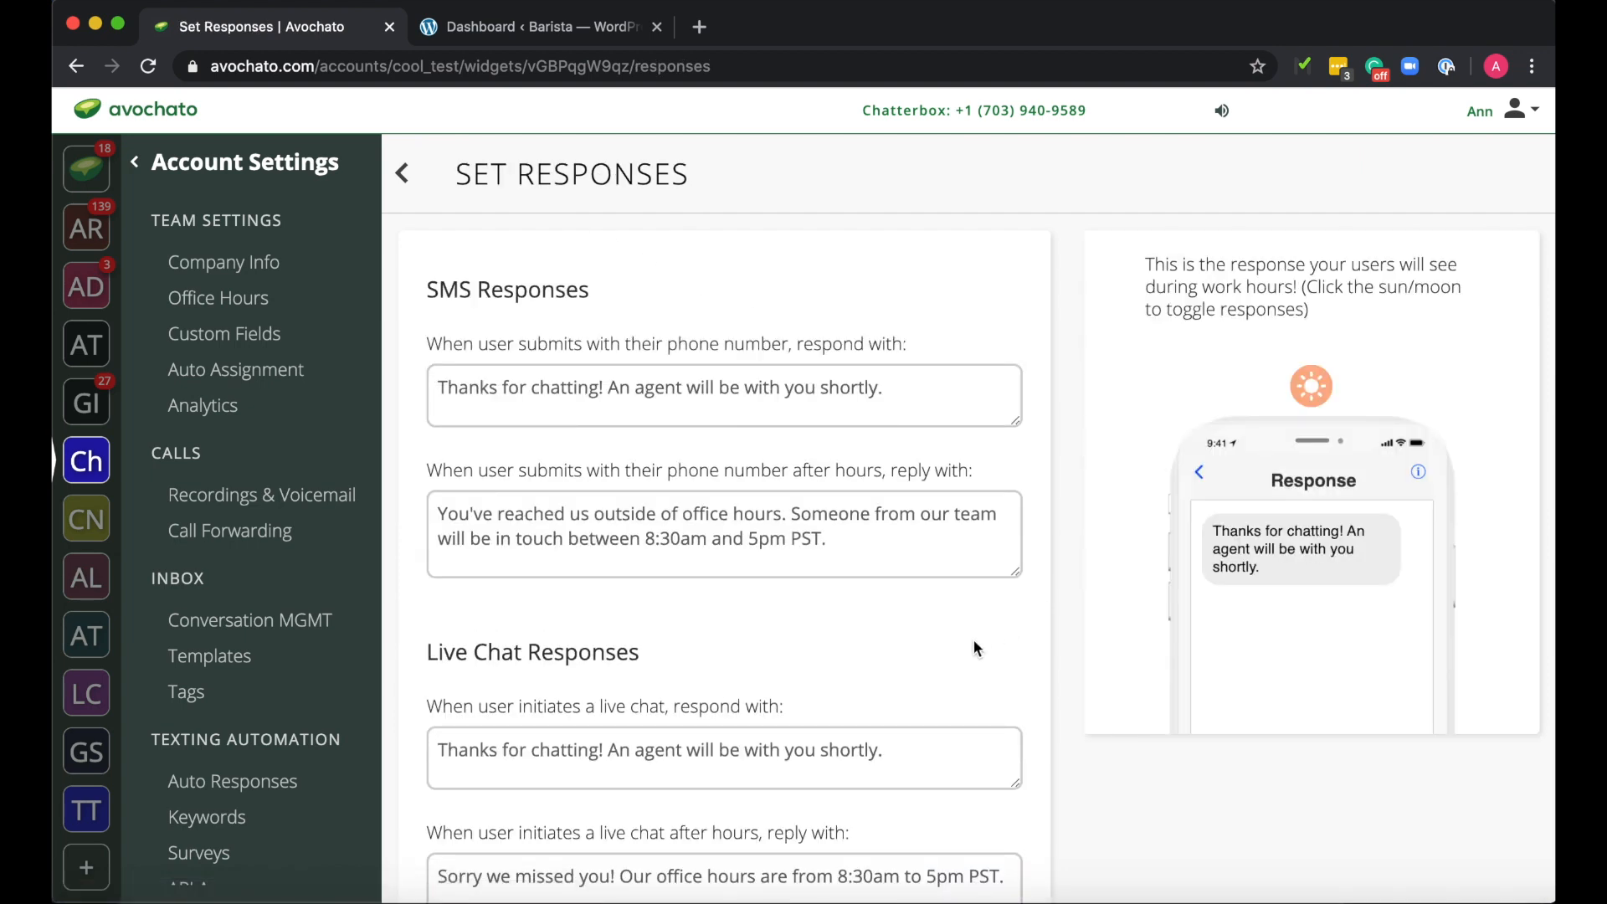
pyautogui.scroll(-3)
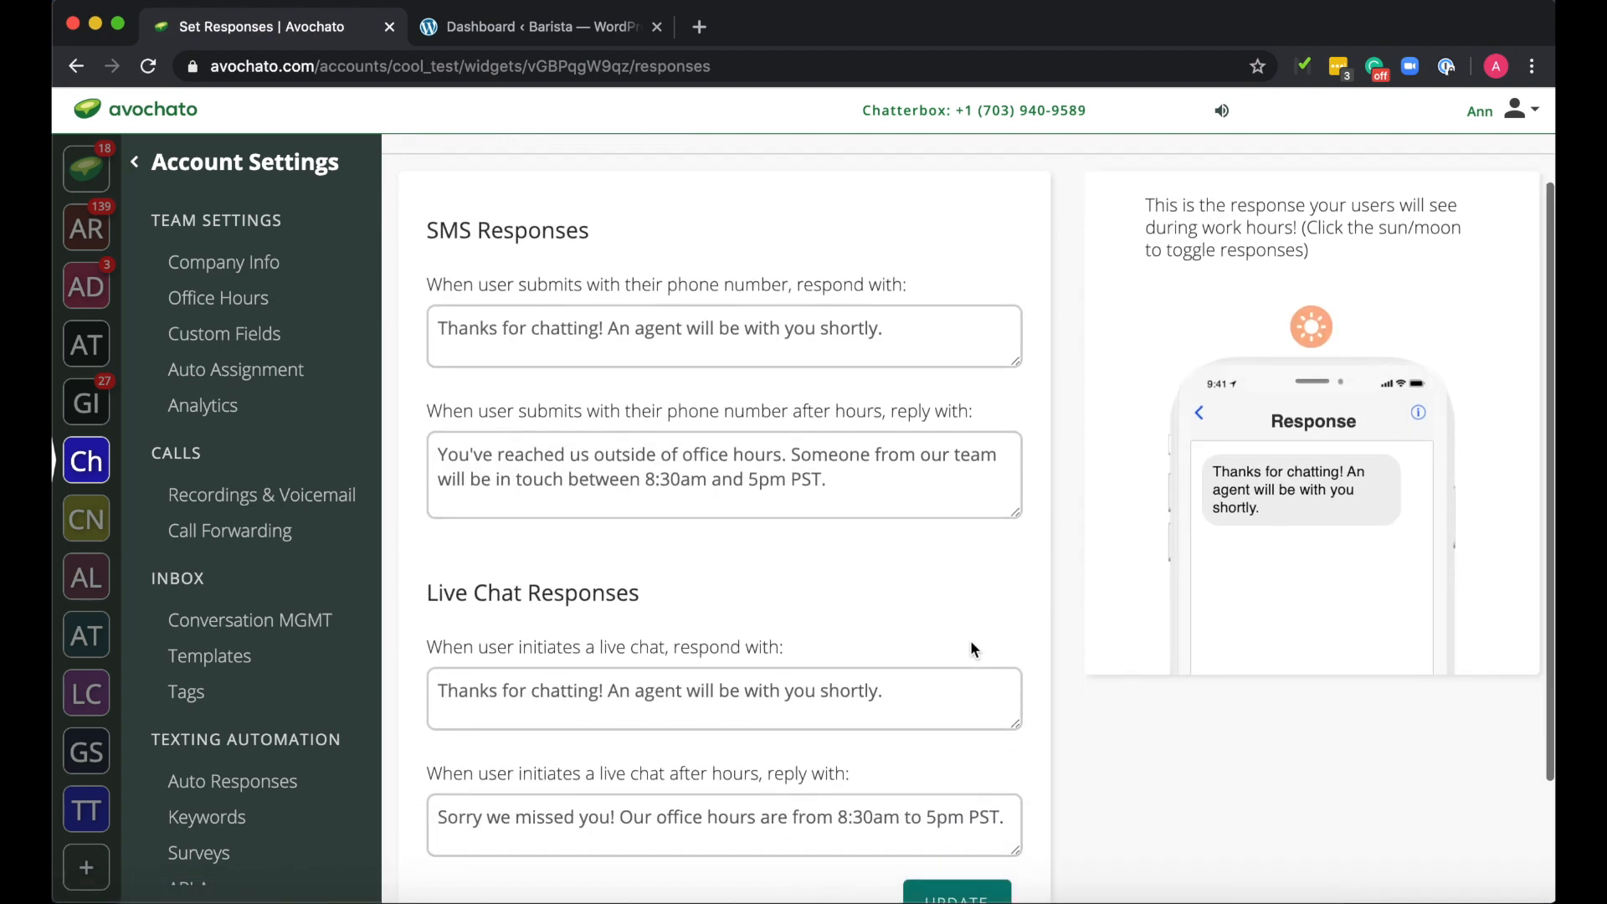
pyautogui.scroll(-3)
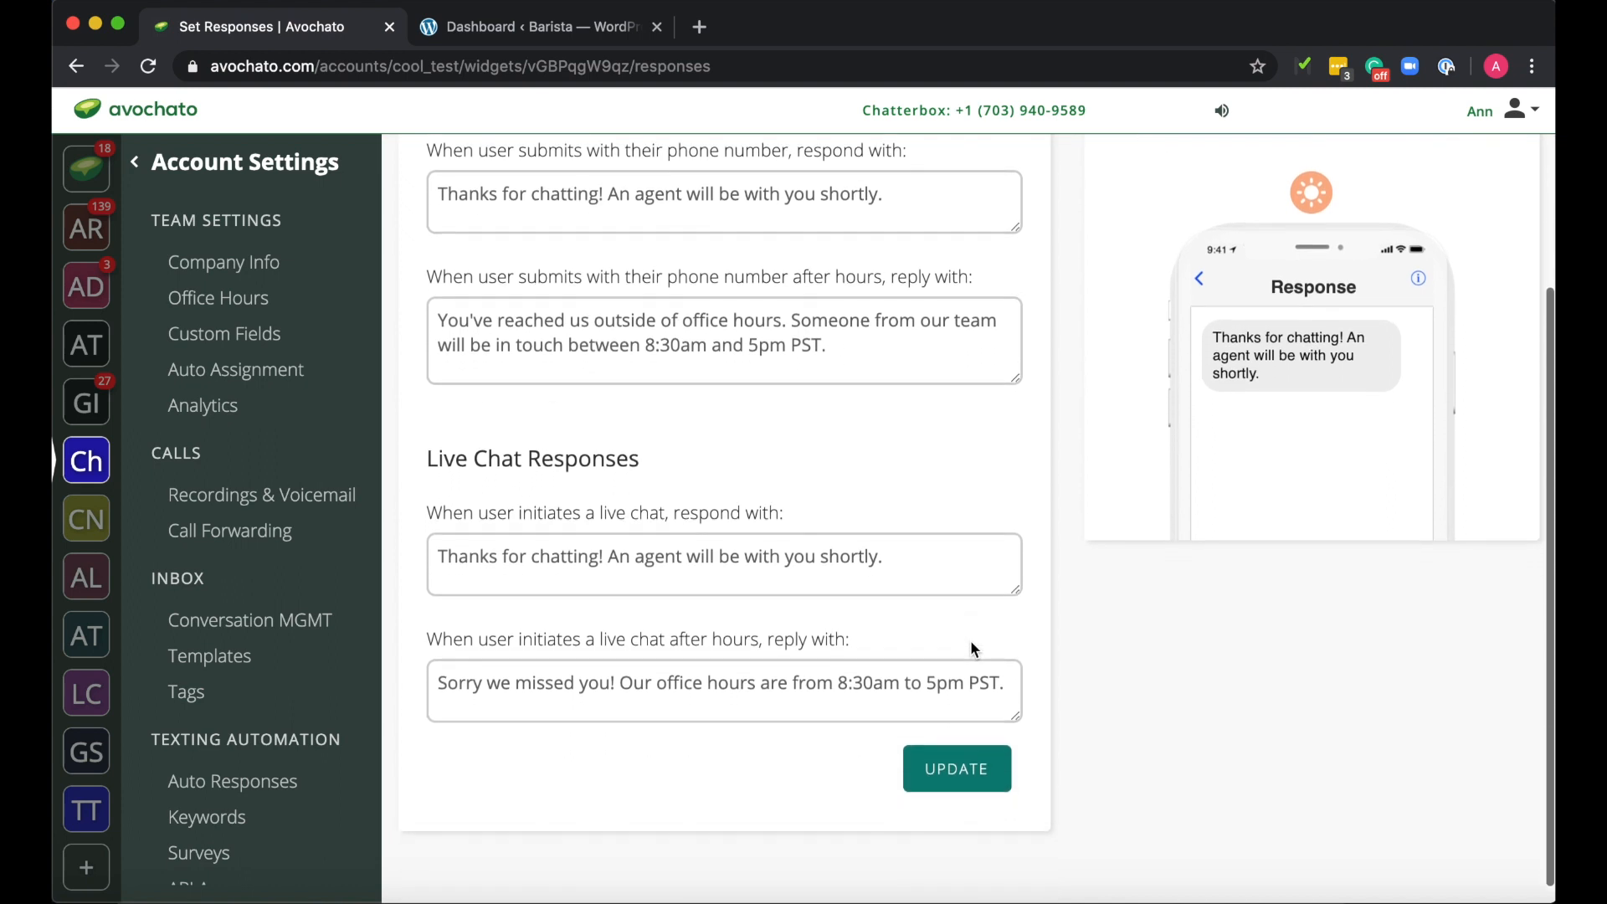
pyautogui.scroll(-3)
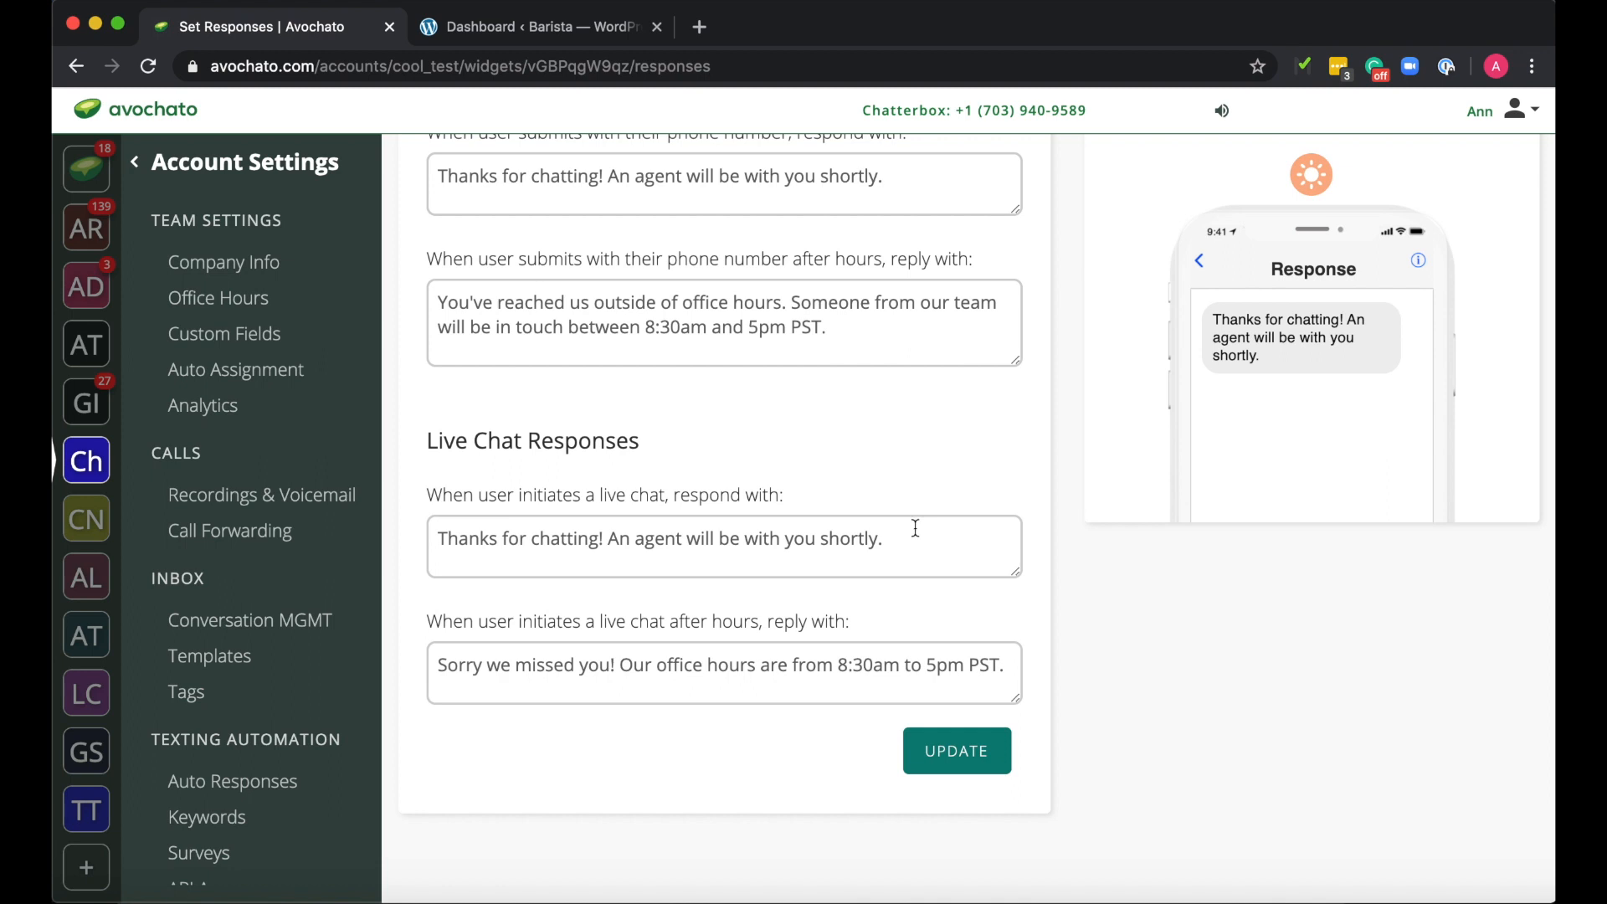
pyautogui.write(':)')
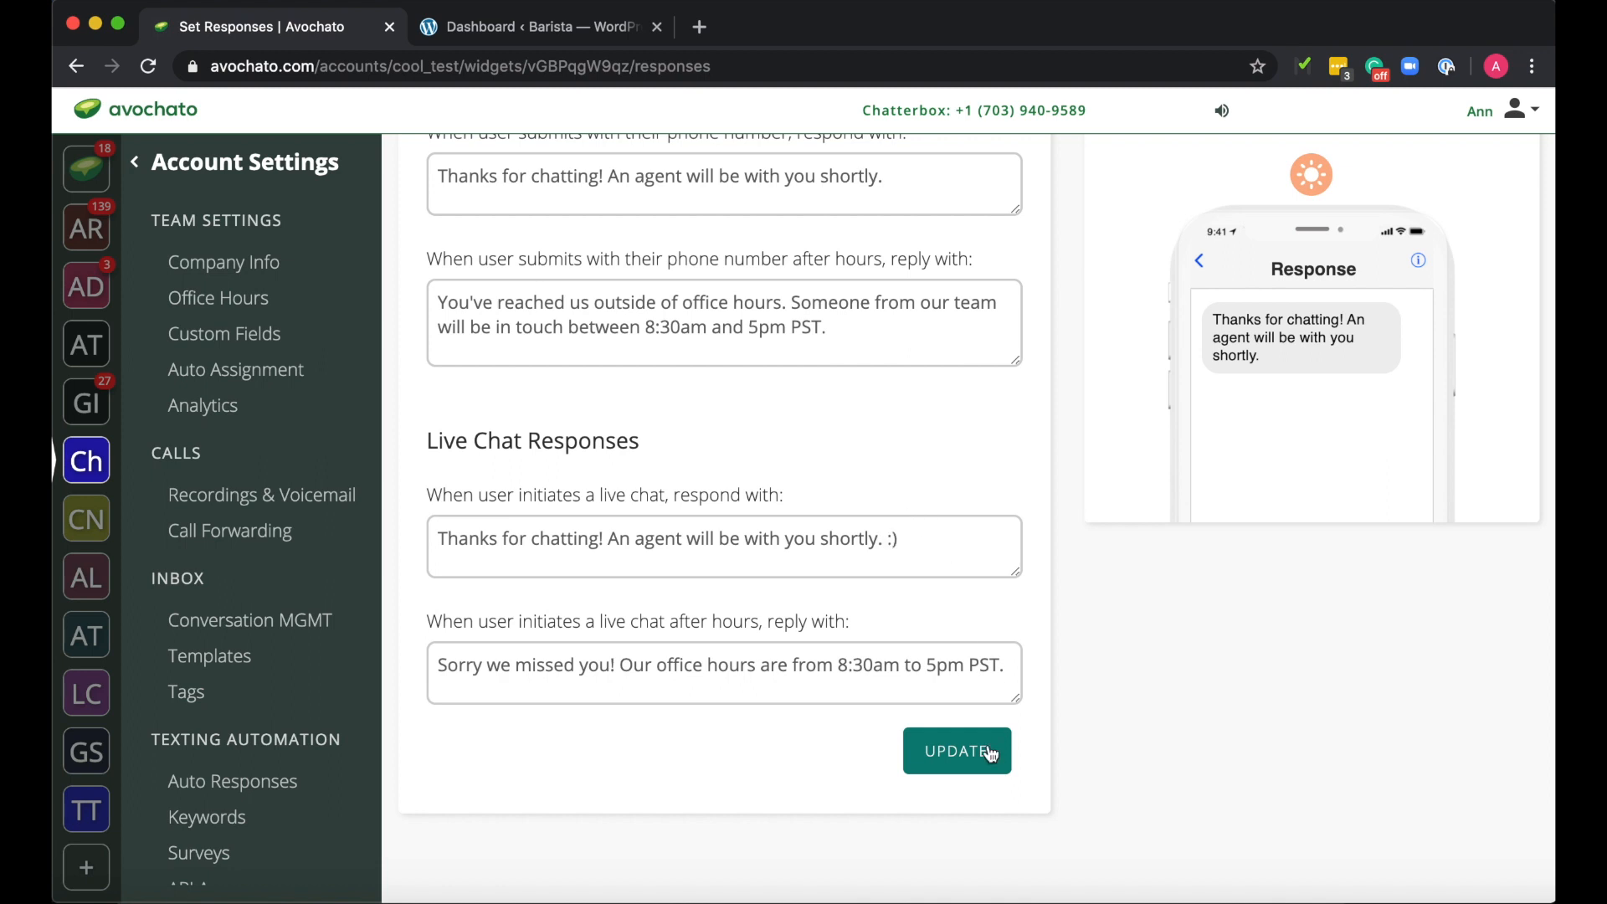
pyautogui.click(955, 750)
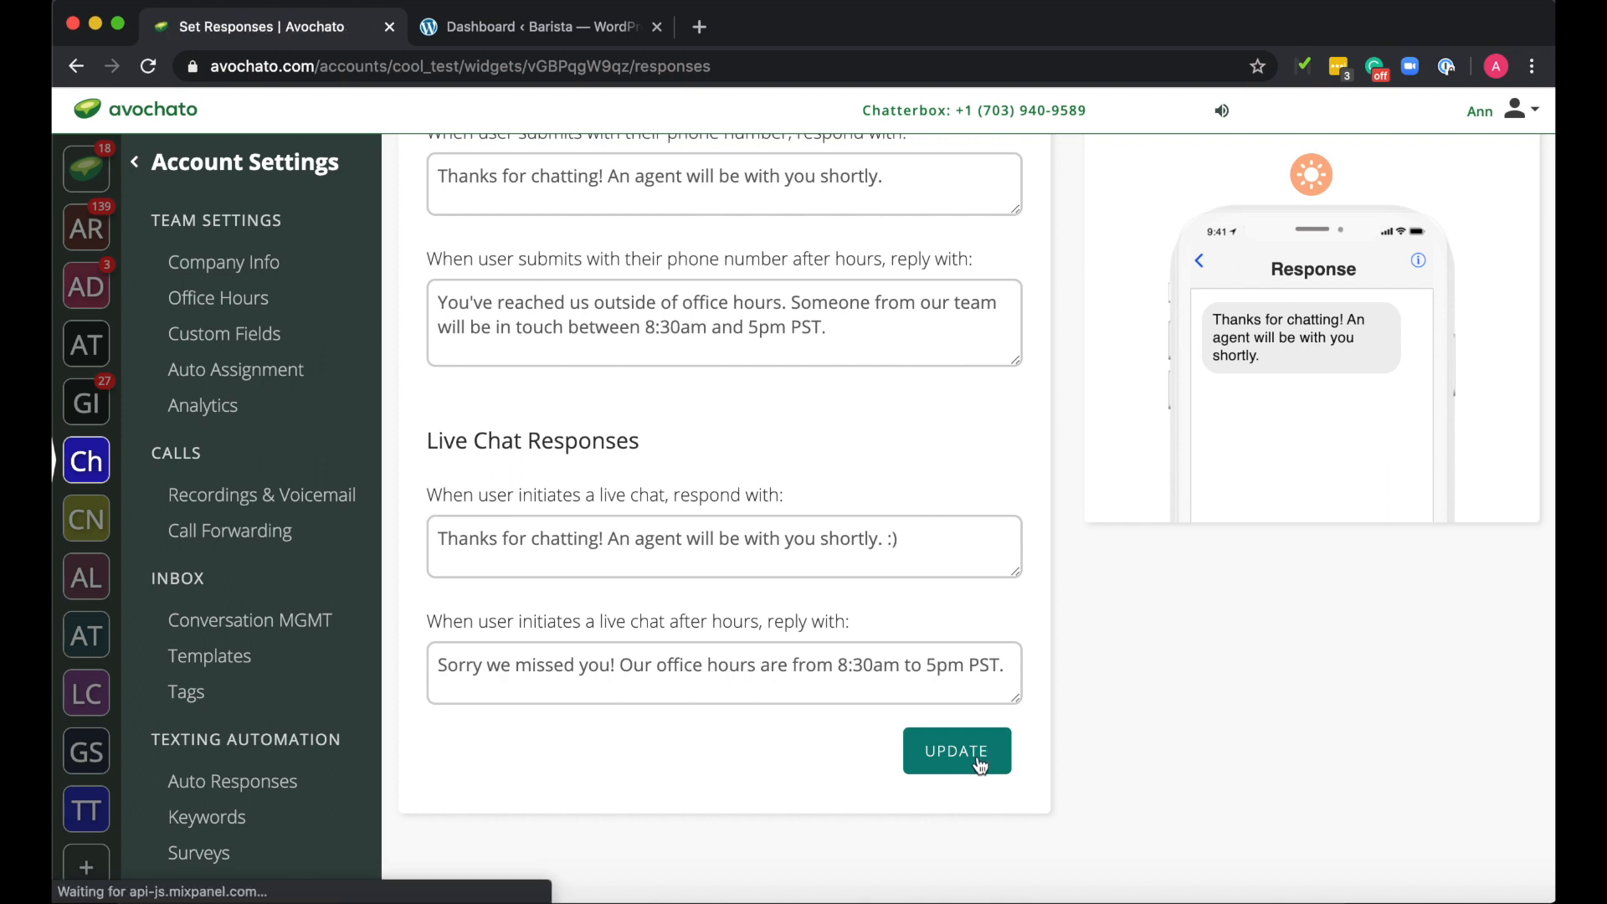
pyautogui.click(955, 750)
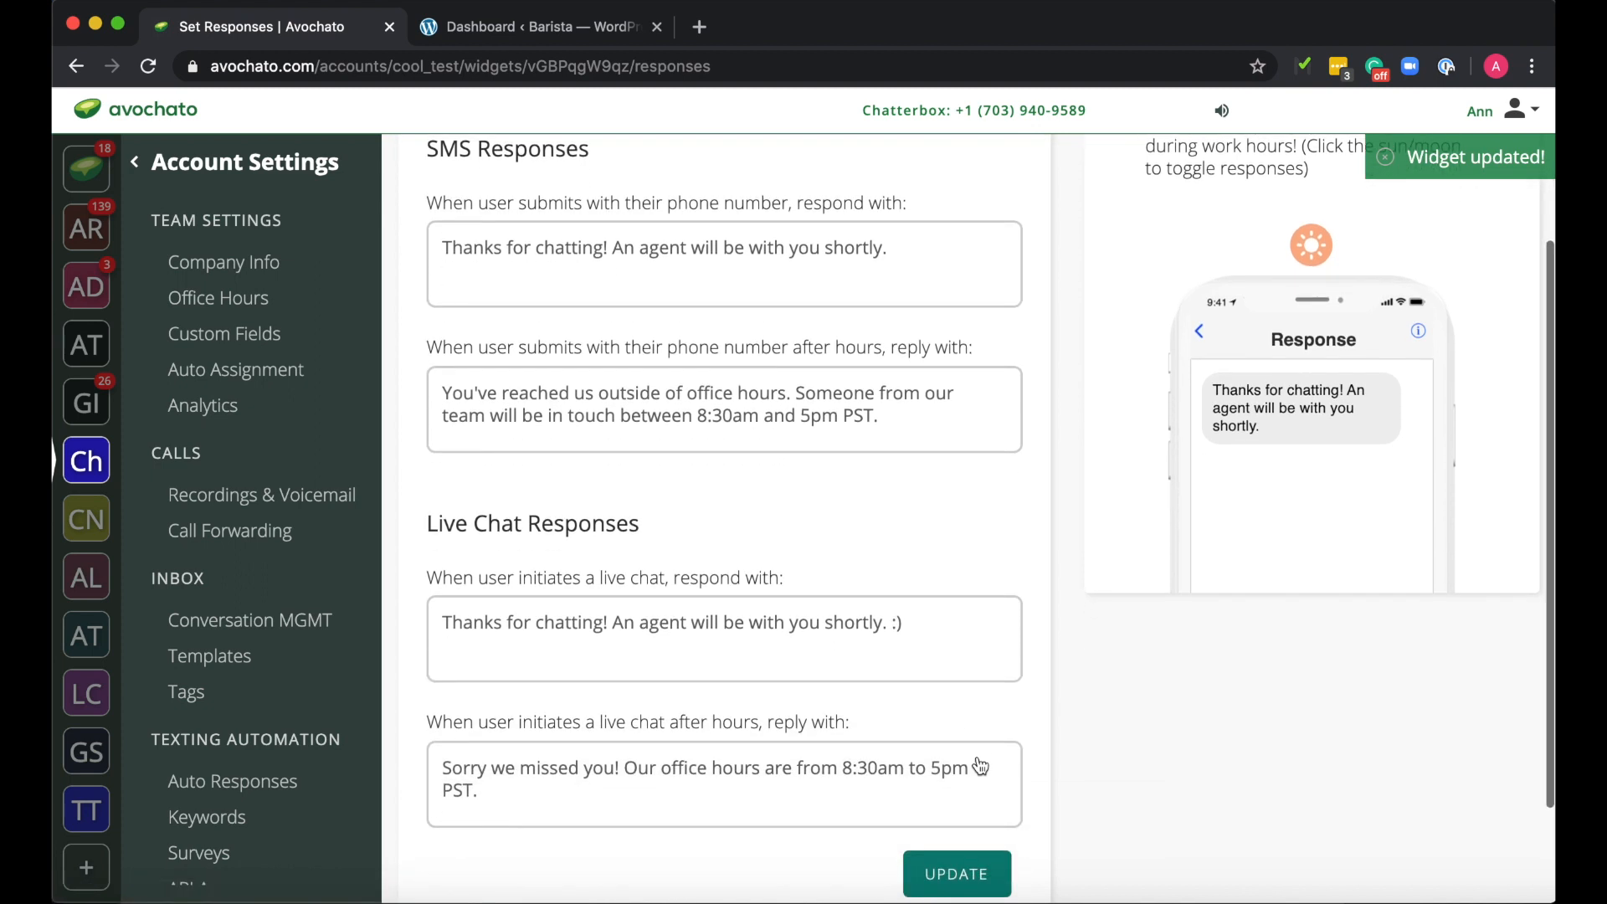
pyautogui.scroll(3)
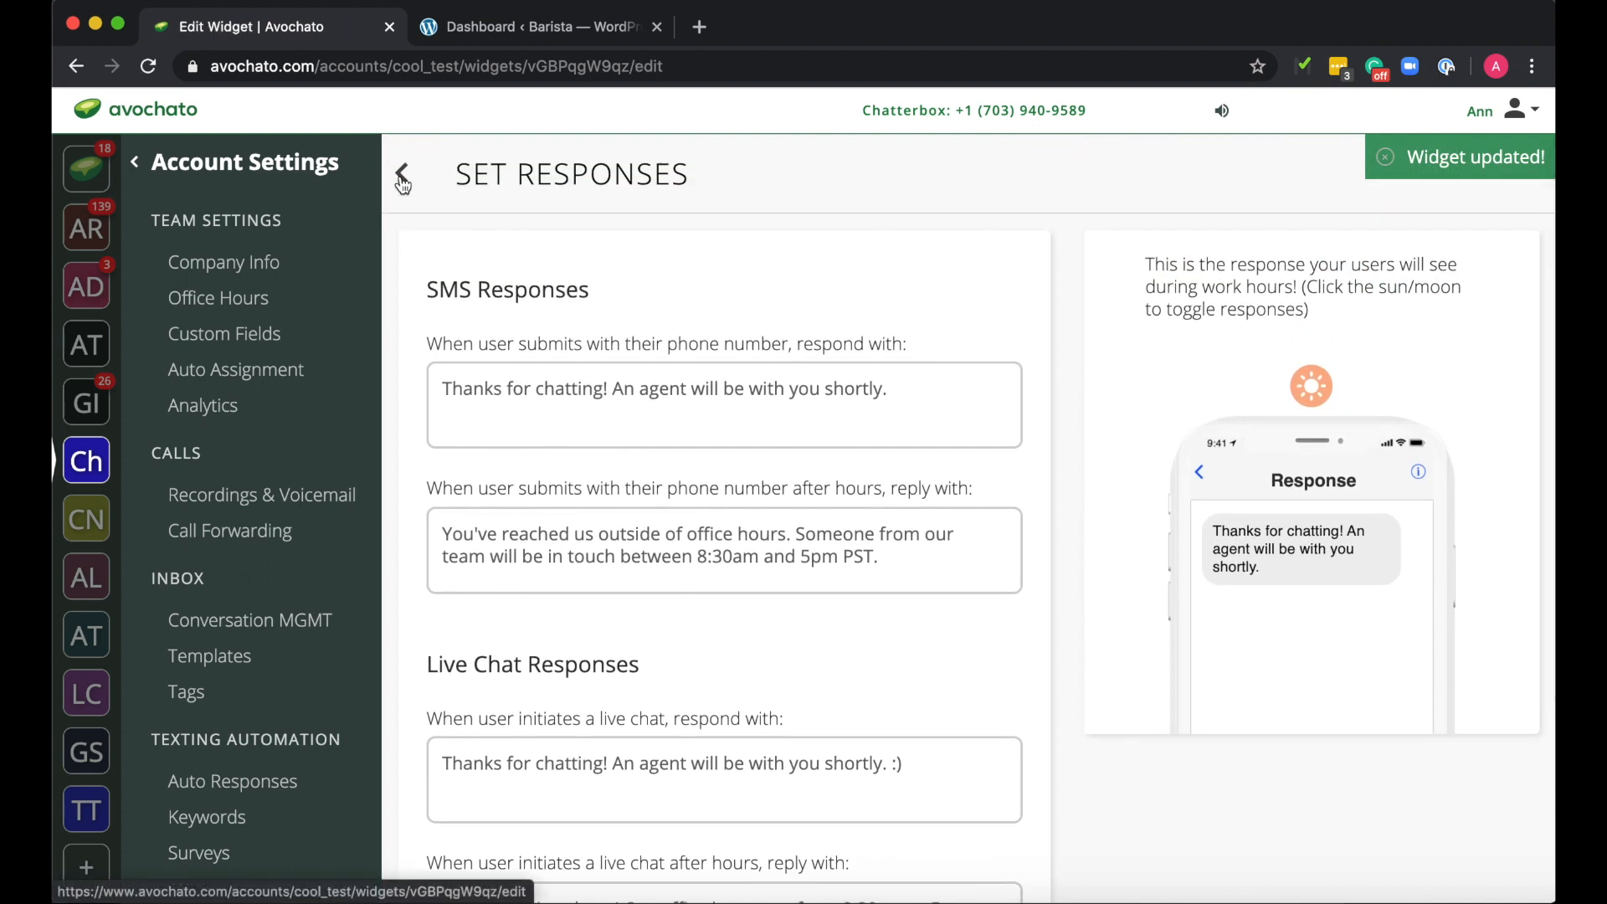
# Copy the Avochato Website Widget's JavaScript embed code from the Go Live page
pyautogui.click(402, 173)
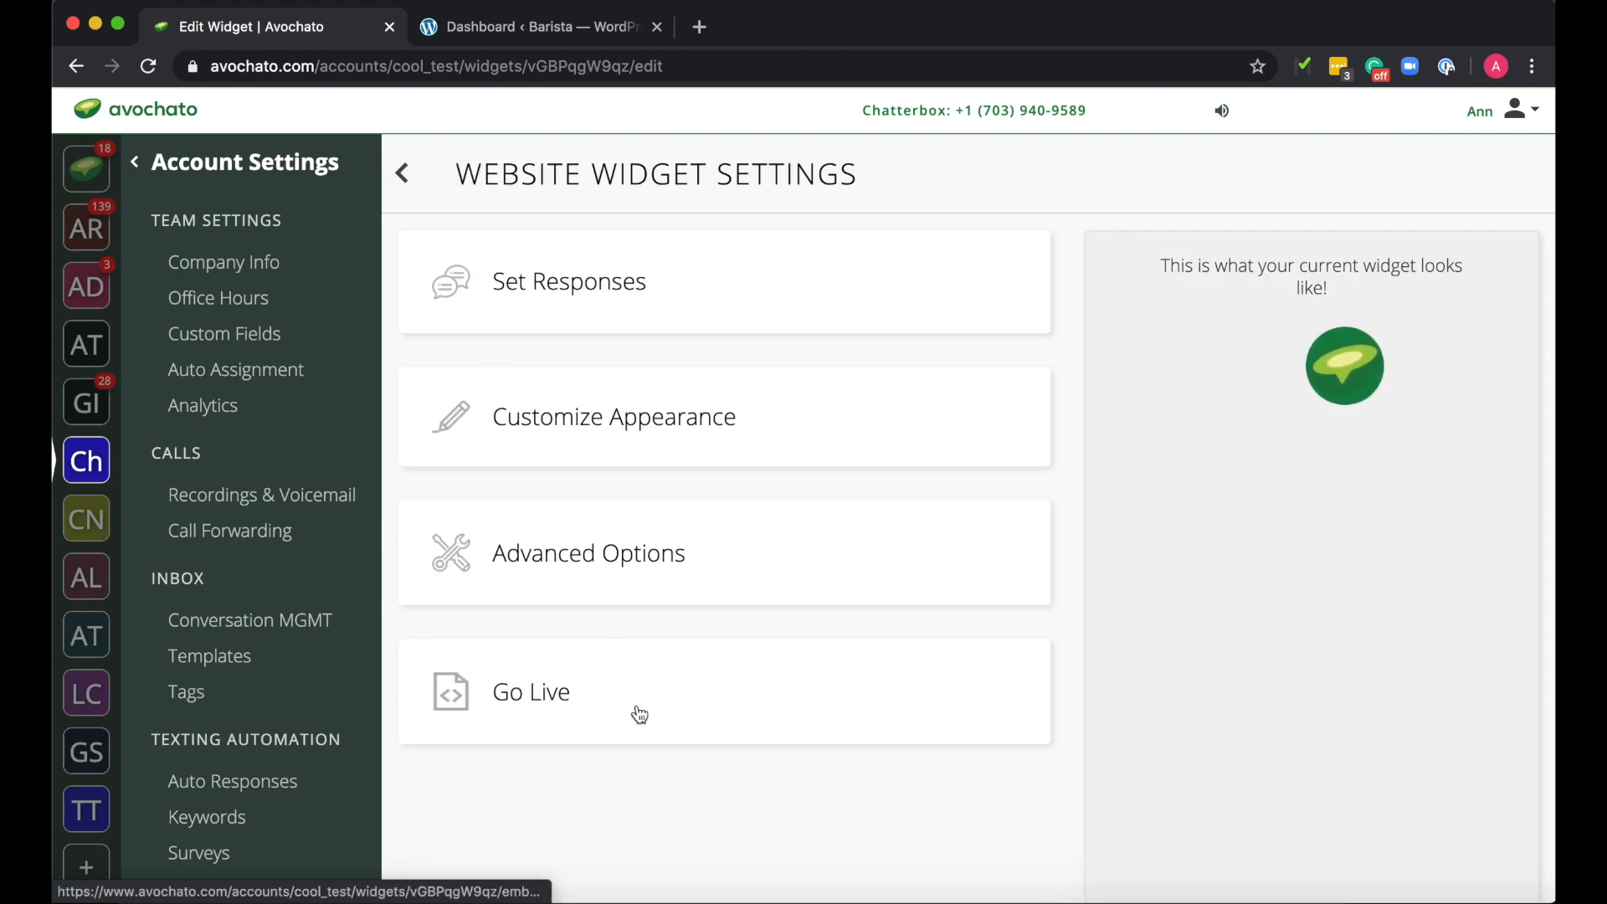
pyautogui.click(531, 690)
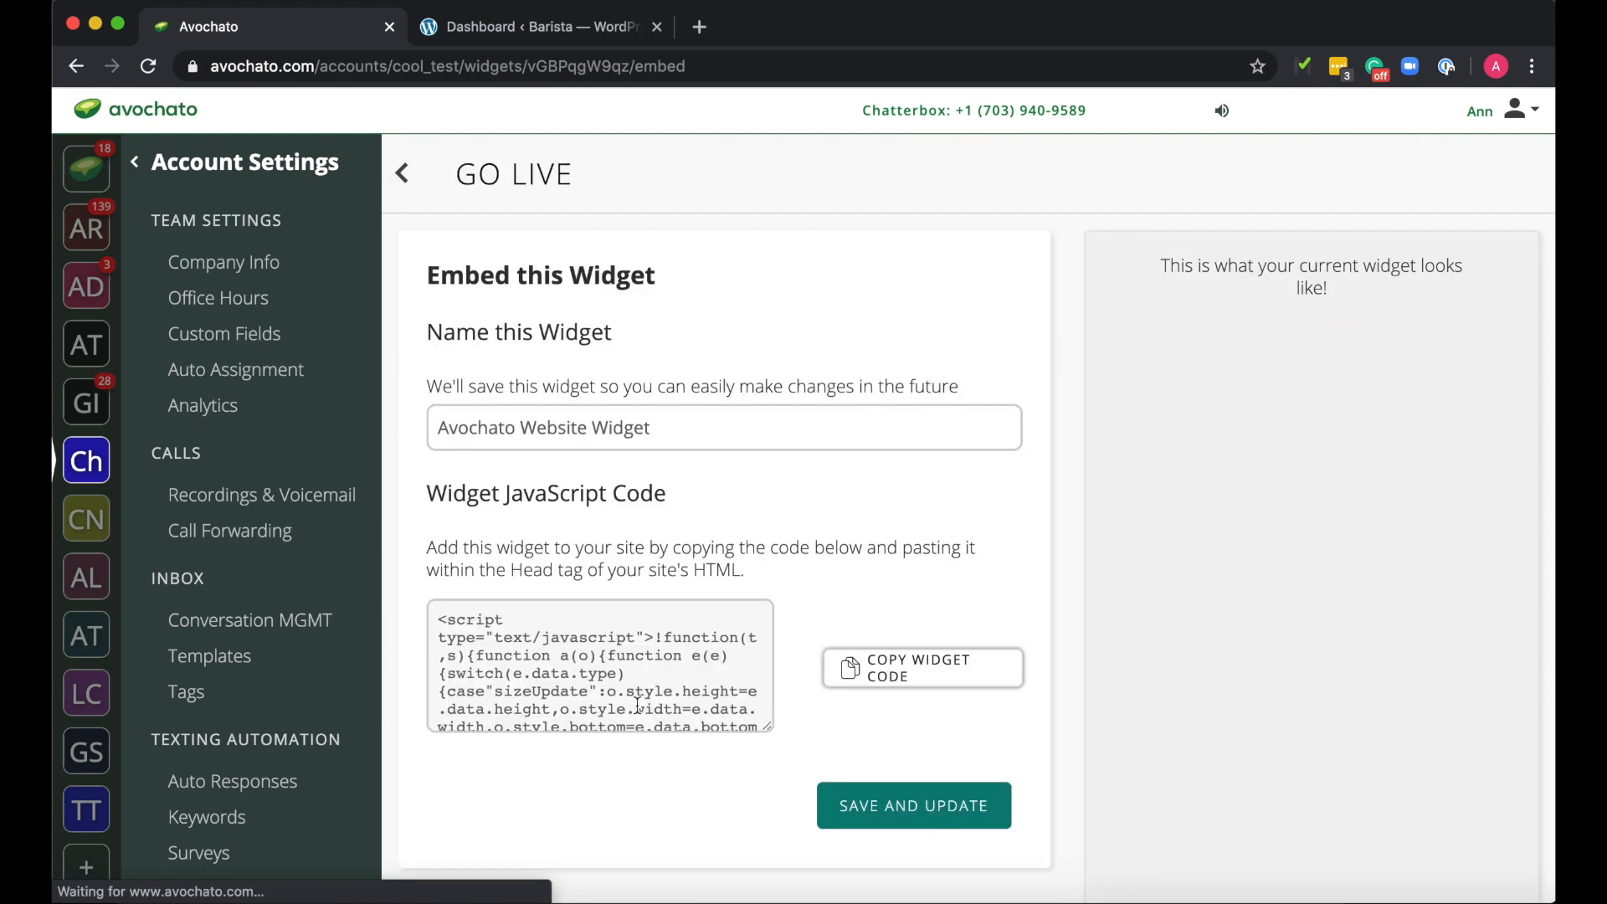
pyautogui.click(921, 667)
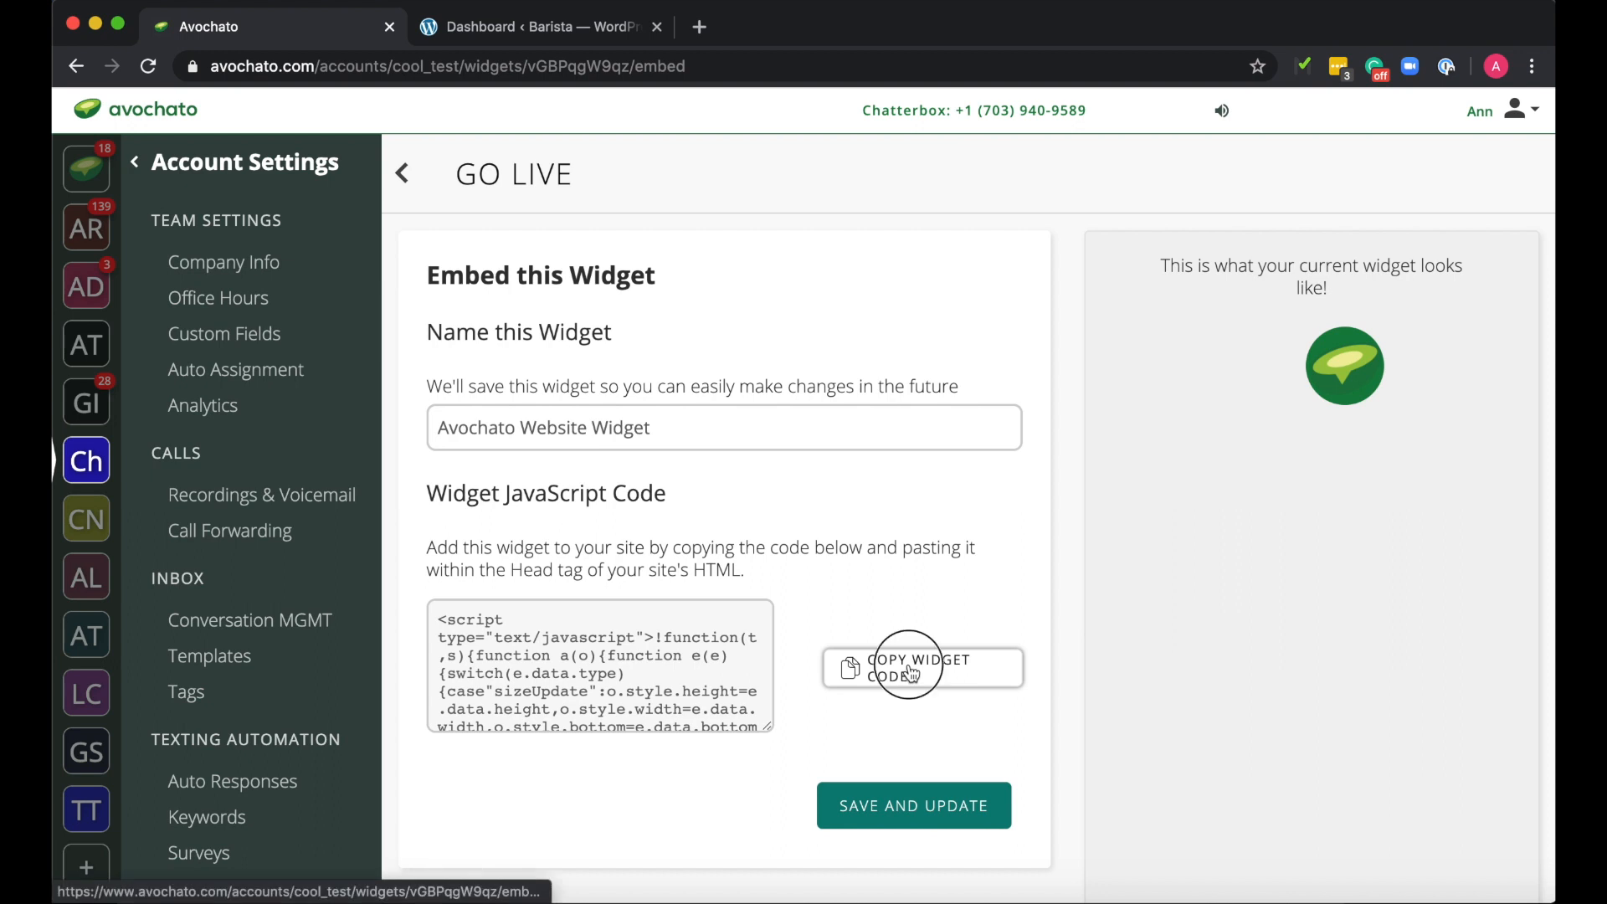
pyautogui.click(921, 668)
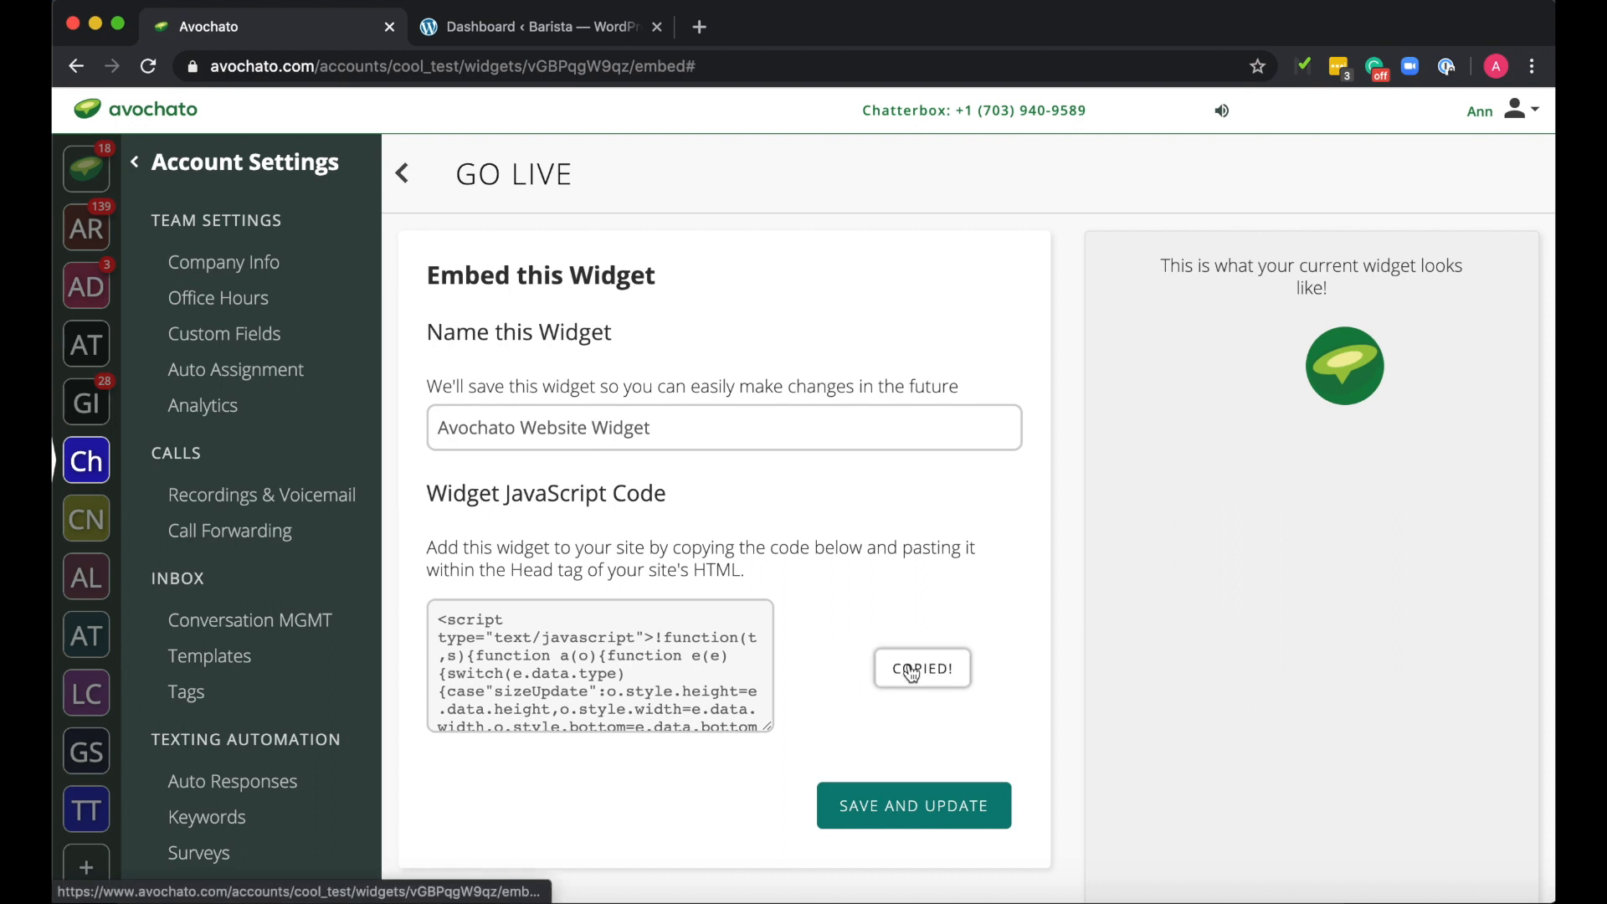
# Open the Theme Editor in the WordPress dashboard
pyautogui.click(534, 27)
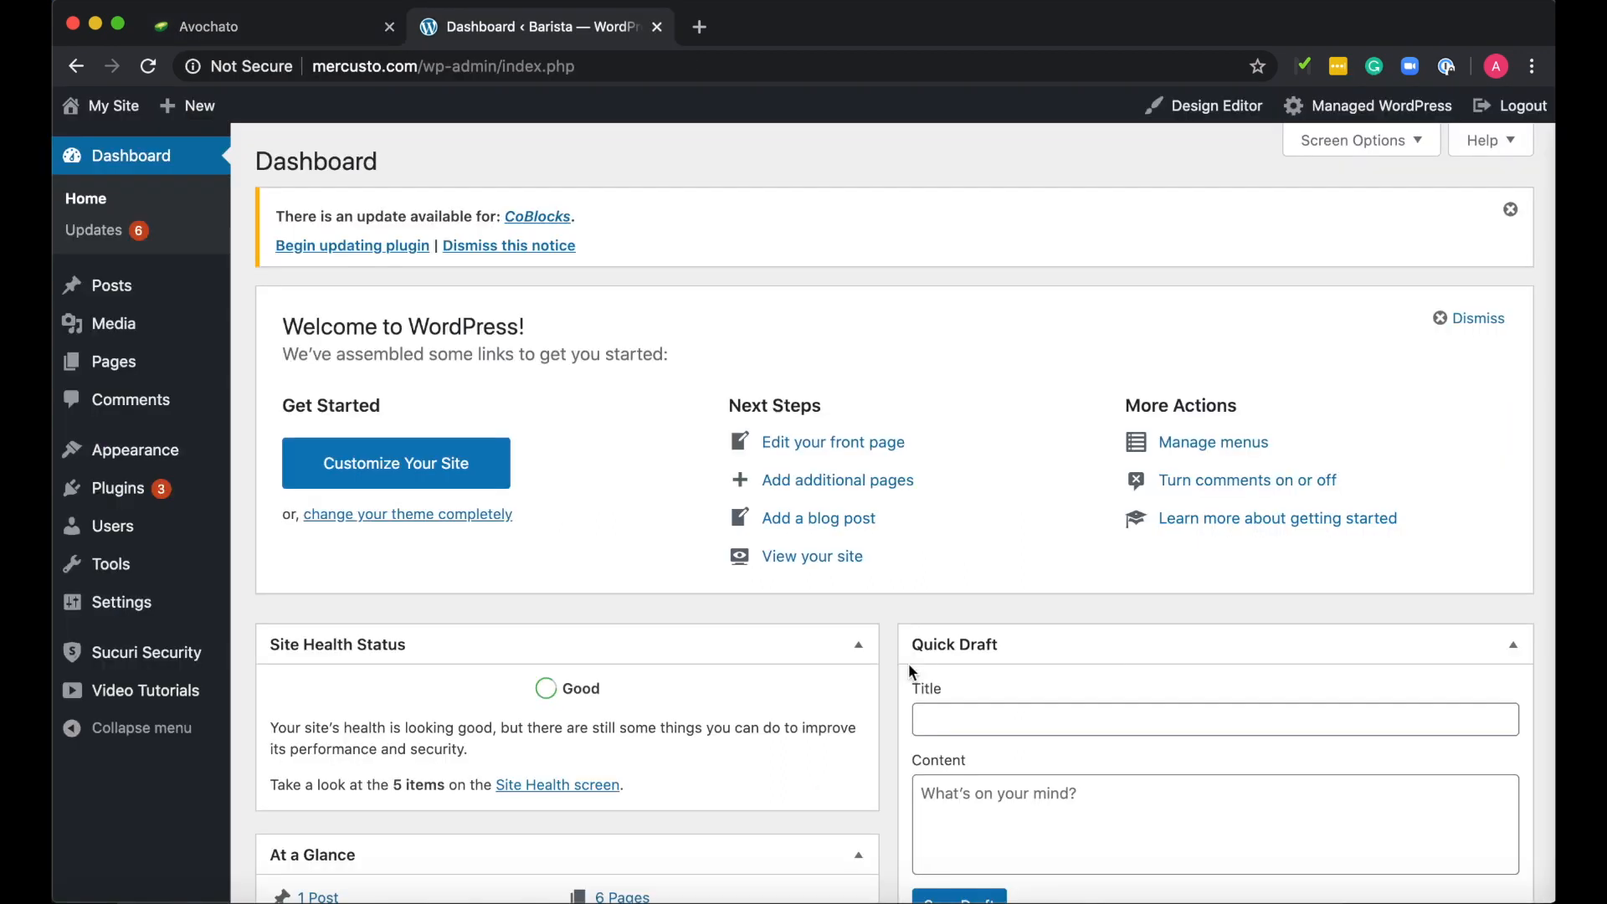
pyautogui.moveTo(334, 394)
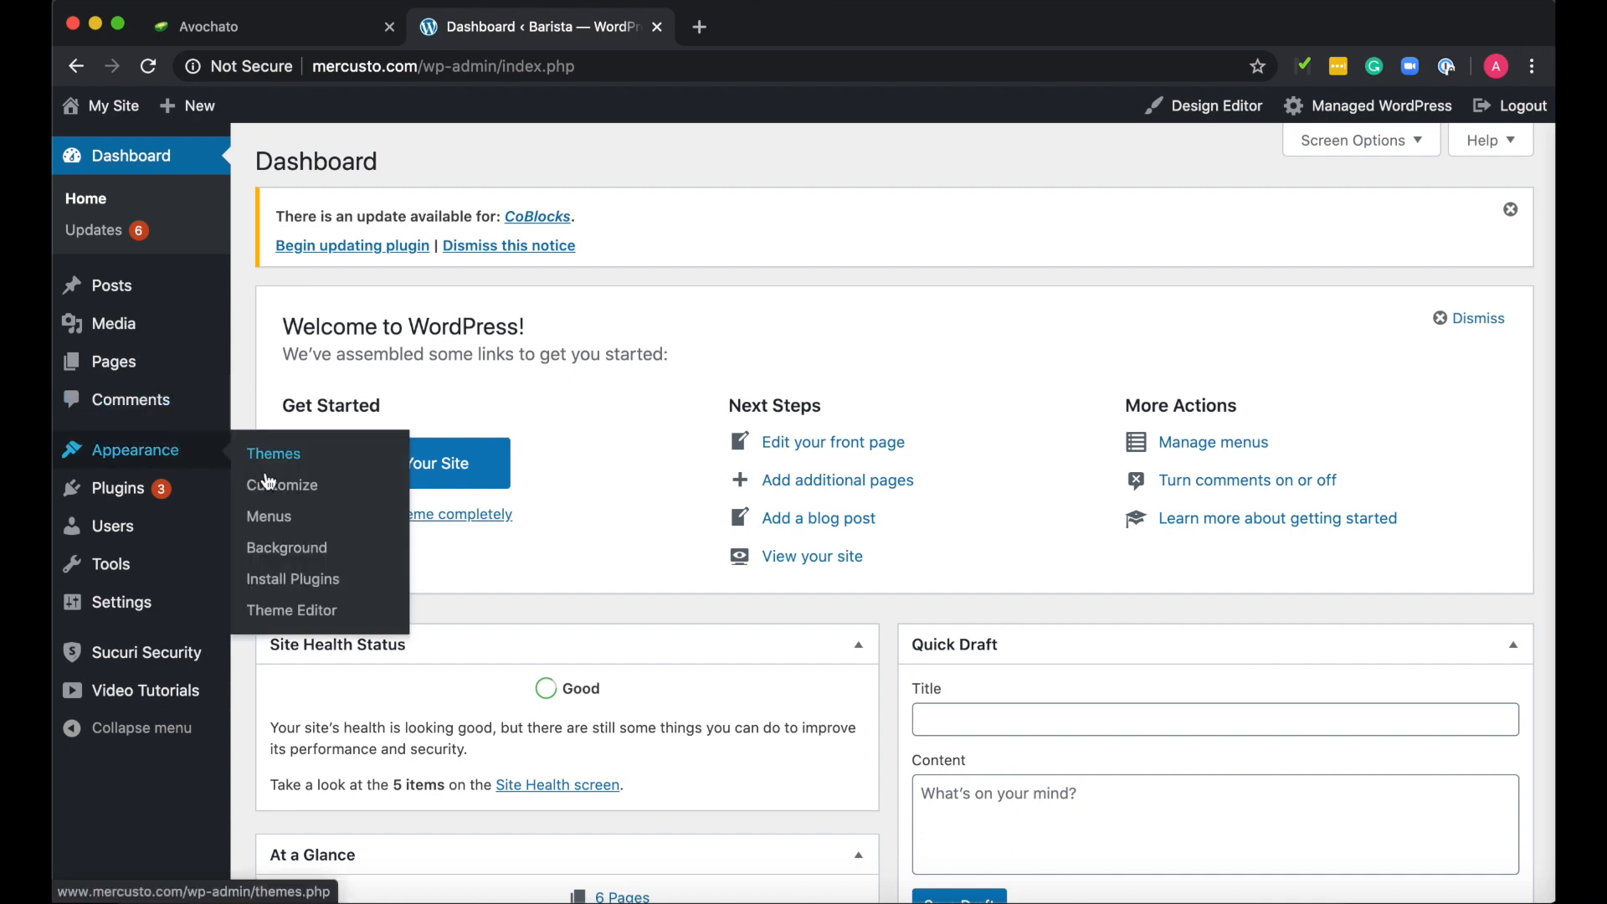
pyautogui.click(292, 610)
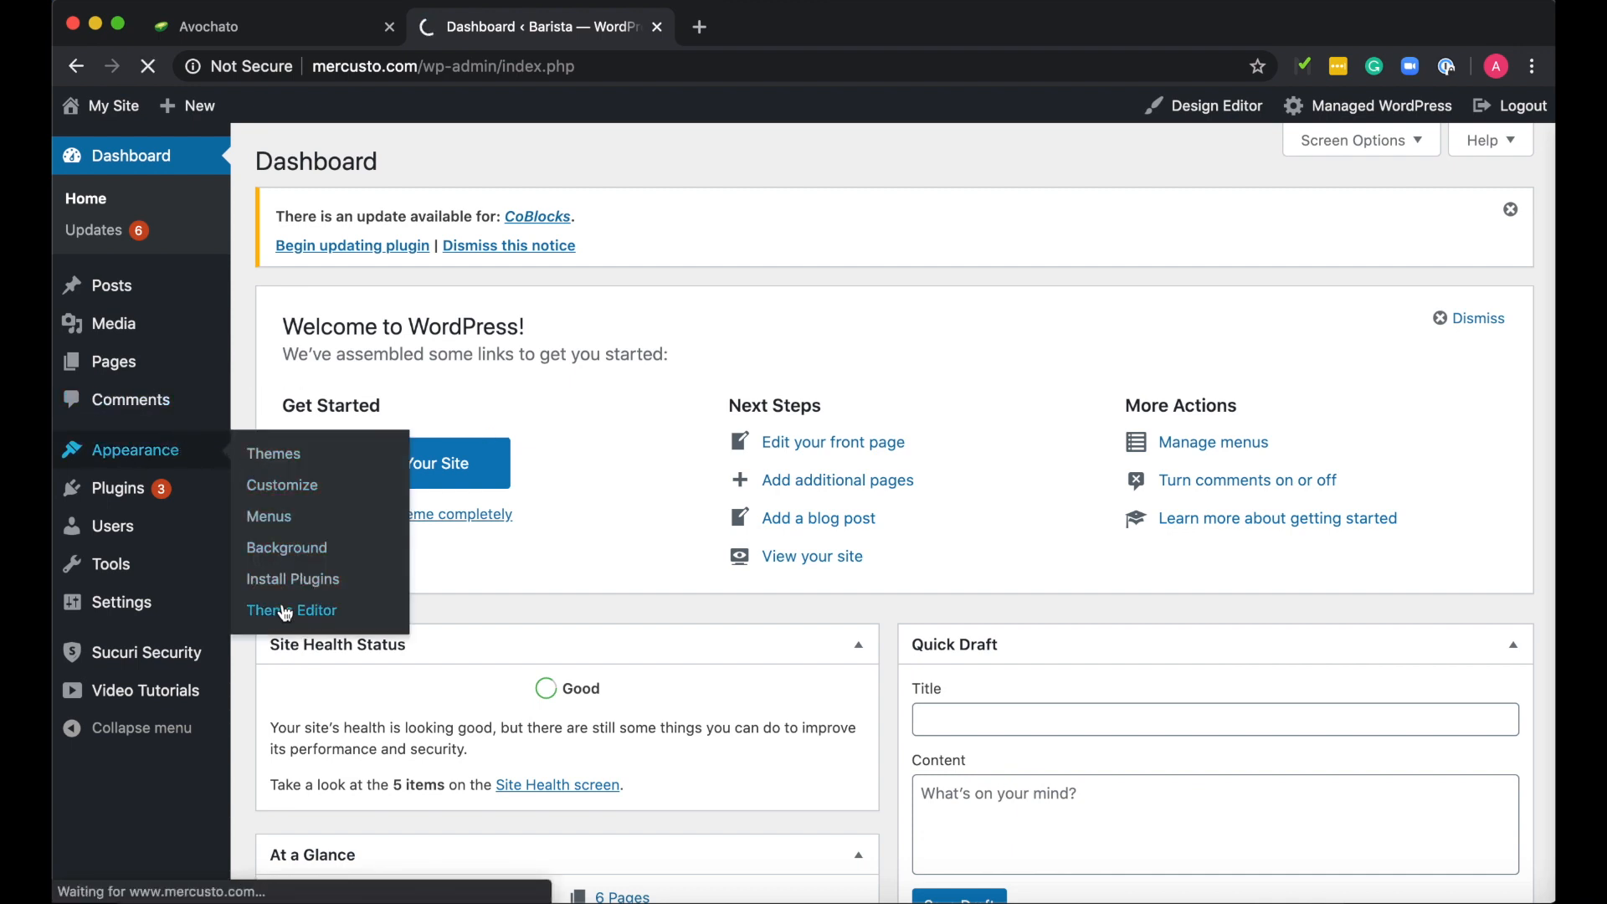
pyautogui.click(292, 610)
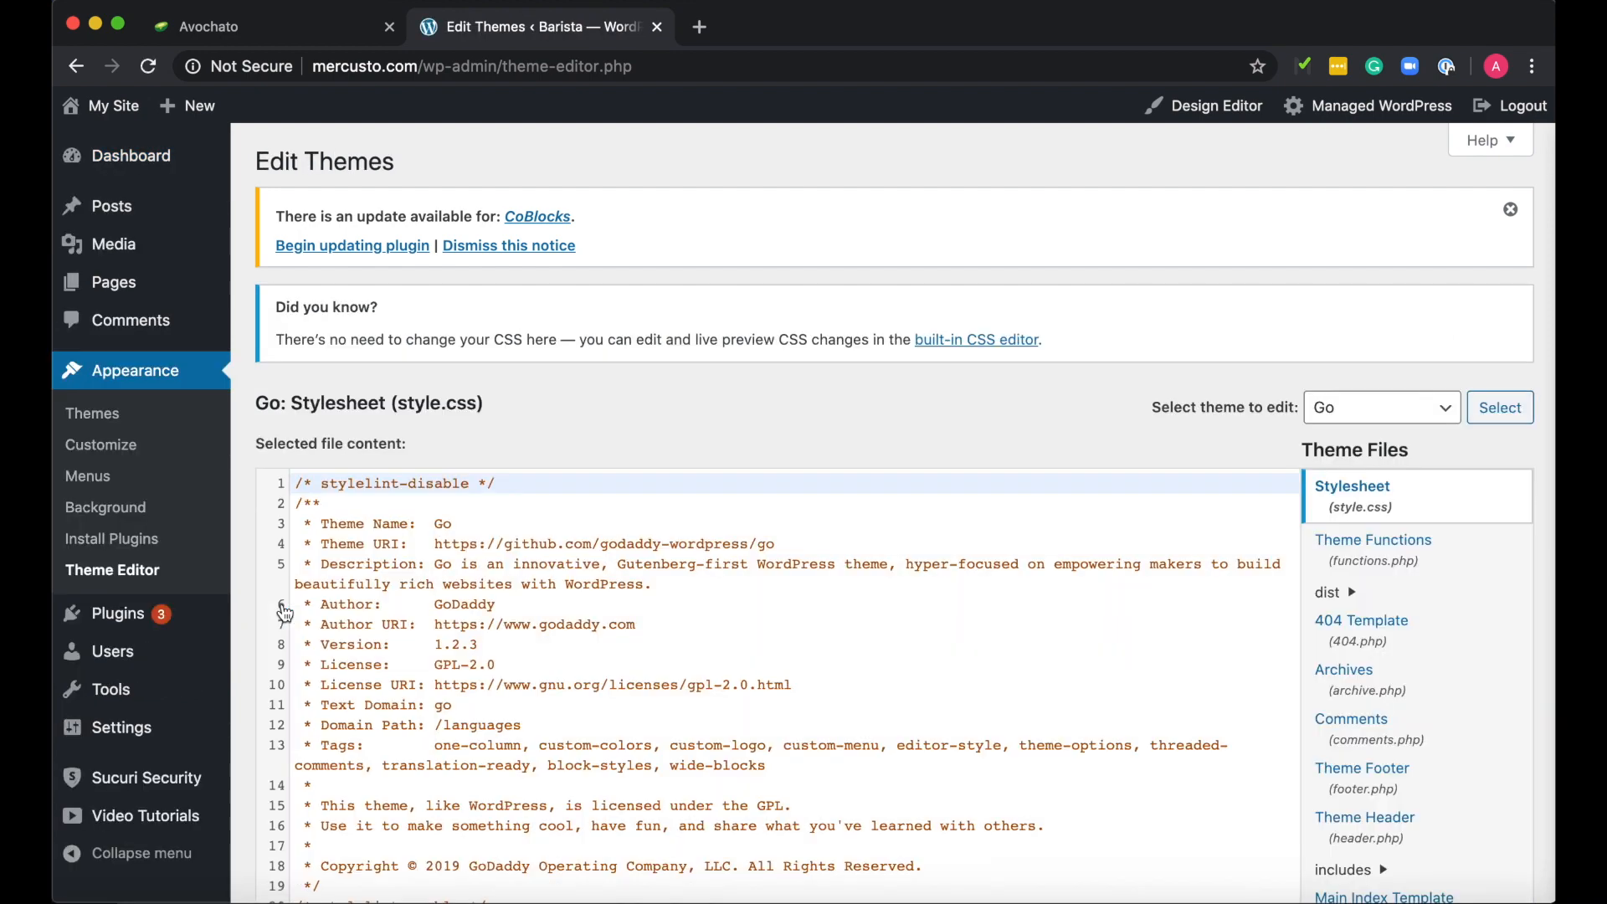
pyautogui.scroll(-3)
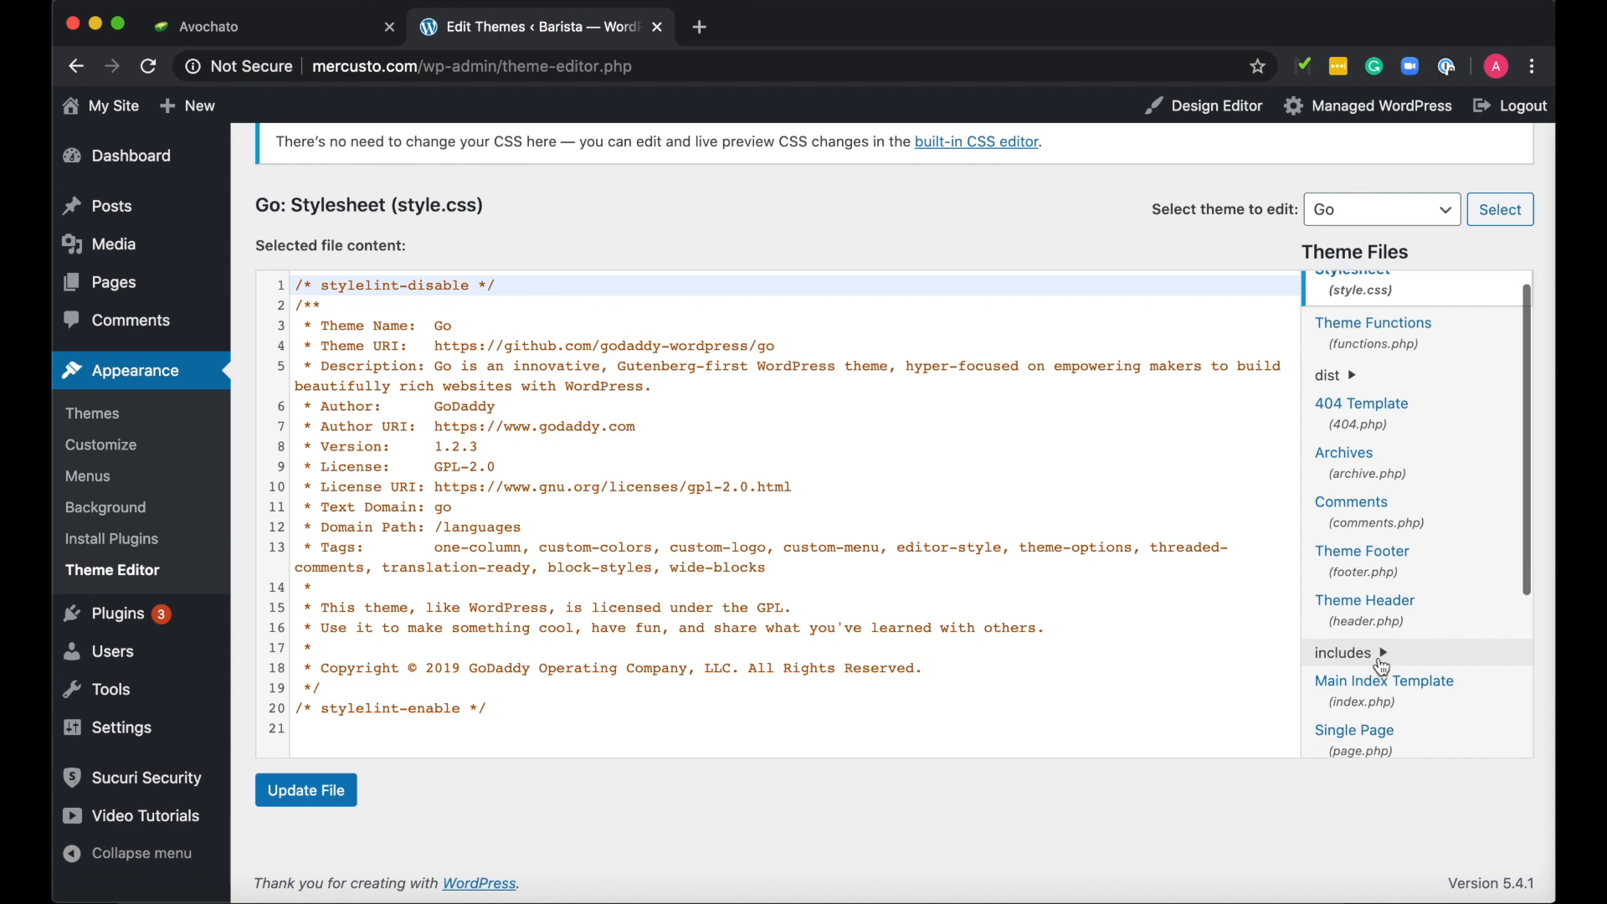
# Paste the Avochato script before </head> in Theme Header and update the file
pyautogui.click(1365, 600)
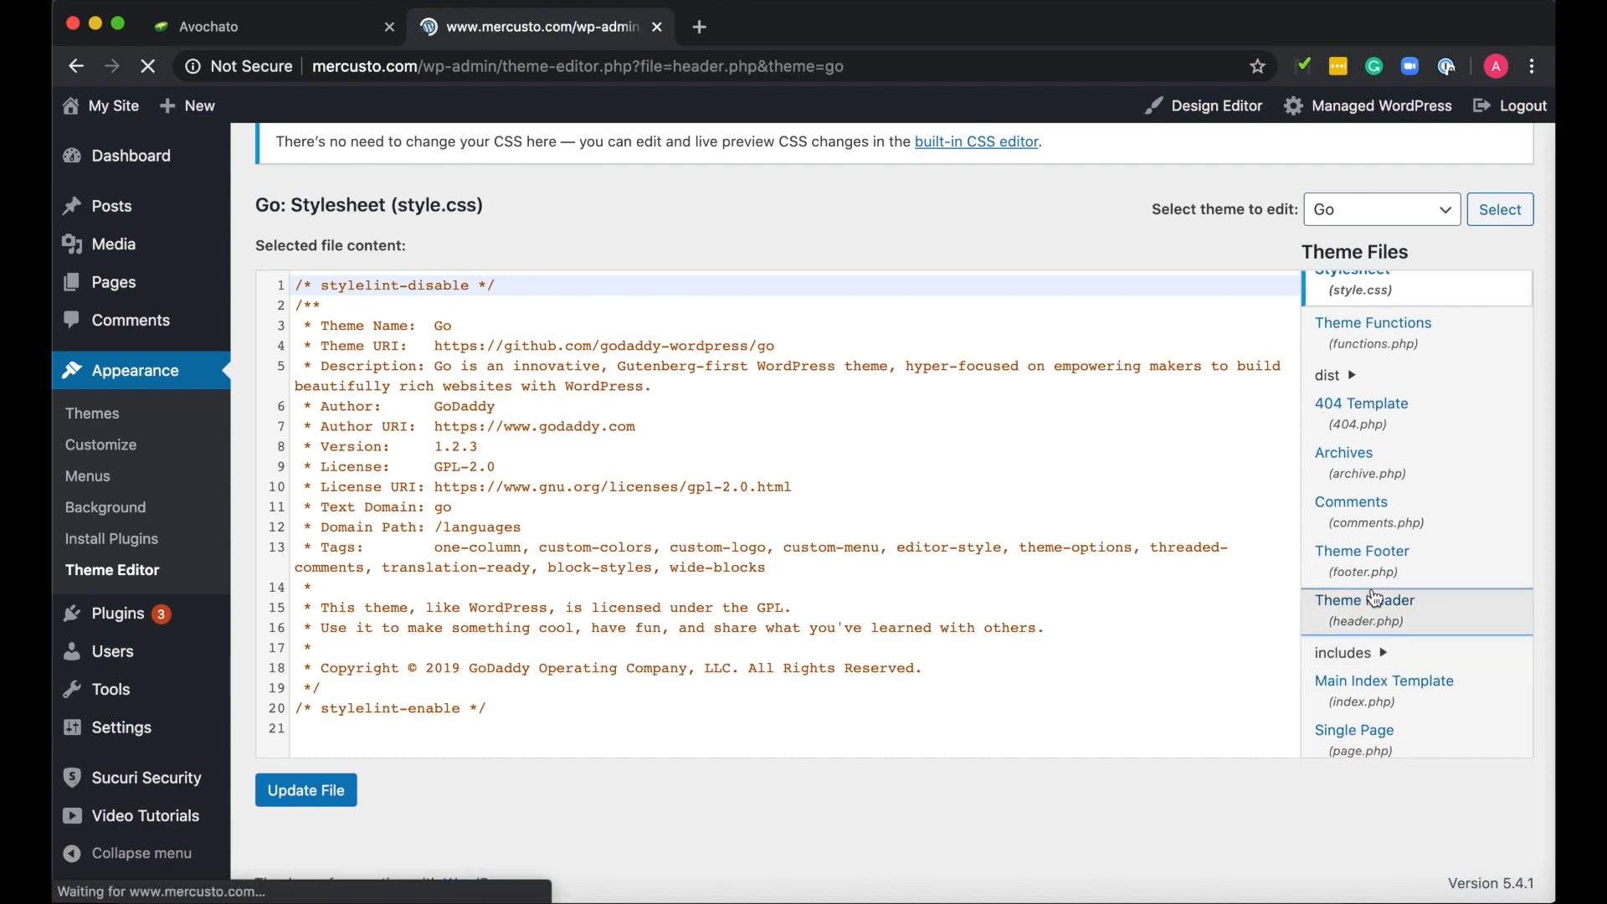
pyautogui.click(1366, 599)
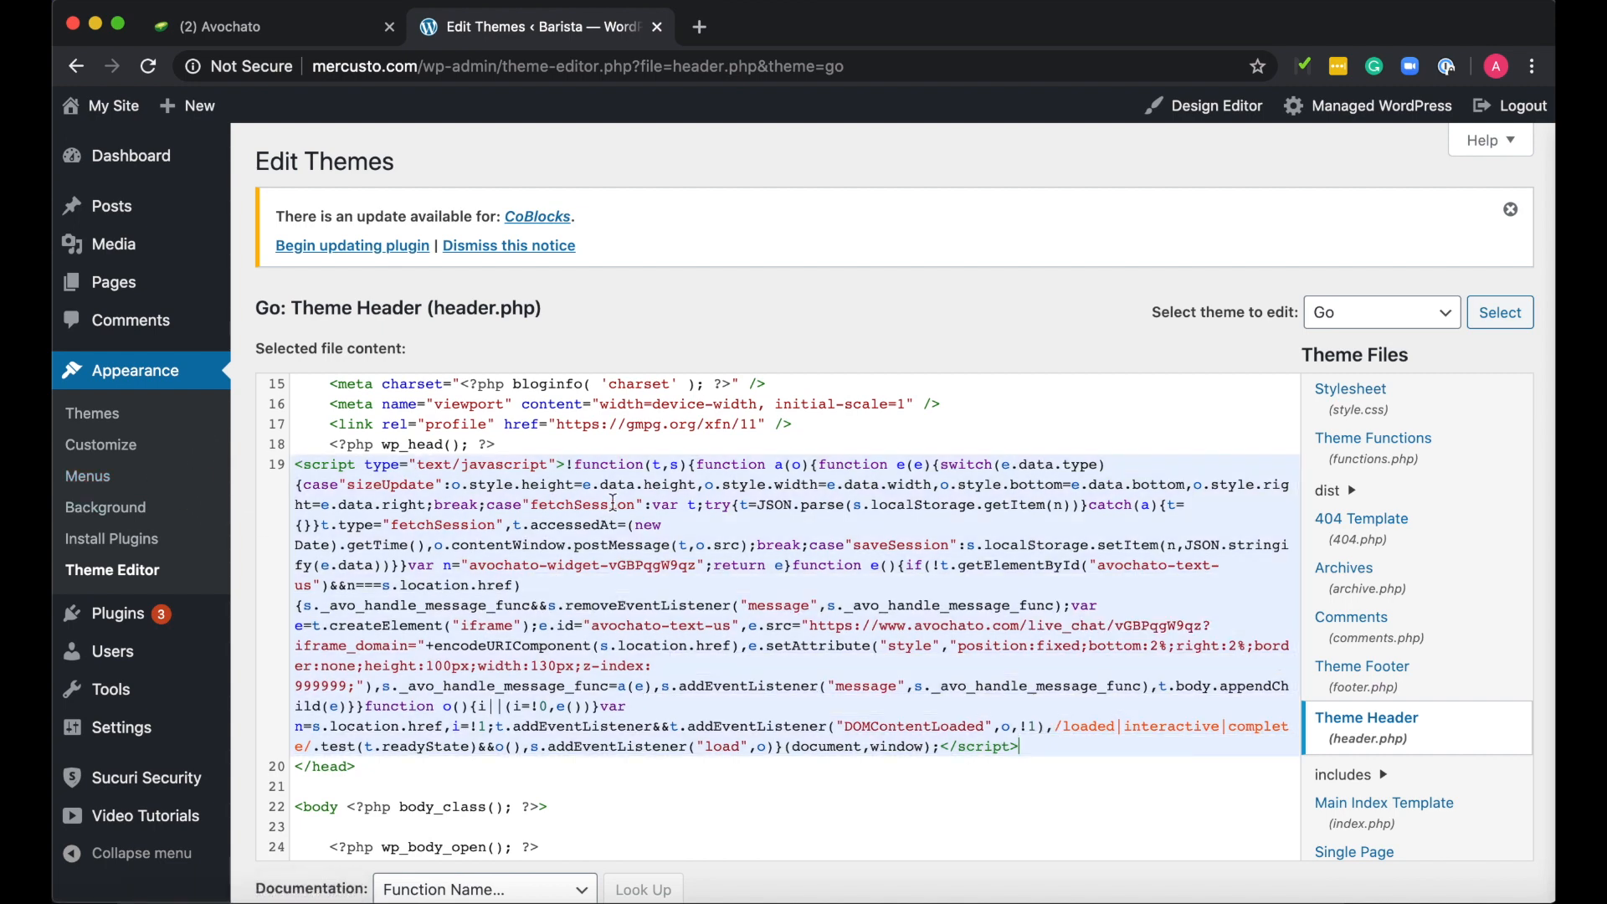
pyautogui.scroll(-3)
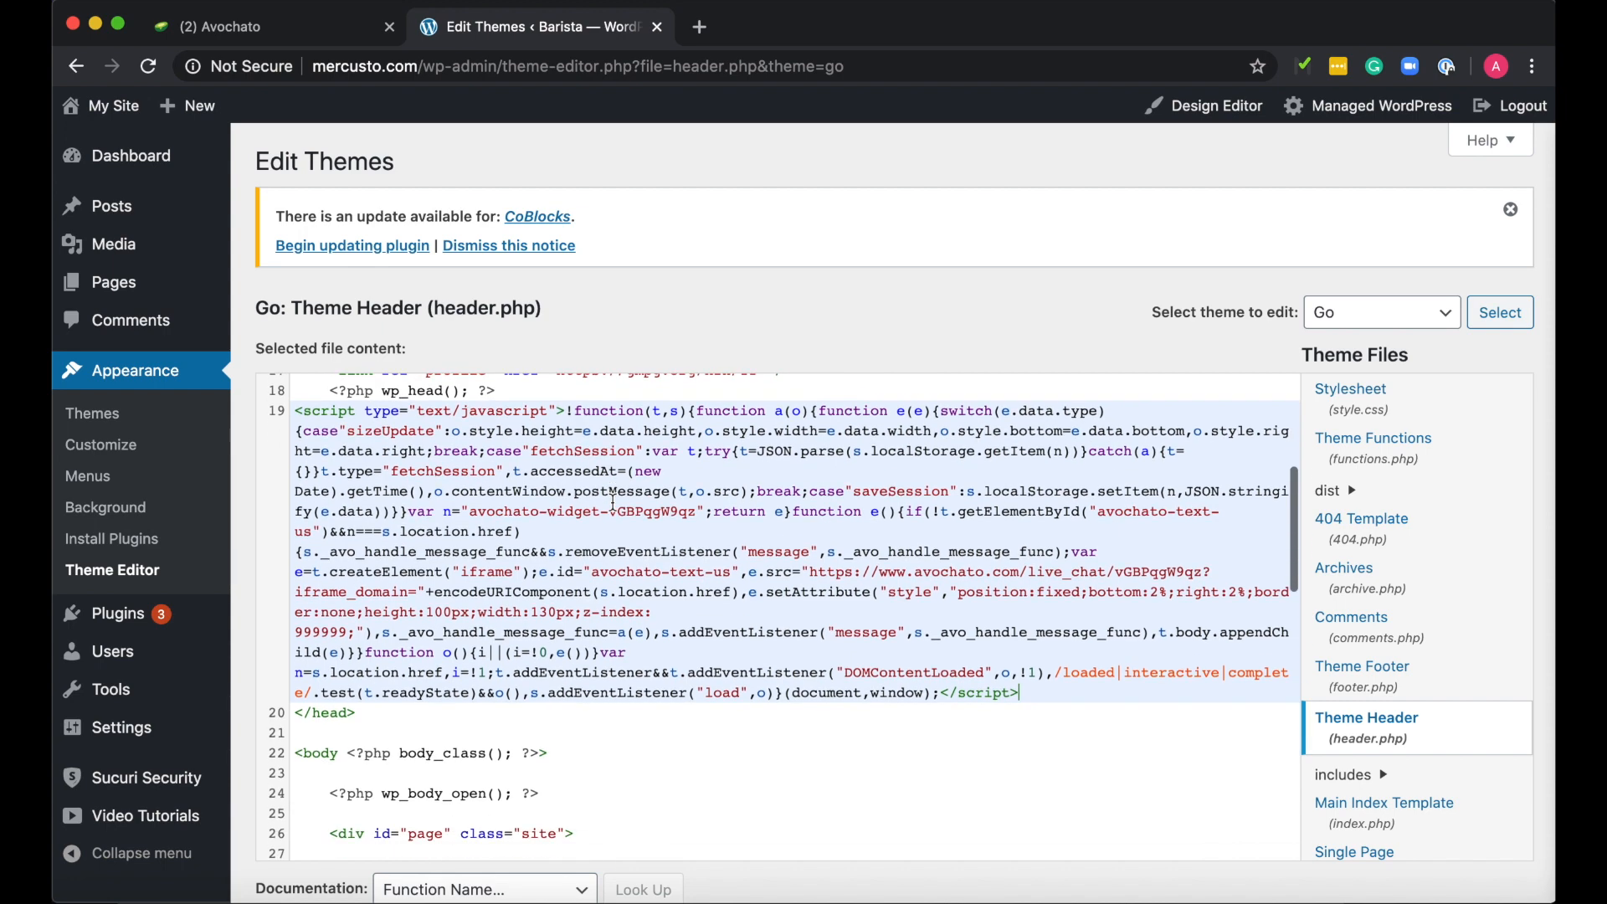
pyautogui.scroll(3)
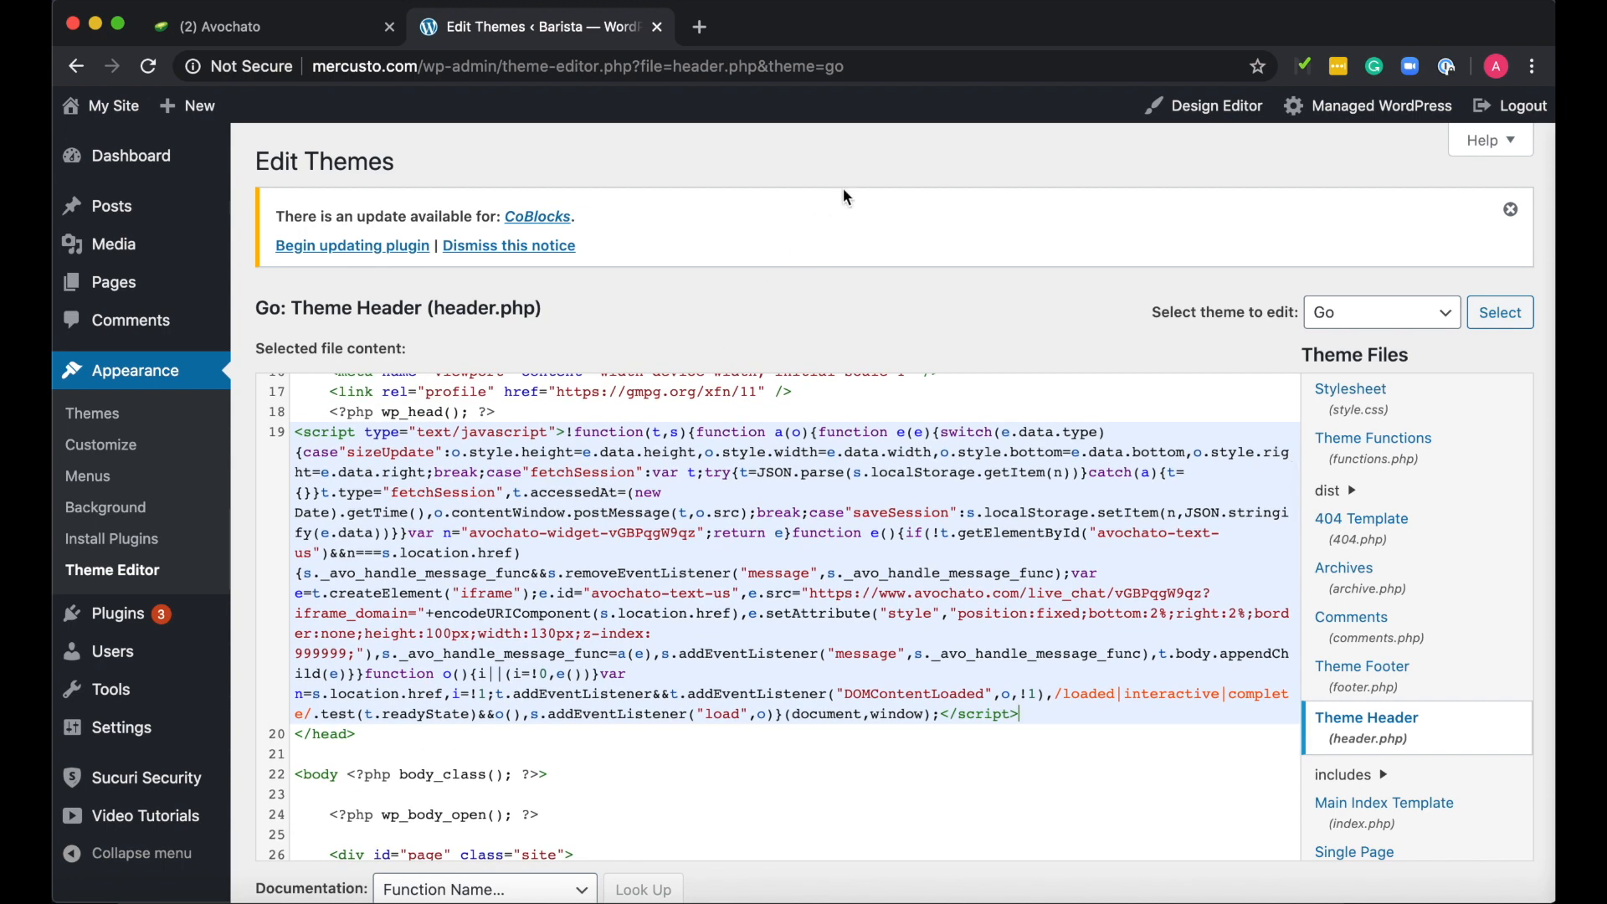
pyautogui.scroll(-3)
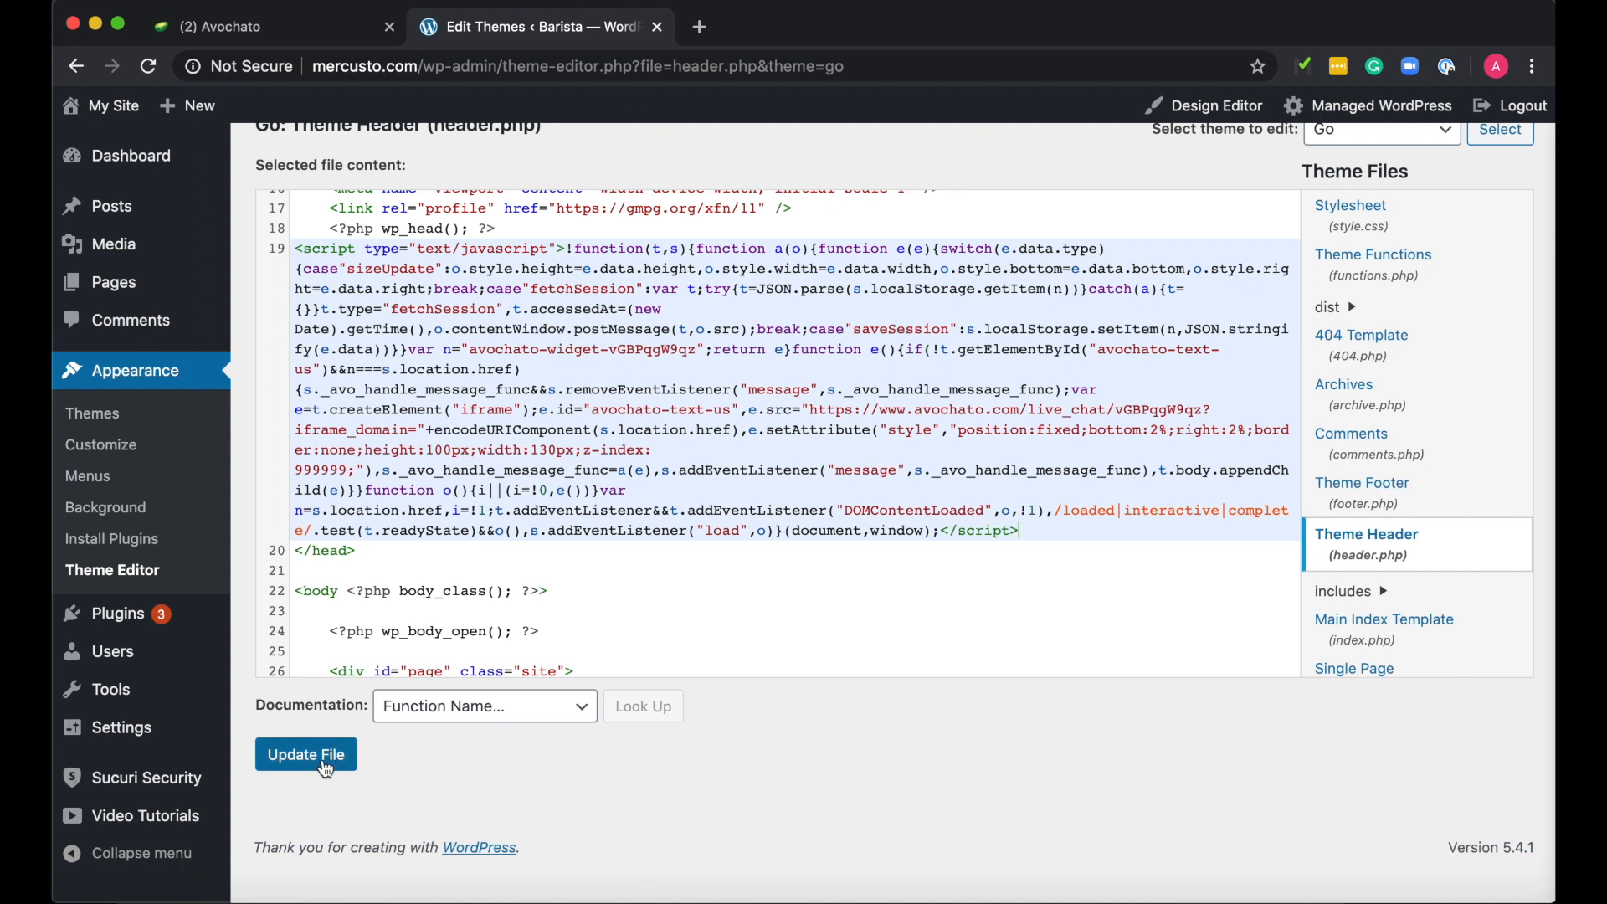
pyautogui.click(305, 754)
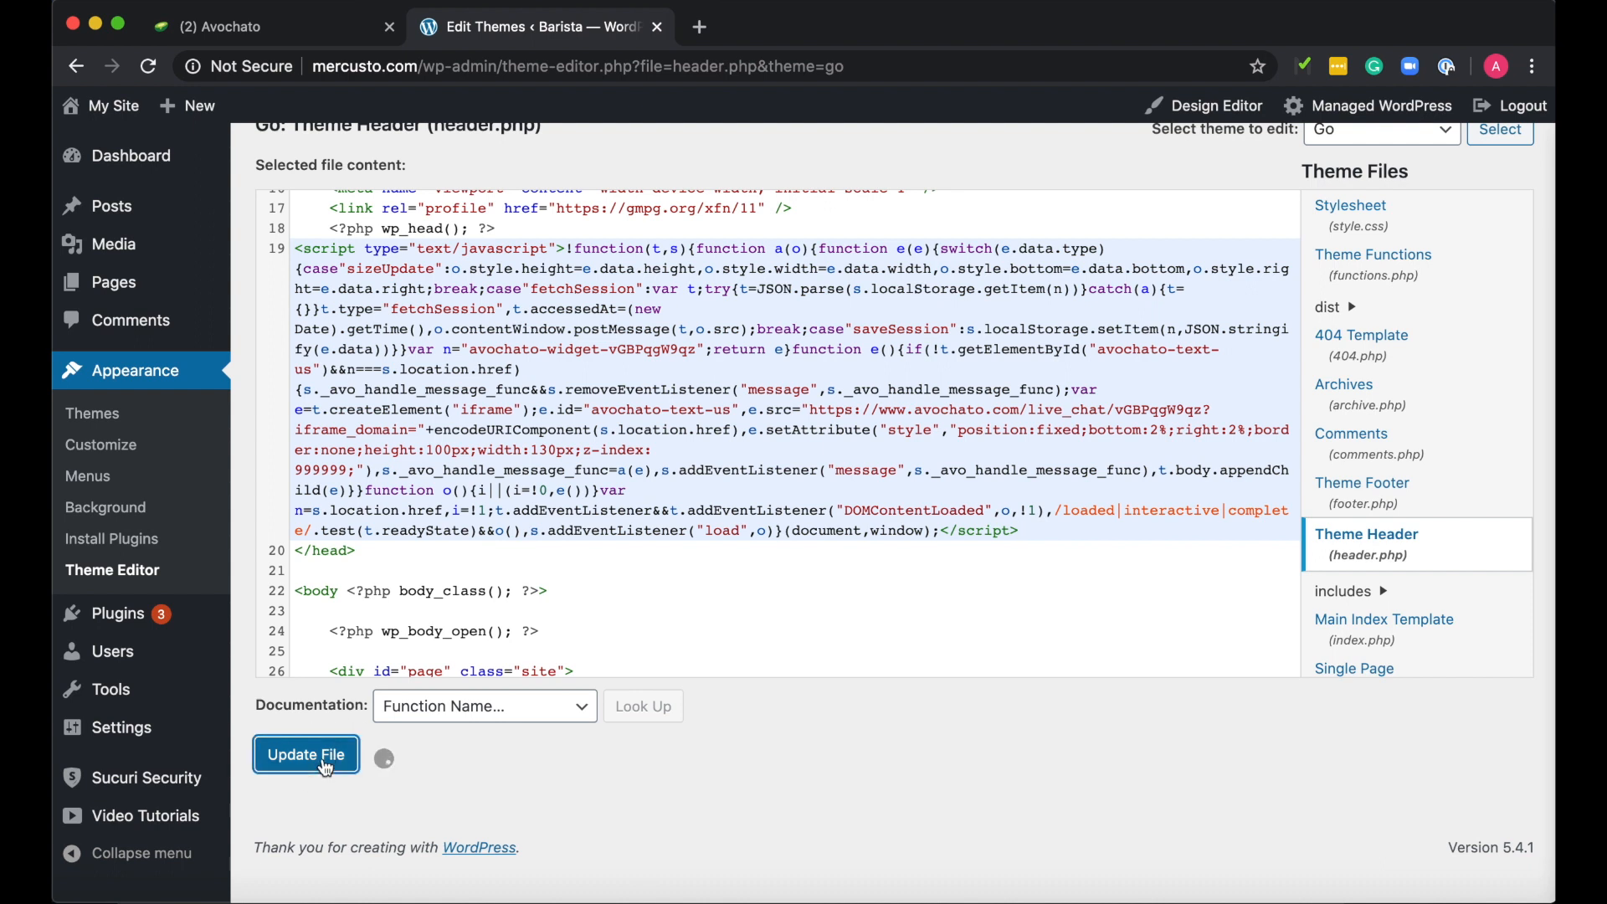
pyautogui.click(306, 754)
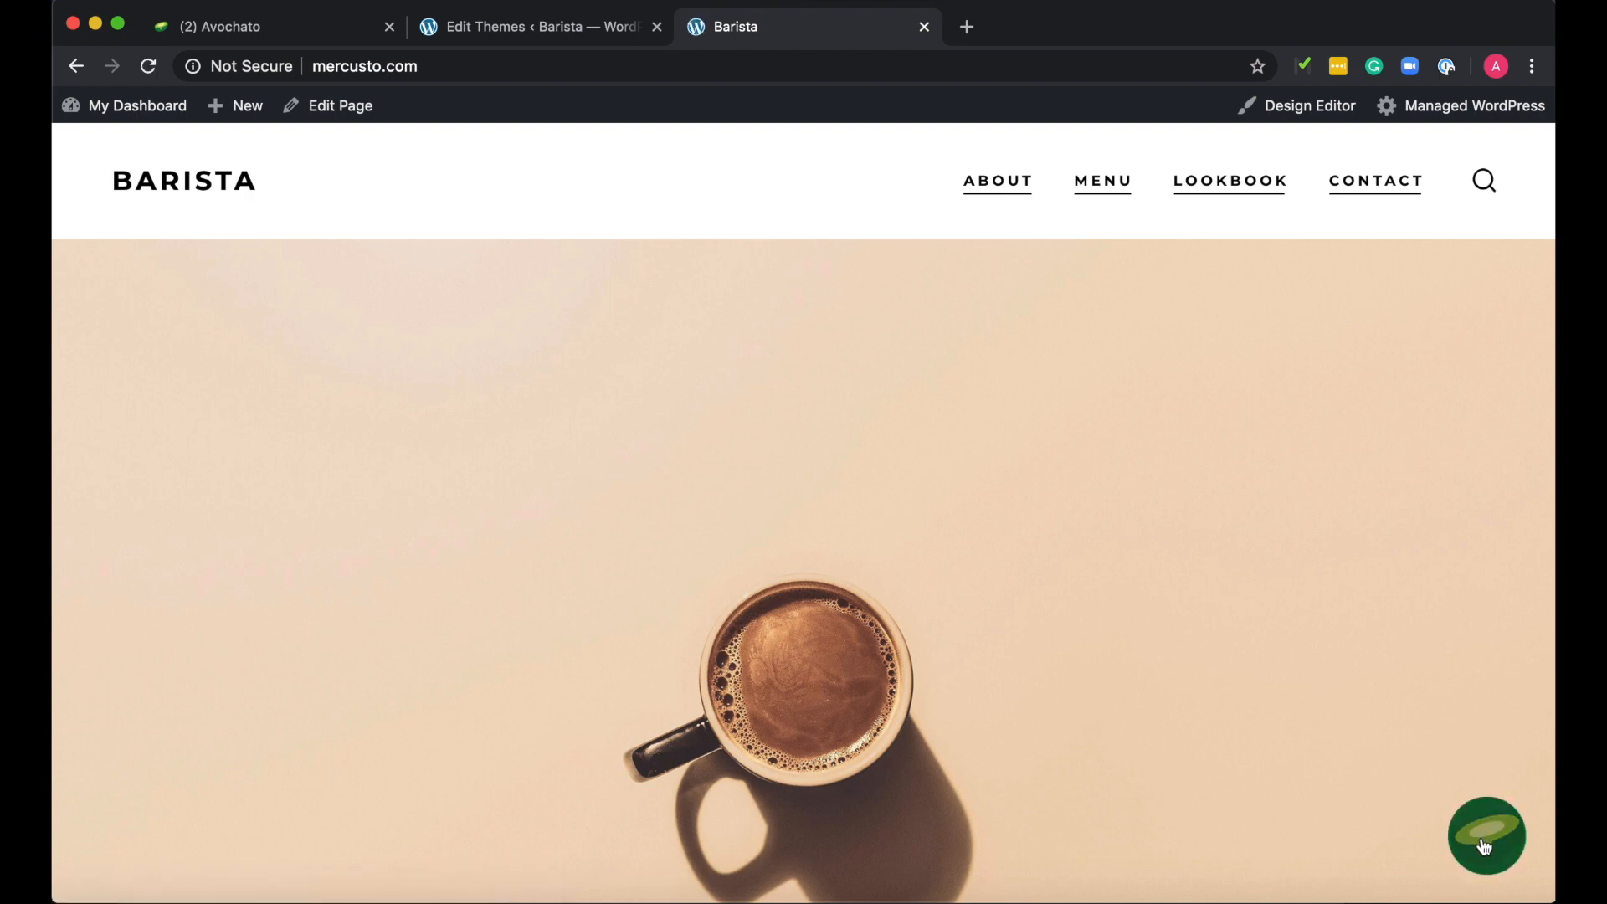
# Open the Barista site's chat widget and enter name Customer and a phone number
pyautogui.click(1487, 835)
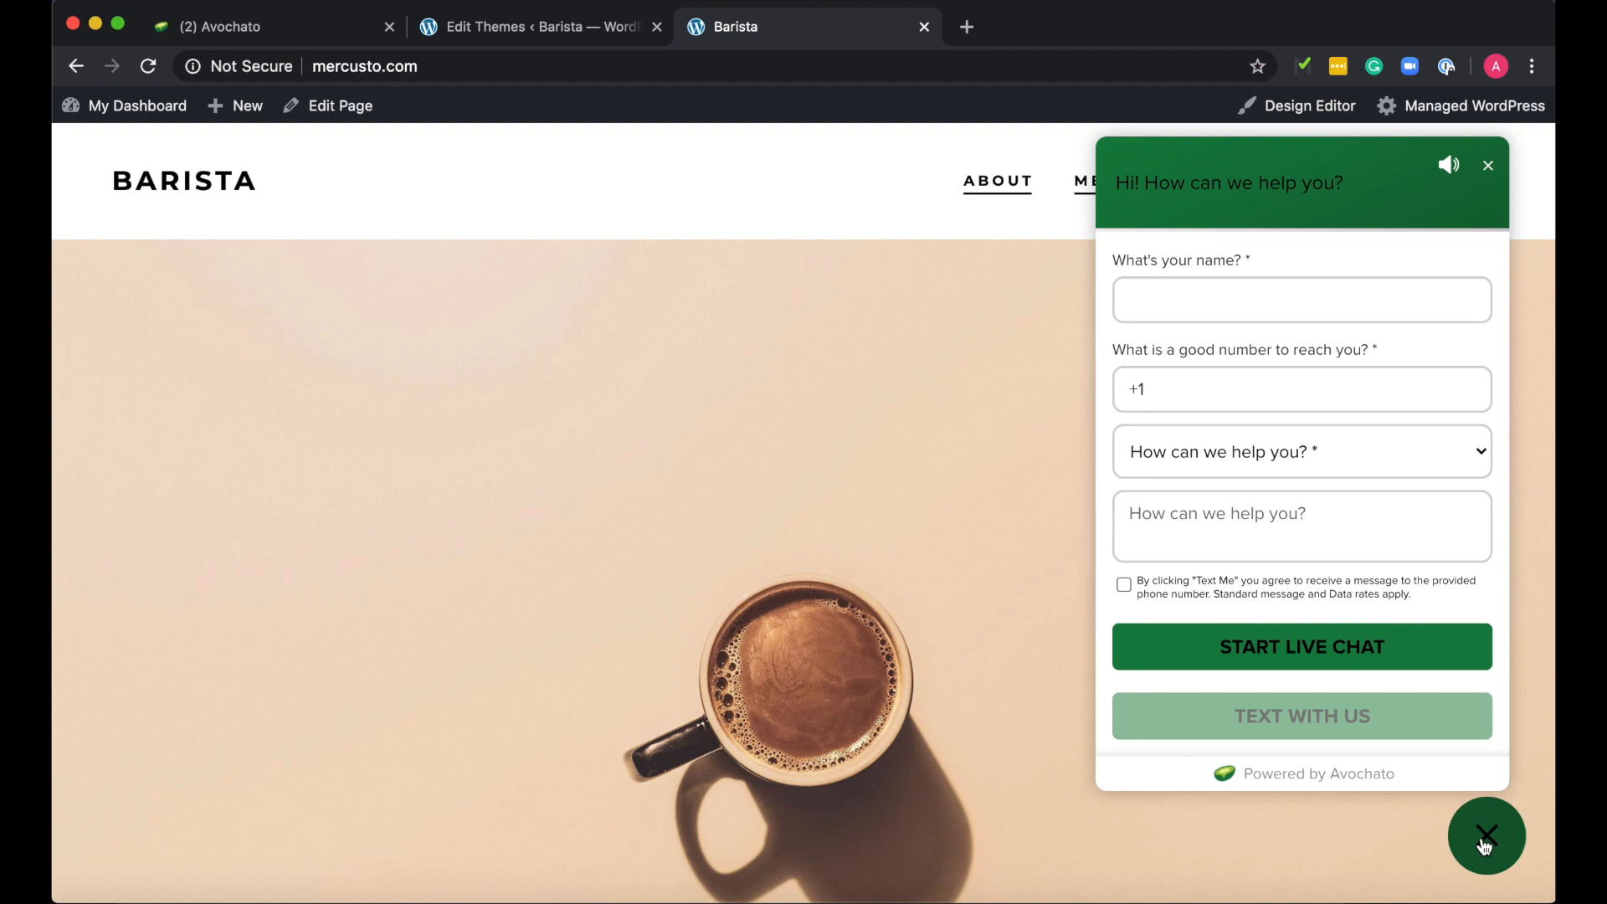
pyautogui.click(1300, 300)
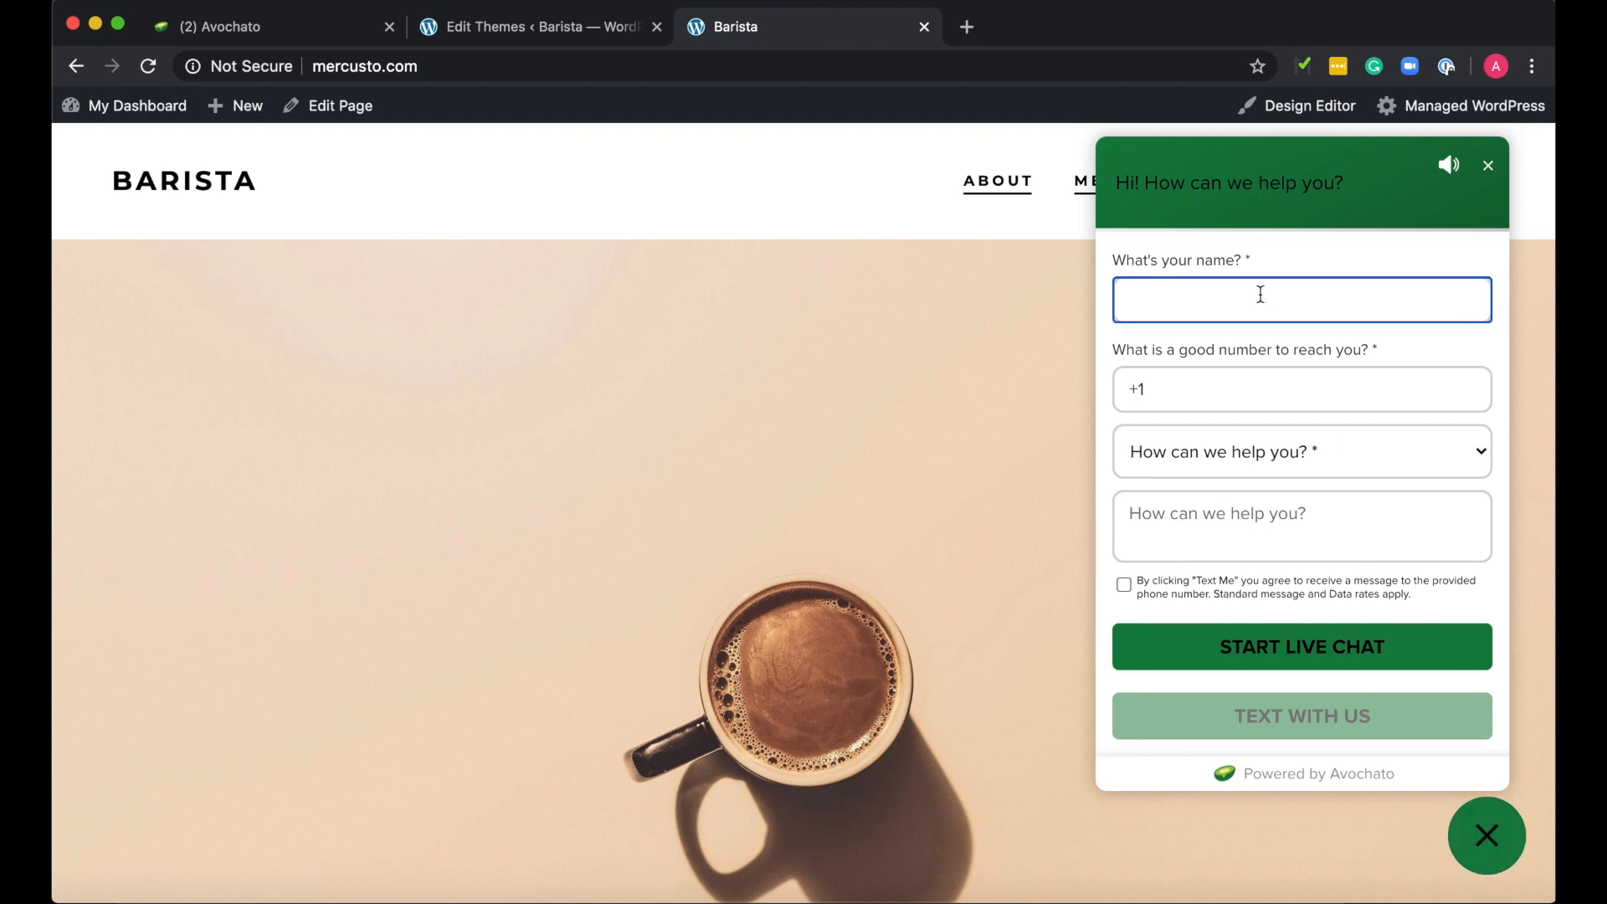
pyautogui.write('Ann')
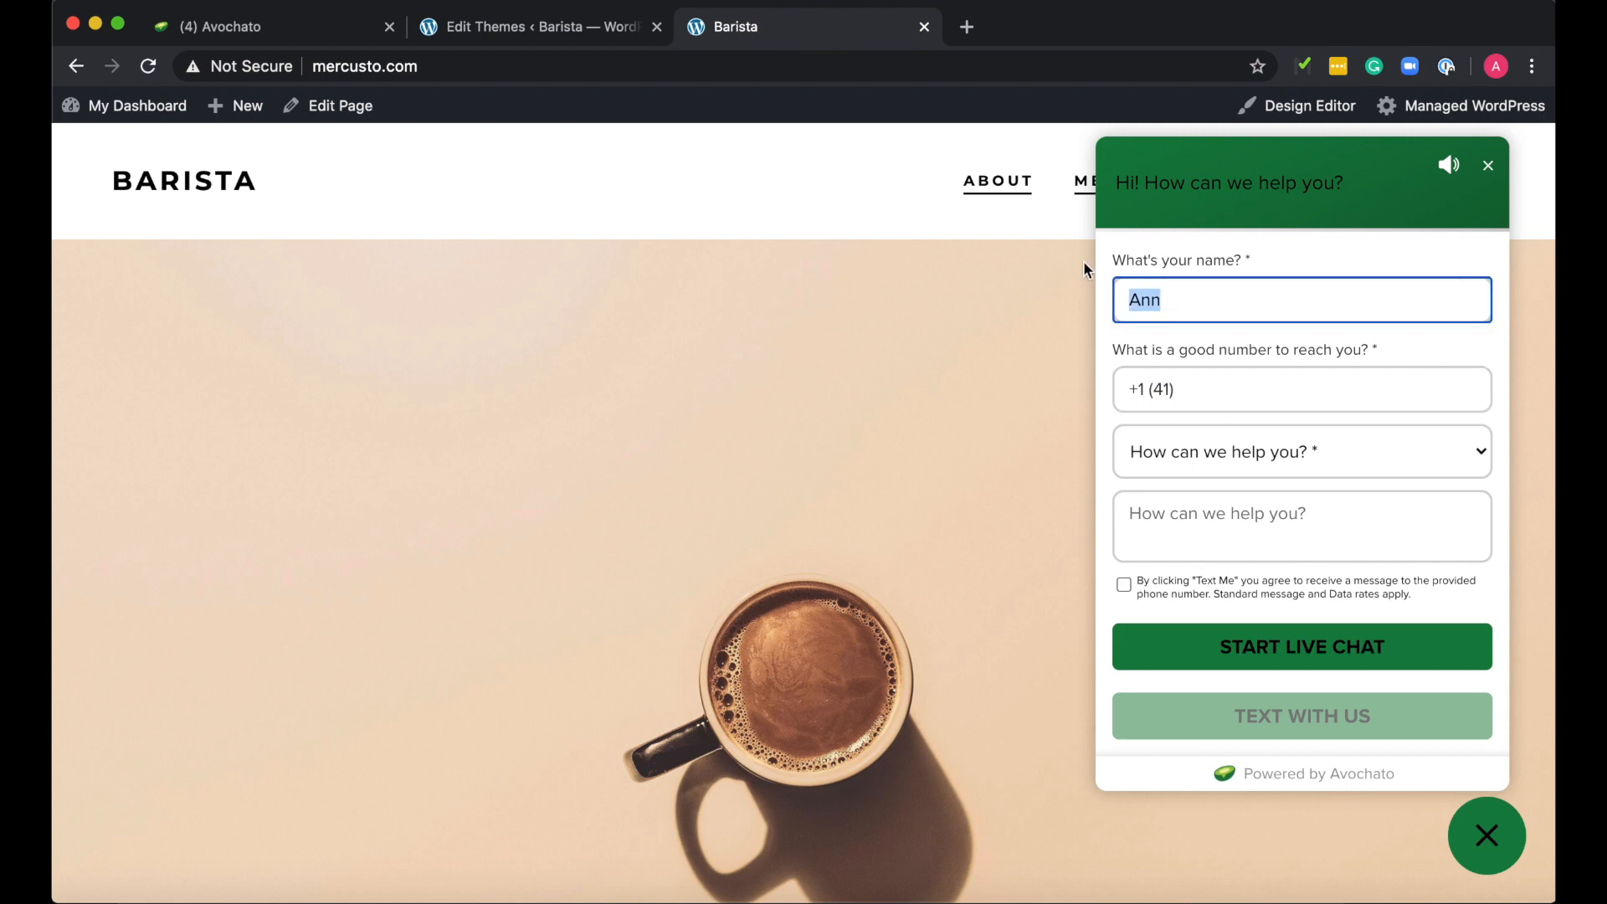
pyautogui.write('Custom')
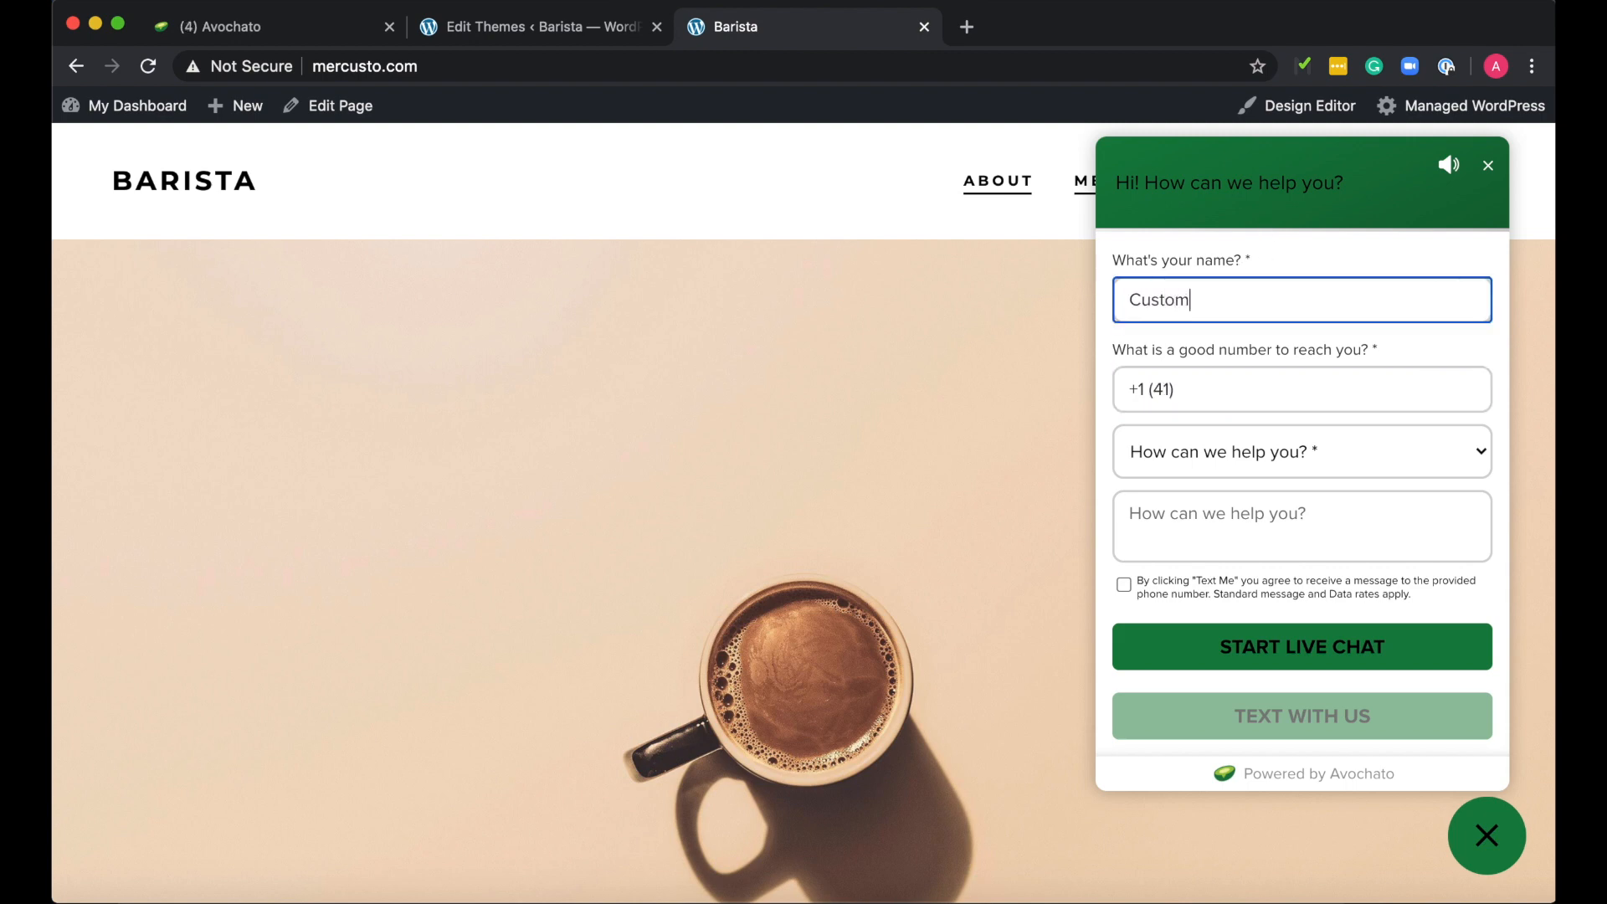
pyautogui.click(1301, 389)
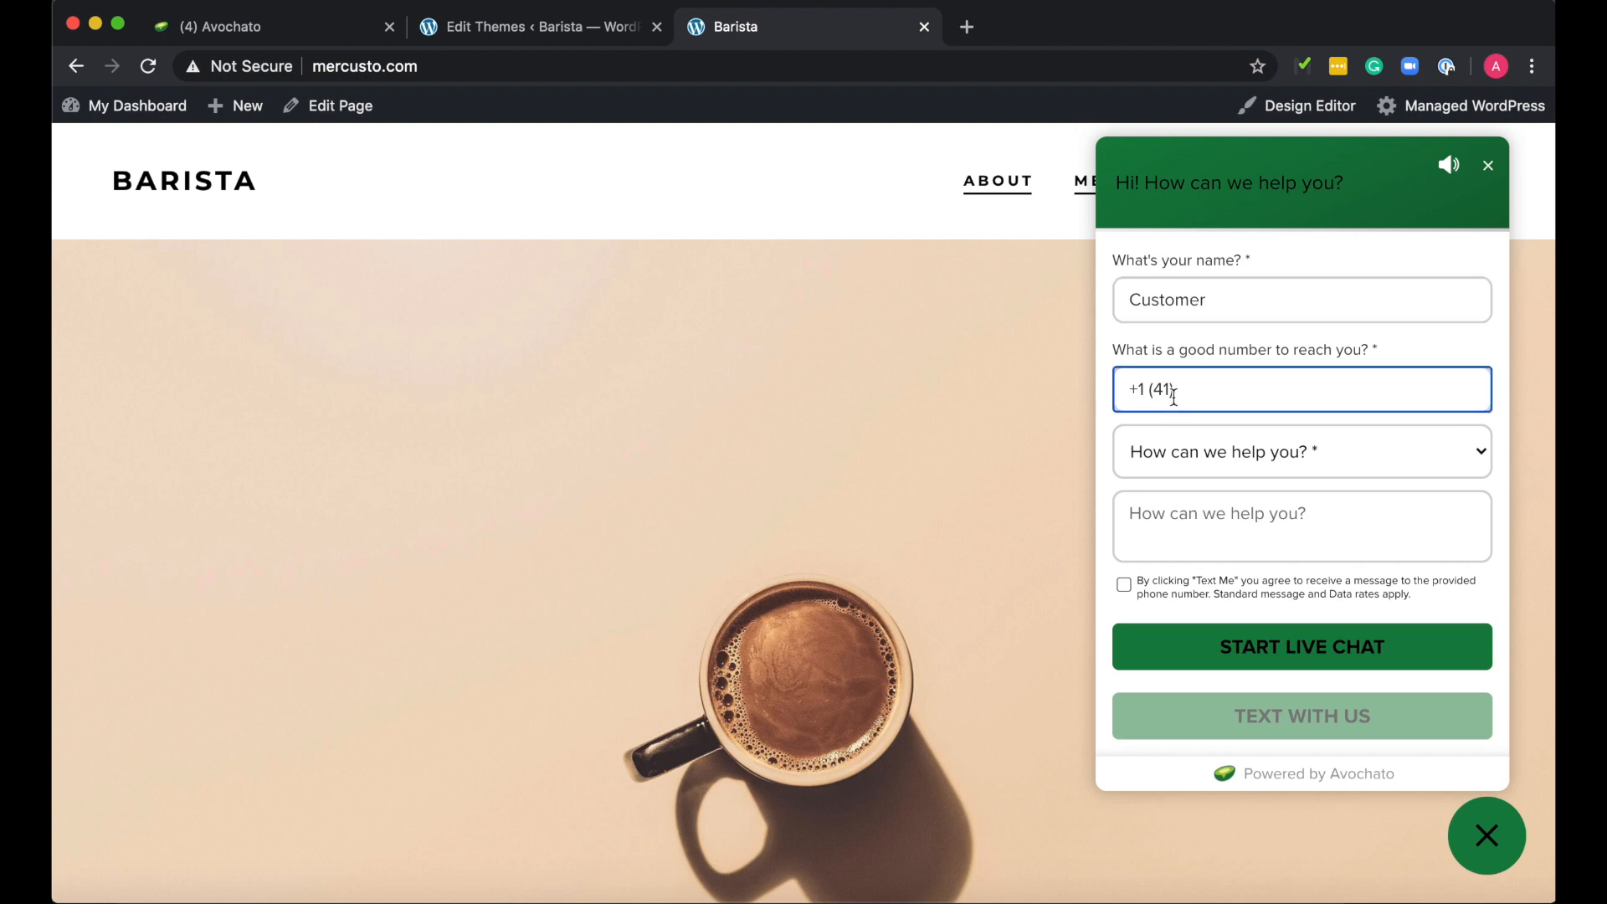
pyautogui.write('5) 214')
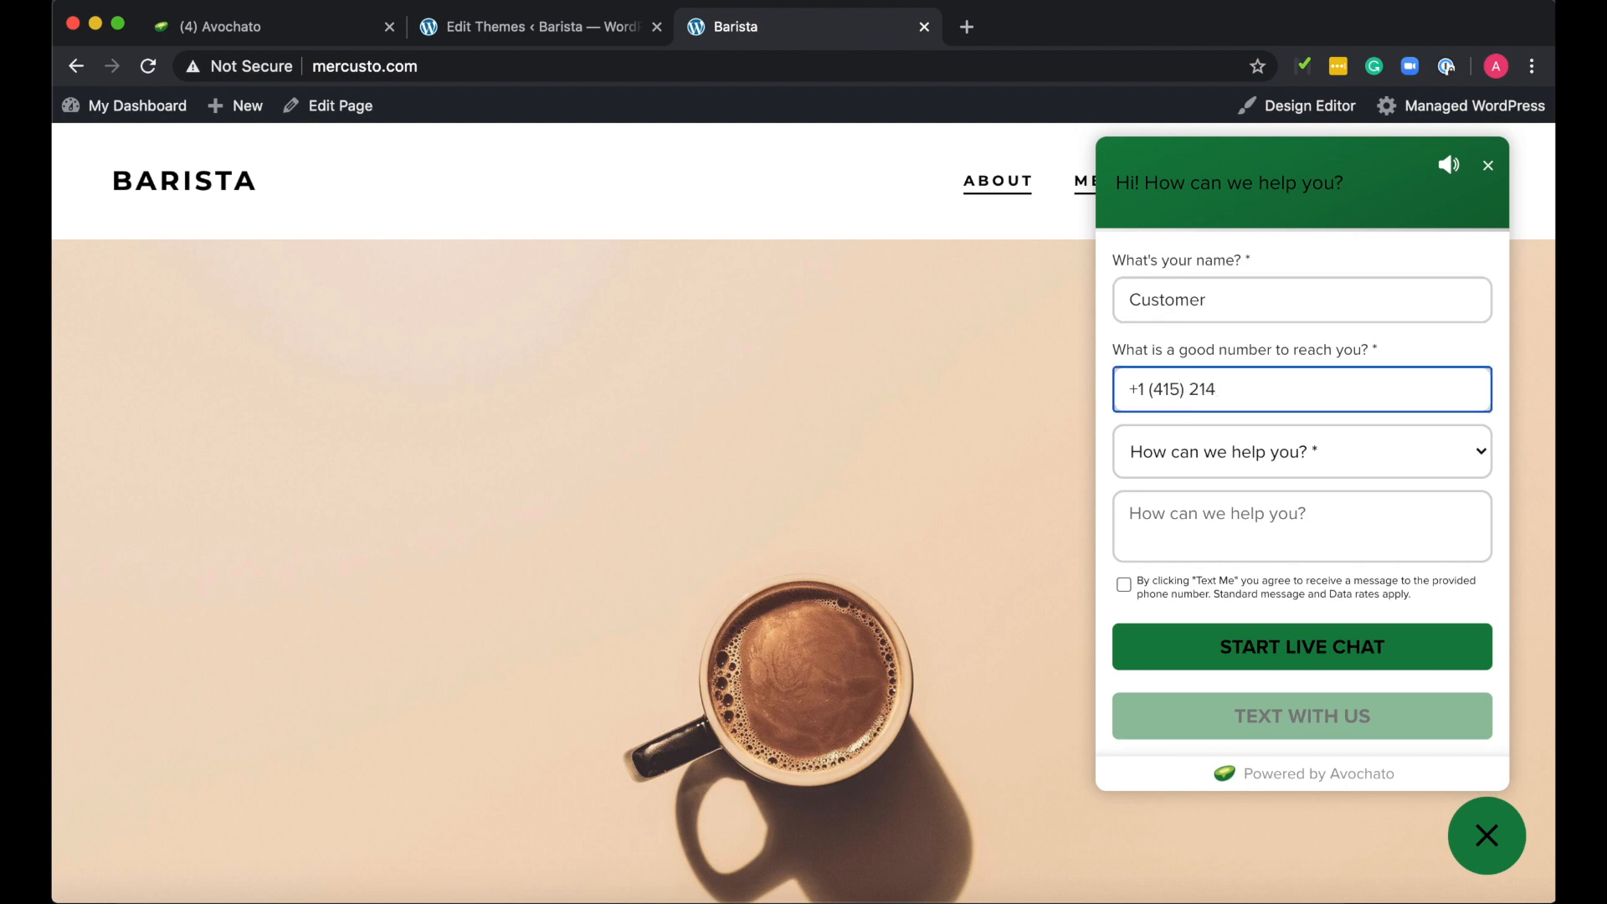
# Choose Contact sales, ask 'Can I start using chat now?', and start the live chat
pyautogui.click(1301, 452)
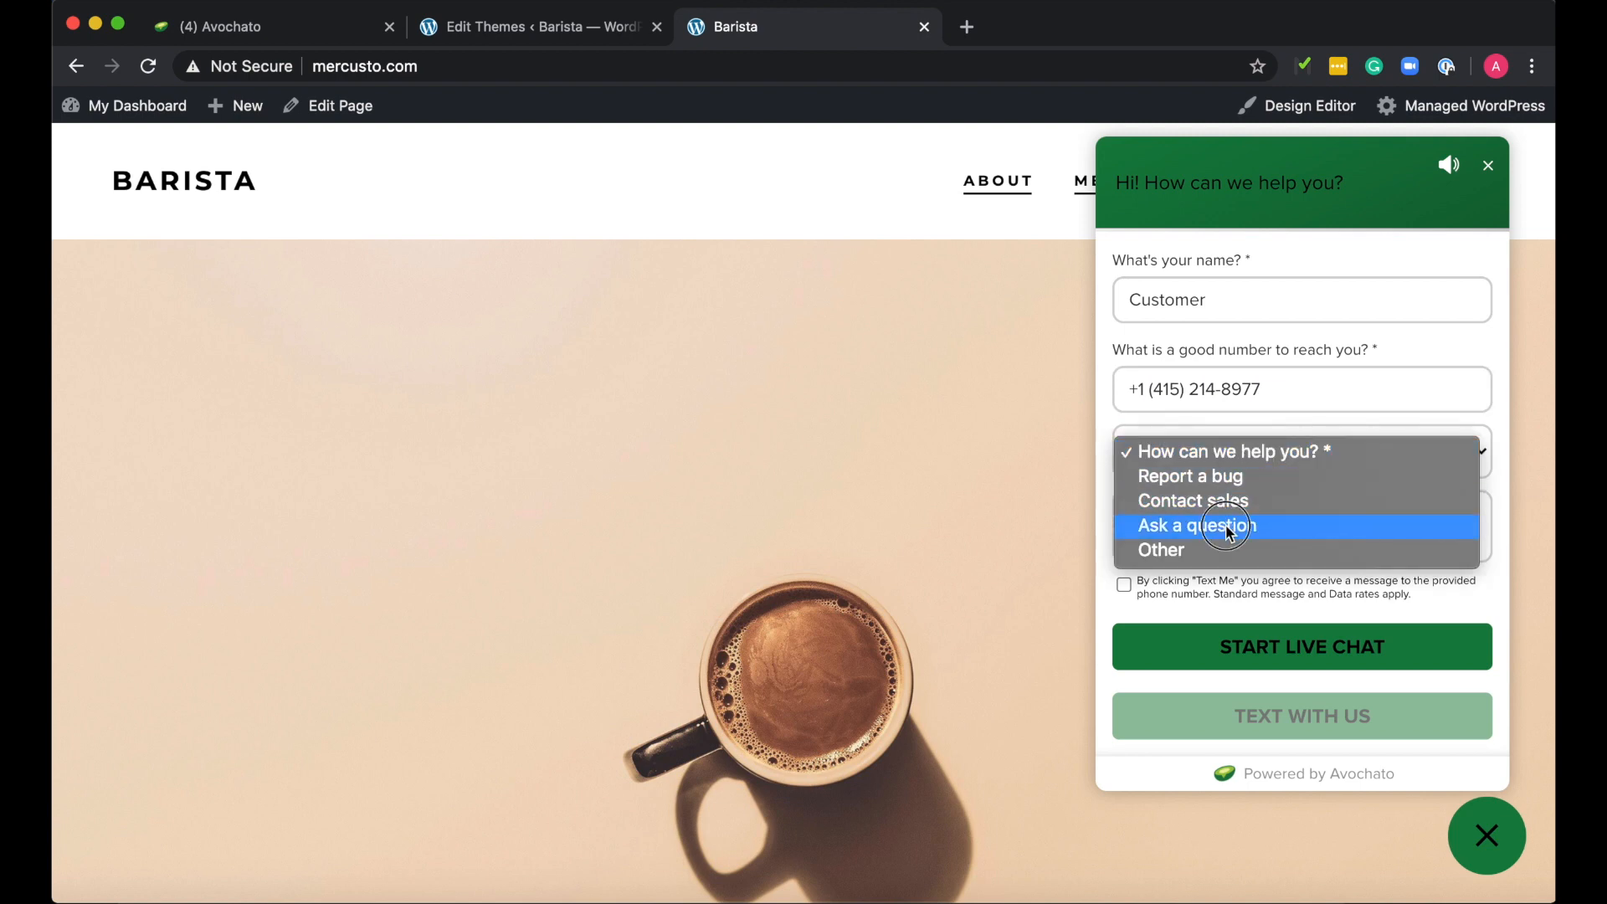
pyautogui.click(1192, 501)
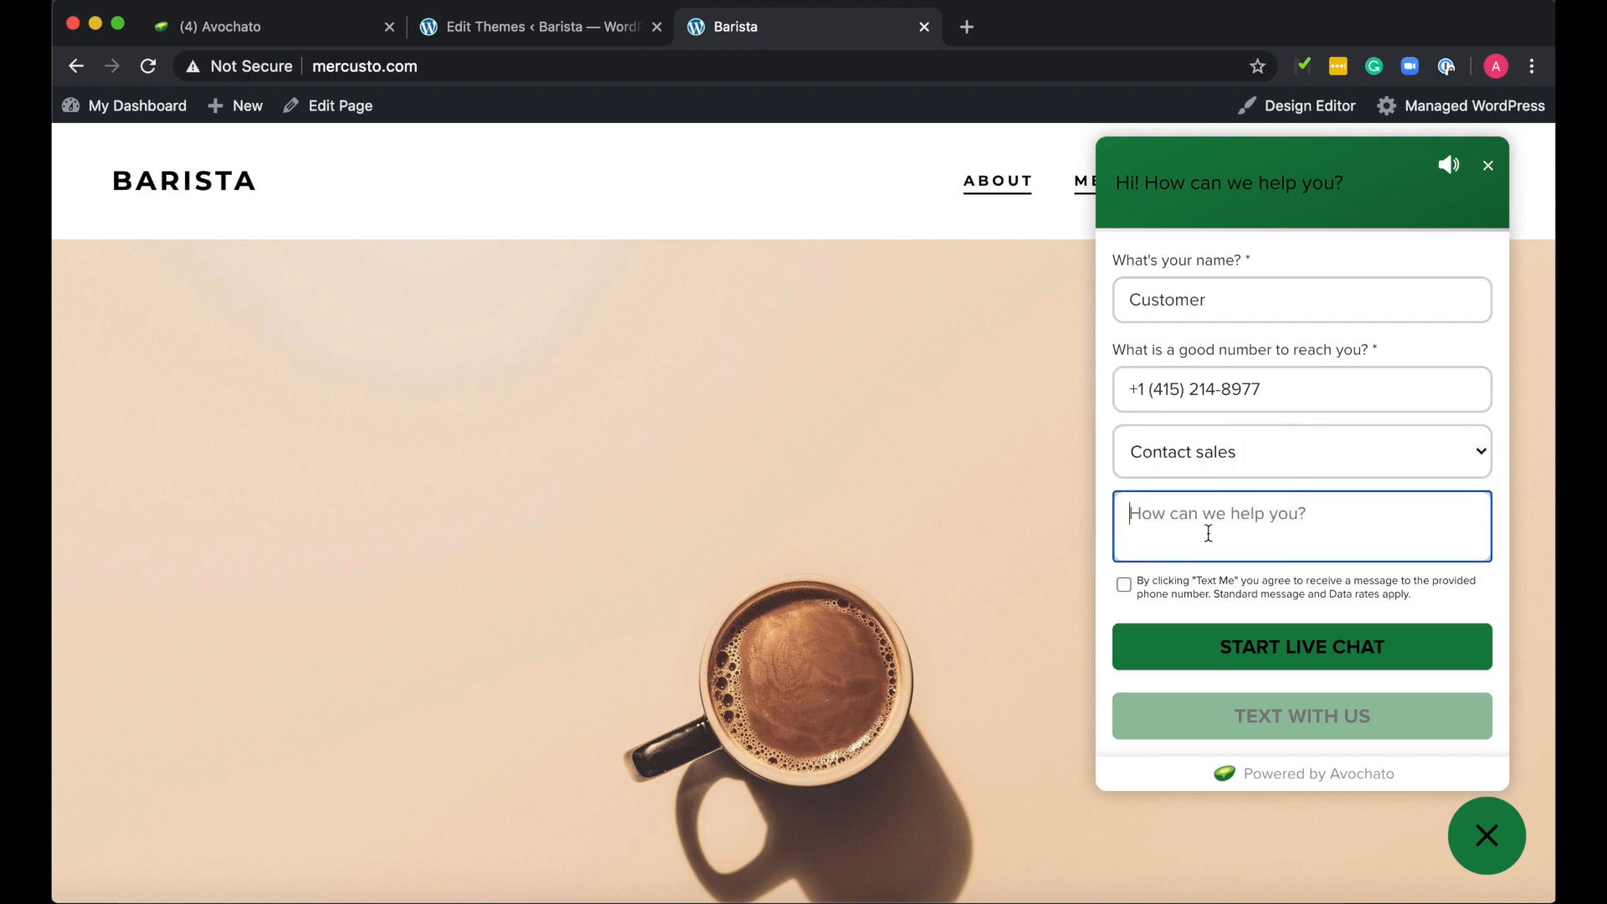
pyautogui.write('Can I start')
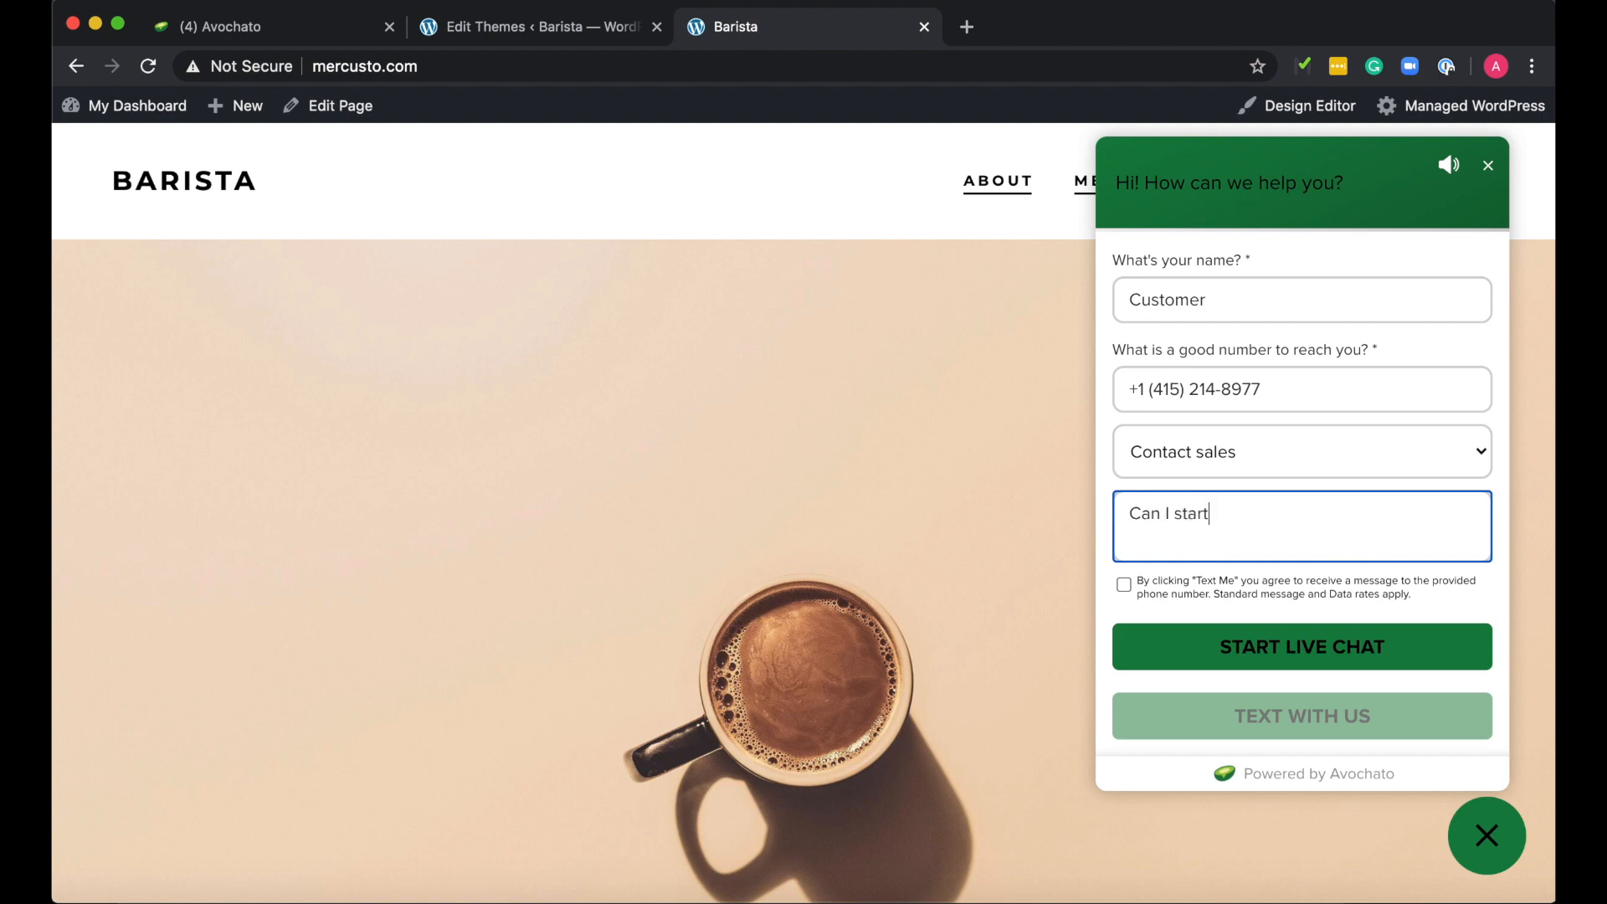
pyautogui.write('using chat now?')
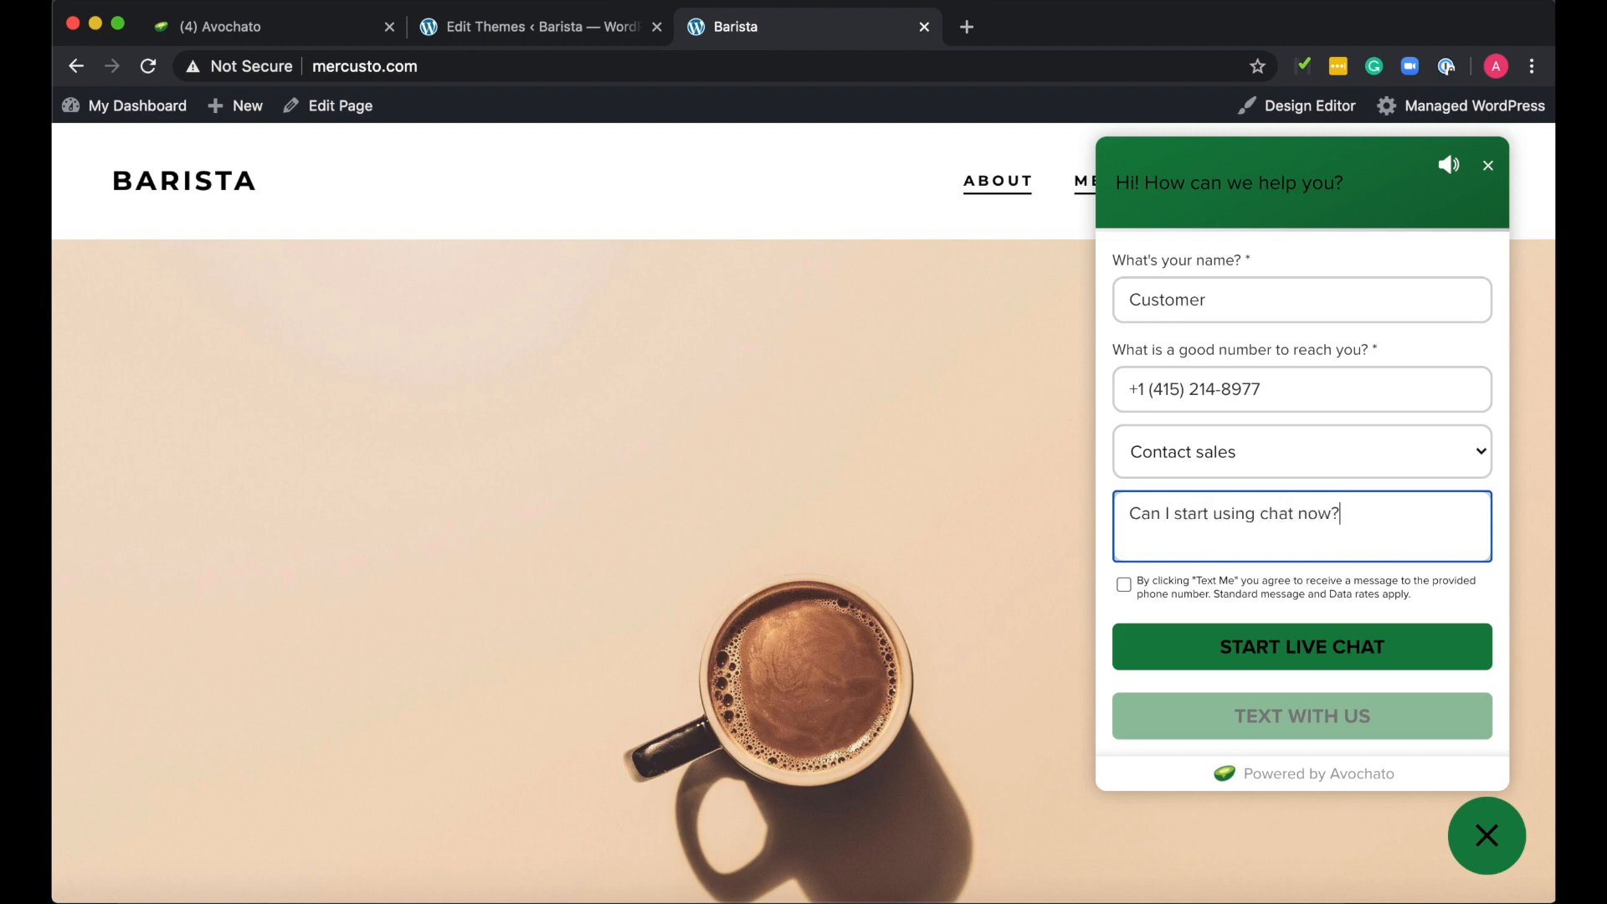
pyautogui.moveTo(1259, 653)
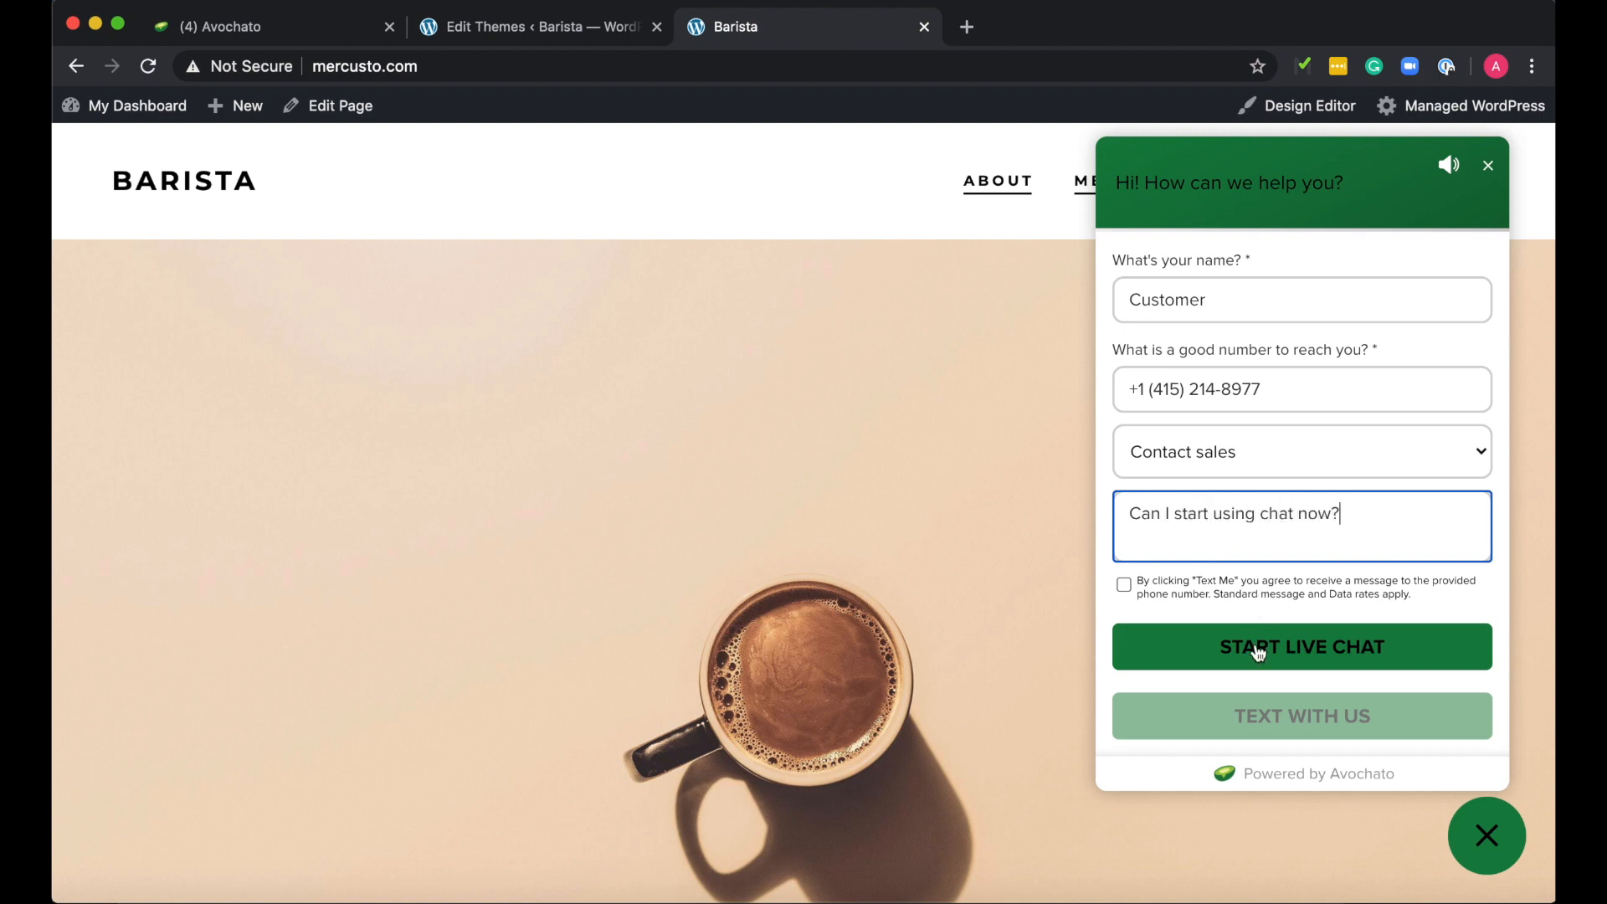
pyautogui.click(1300, 645)
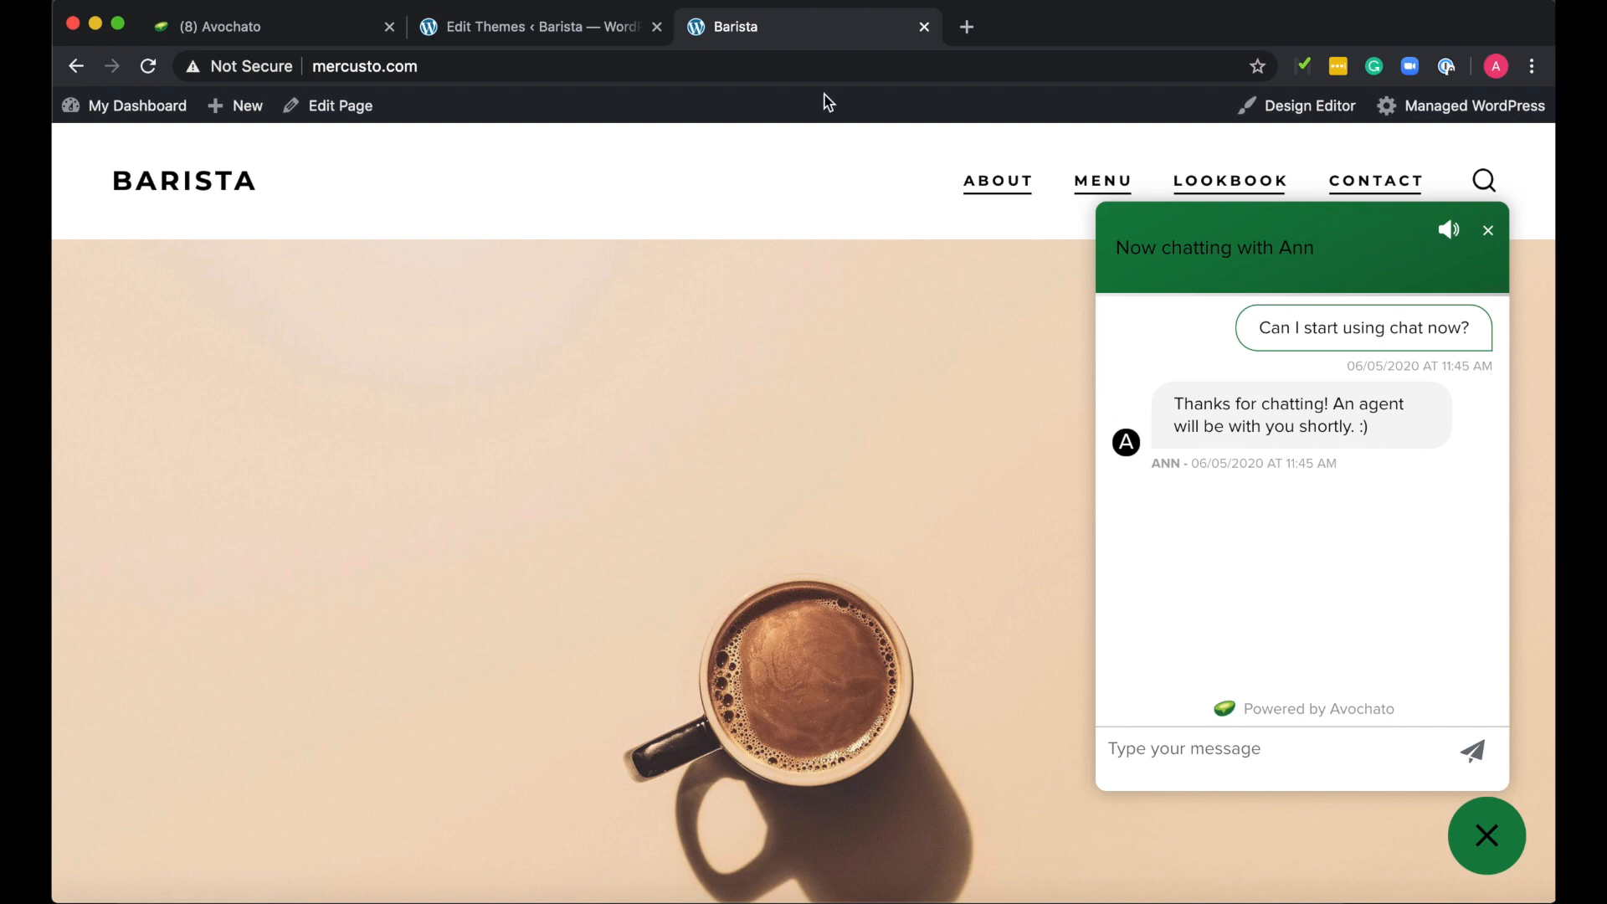
# Open the Customer live chat conversation from All Messages in Avochato
pyautogui.click(215, 27)
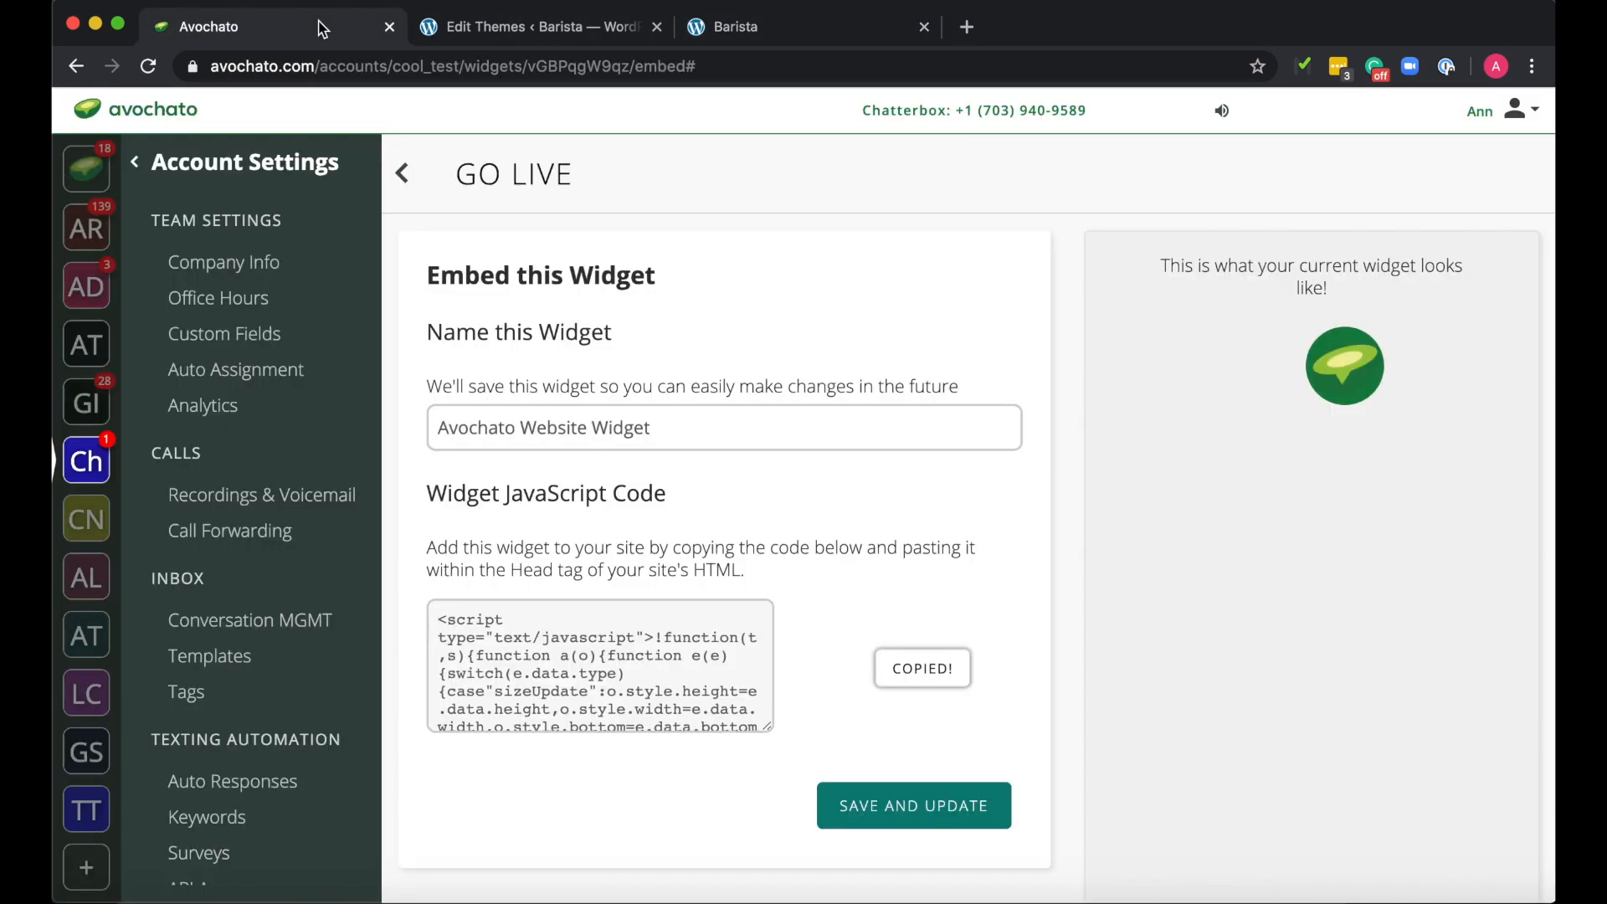
pyautogui.click(134, 161)
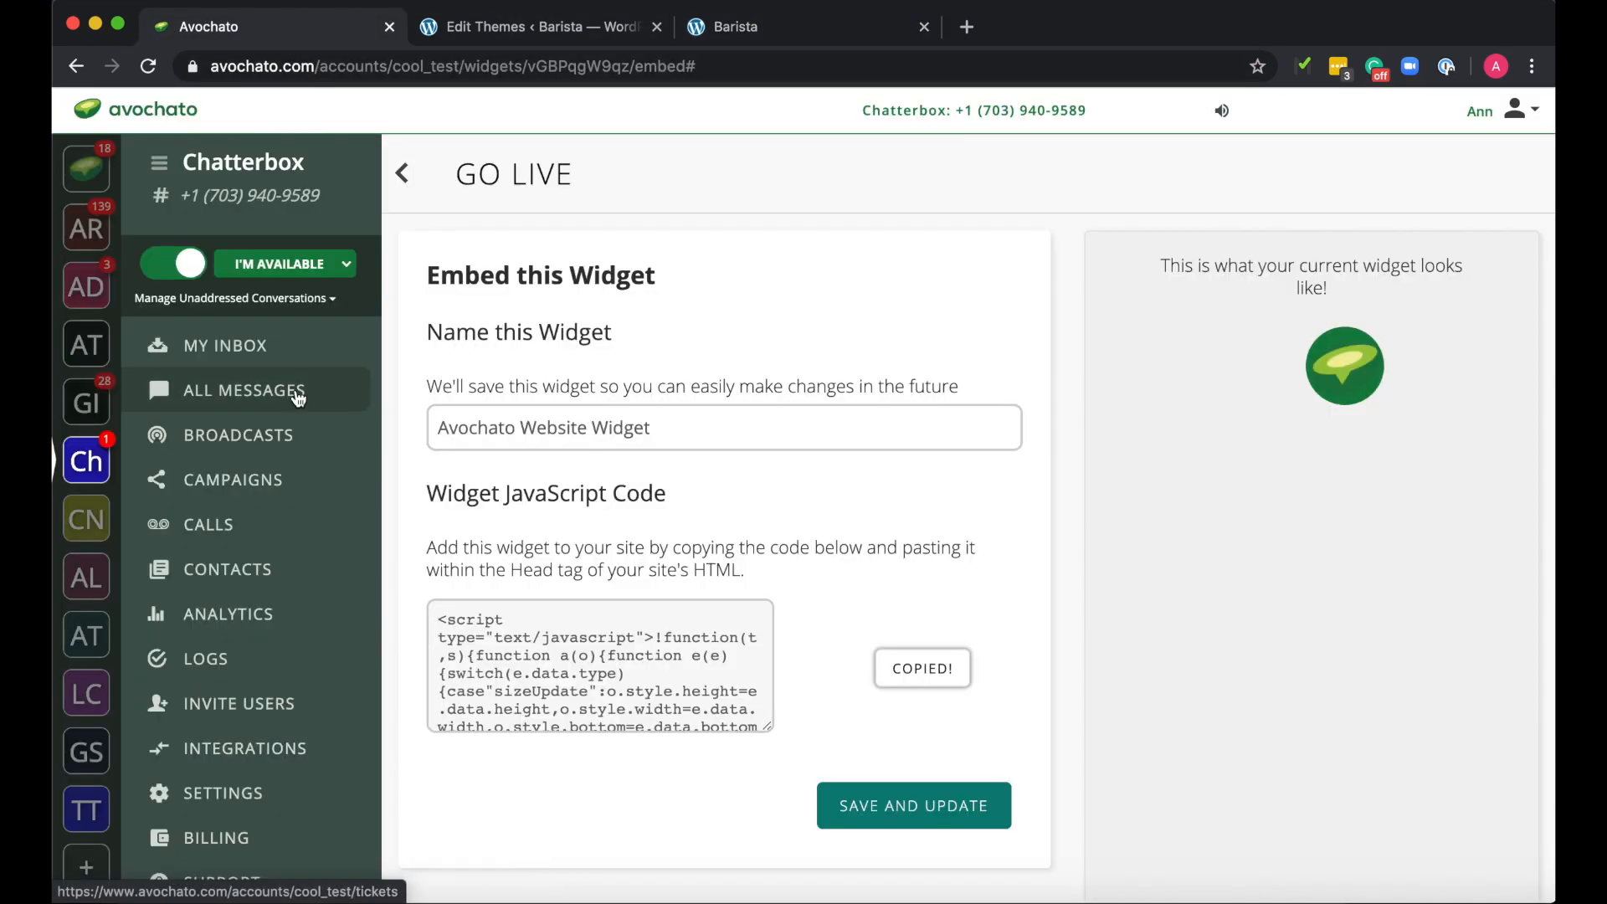
pyautogui.click(243, 391)
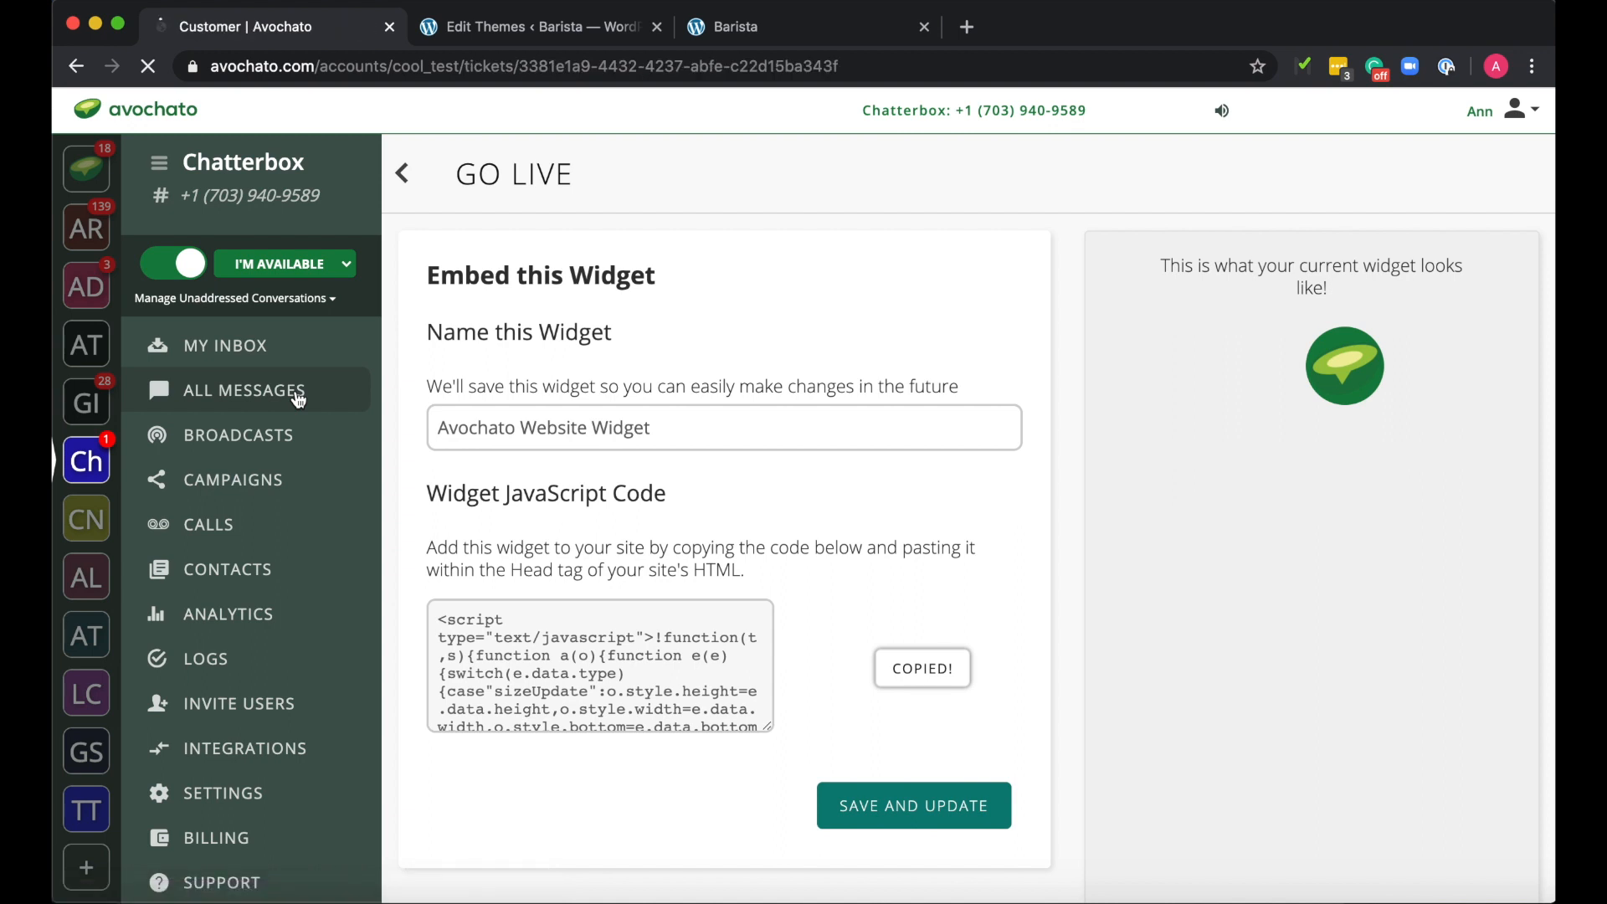
pyautogui.click(242, 390)
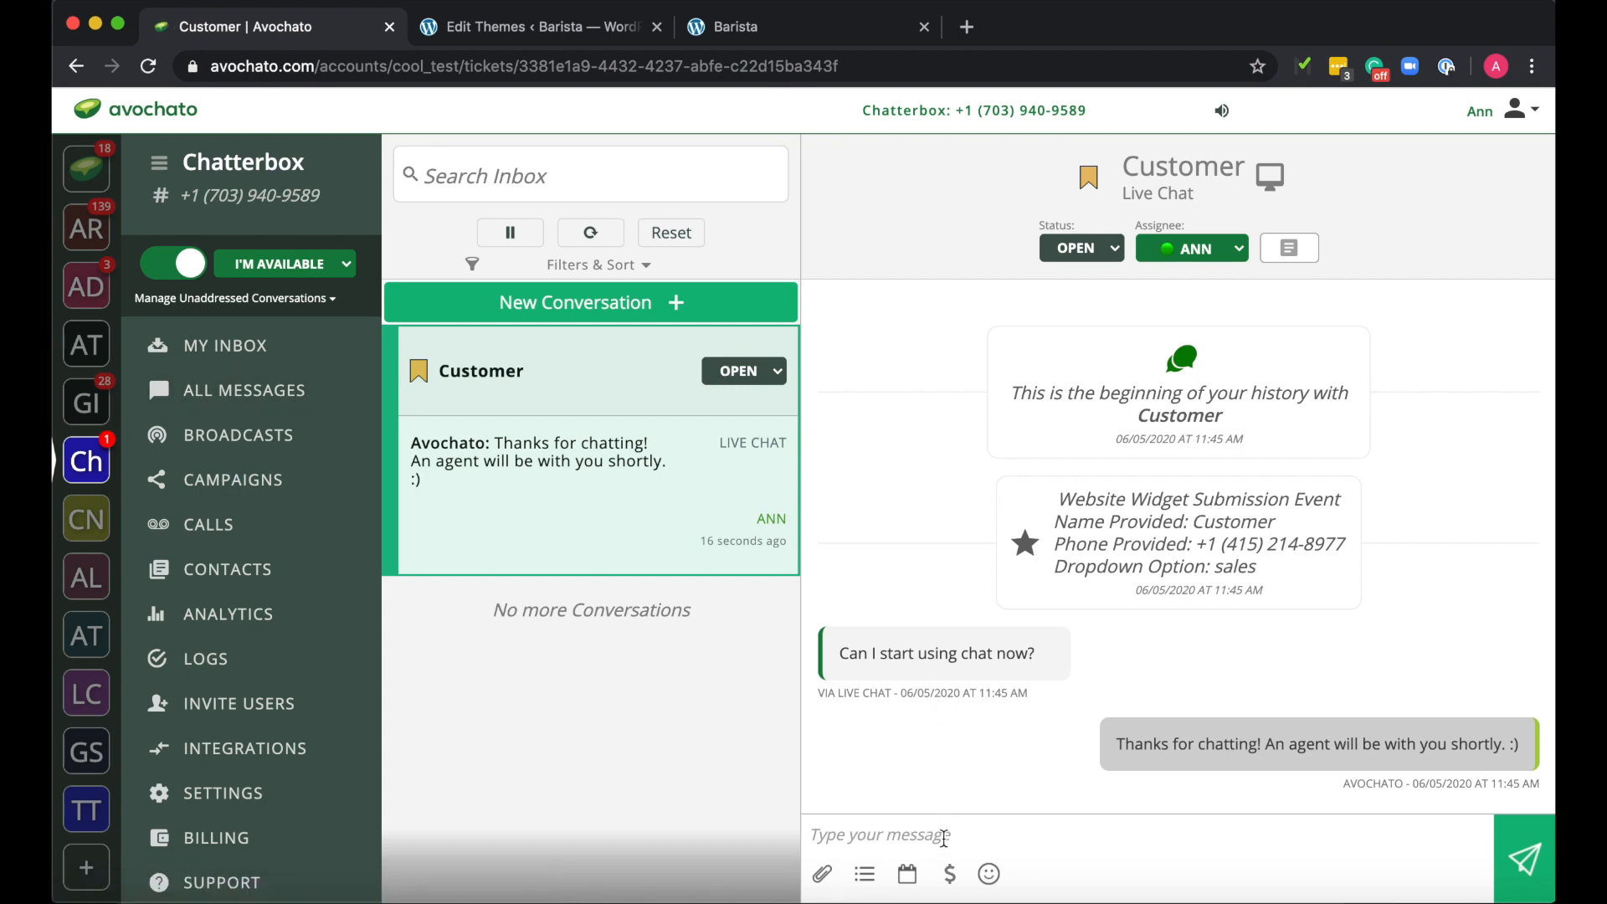
# Send 'Hey Customer! You can start using chat today on your Avochato account…'
pyautogui.write('Hey')
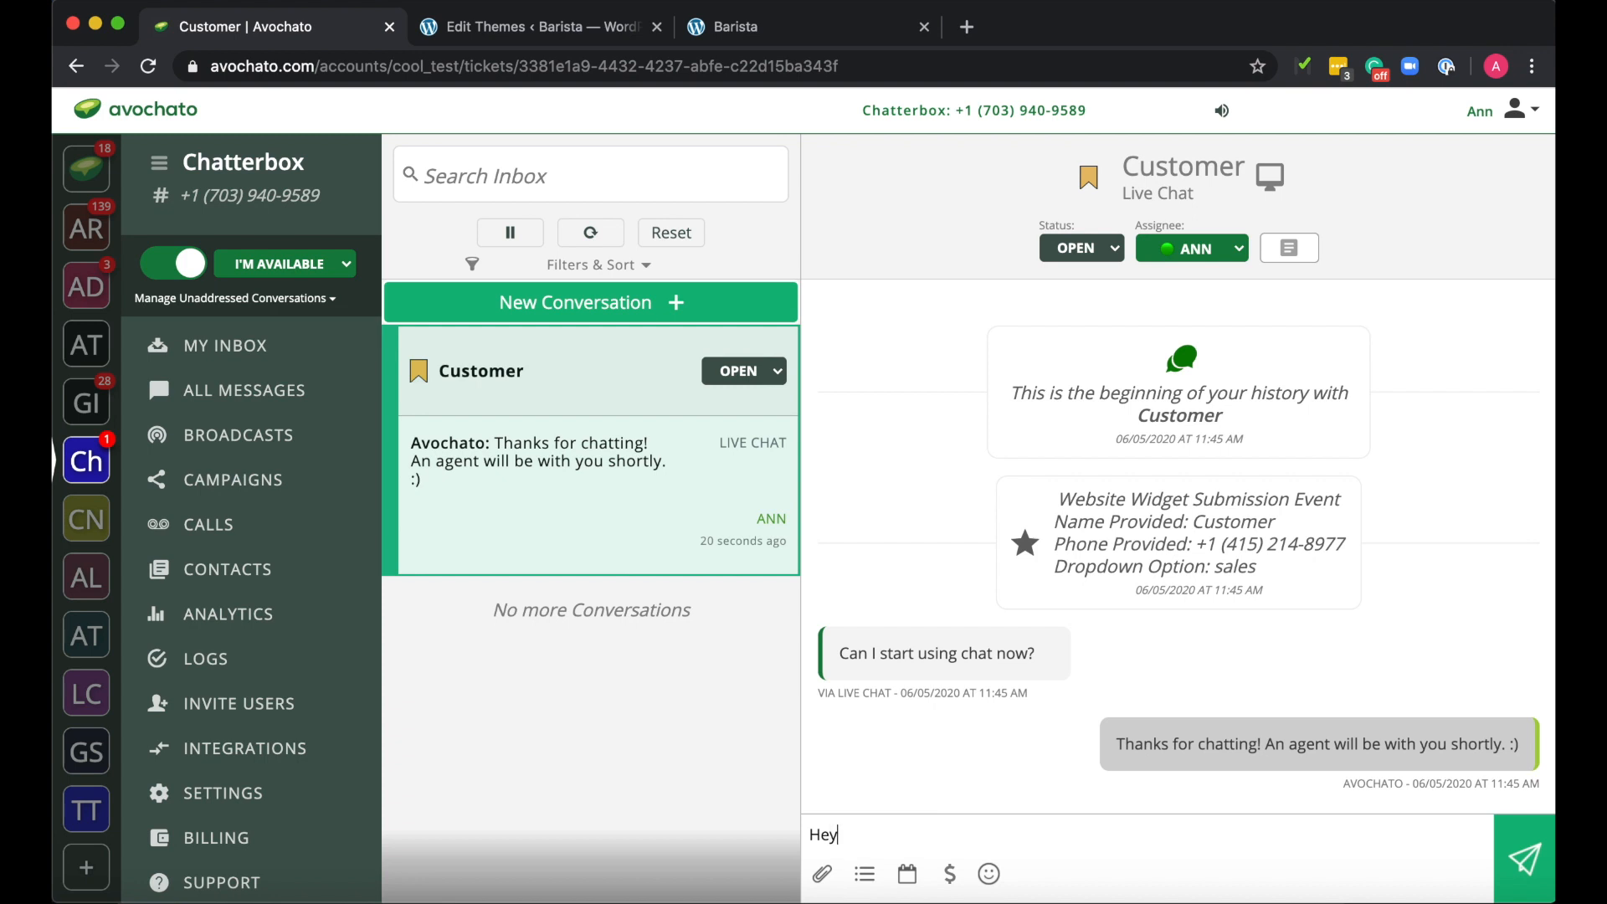
pyautogui.write('Customer!')
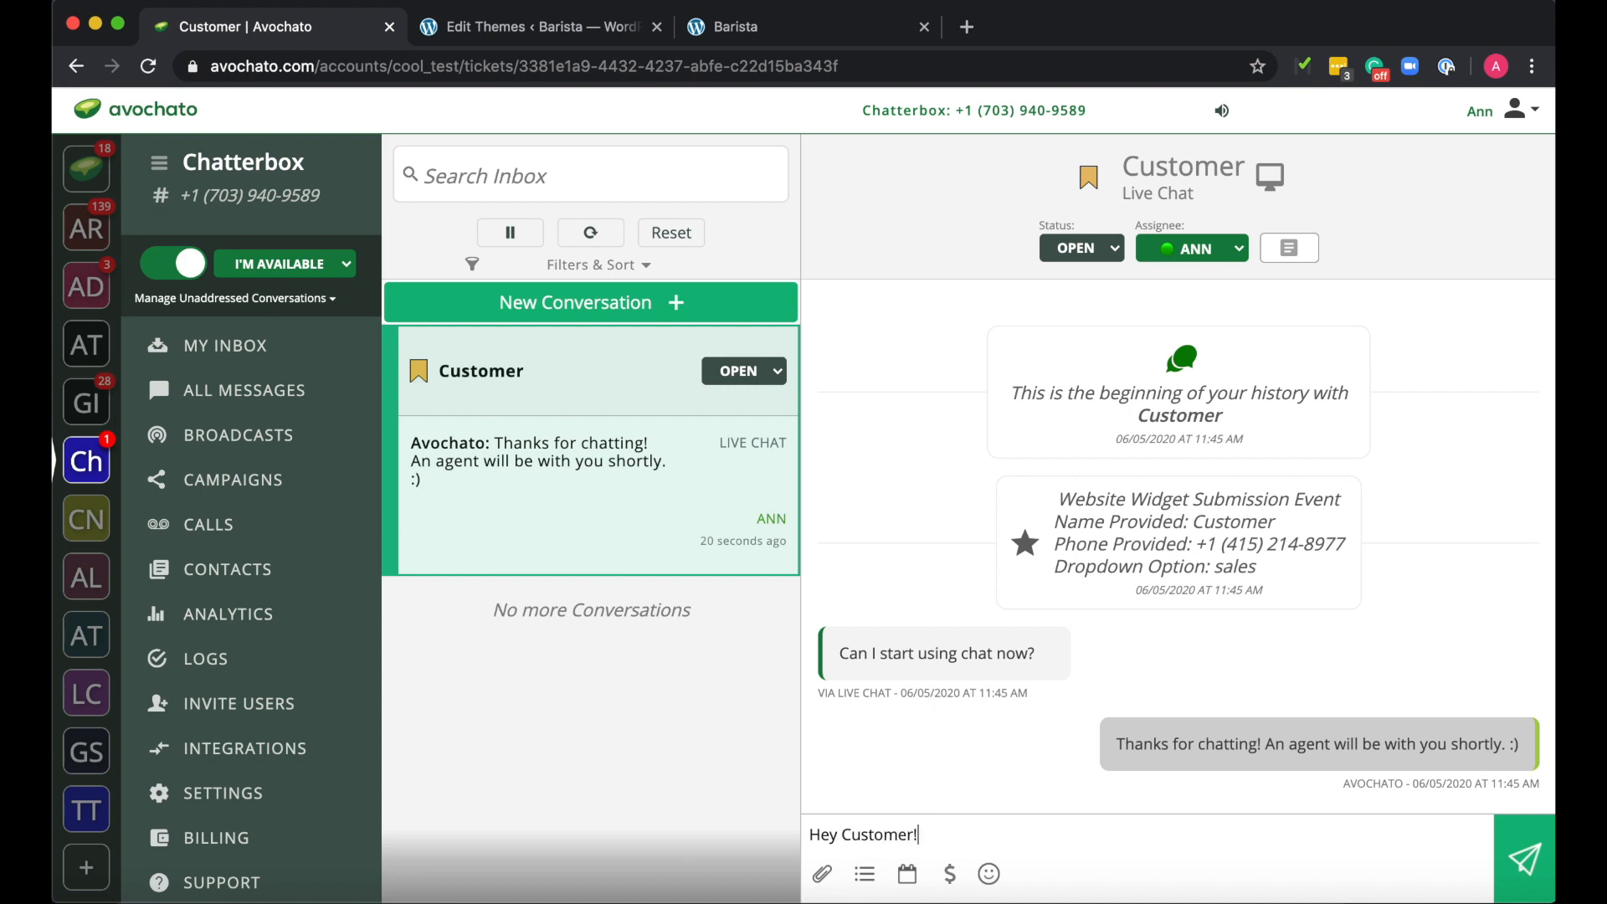
pyautogui.write('You can')
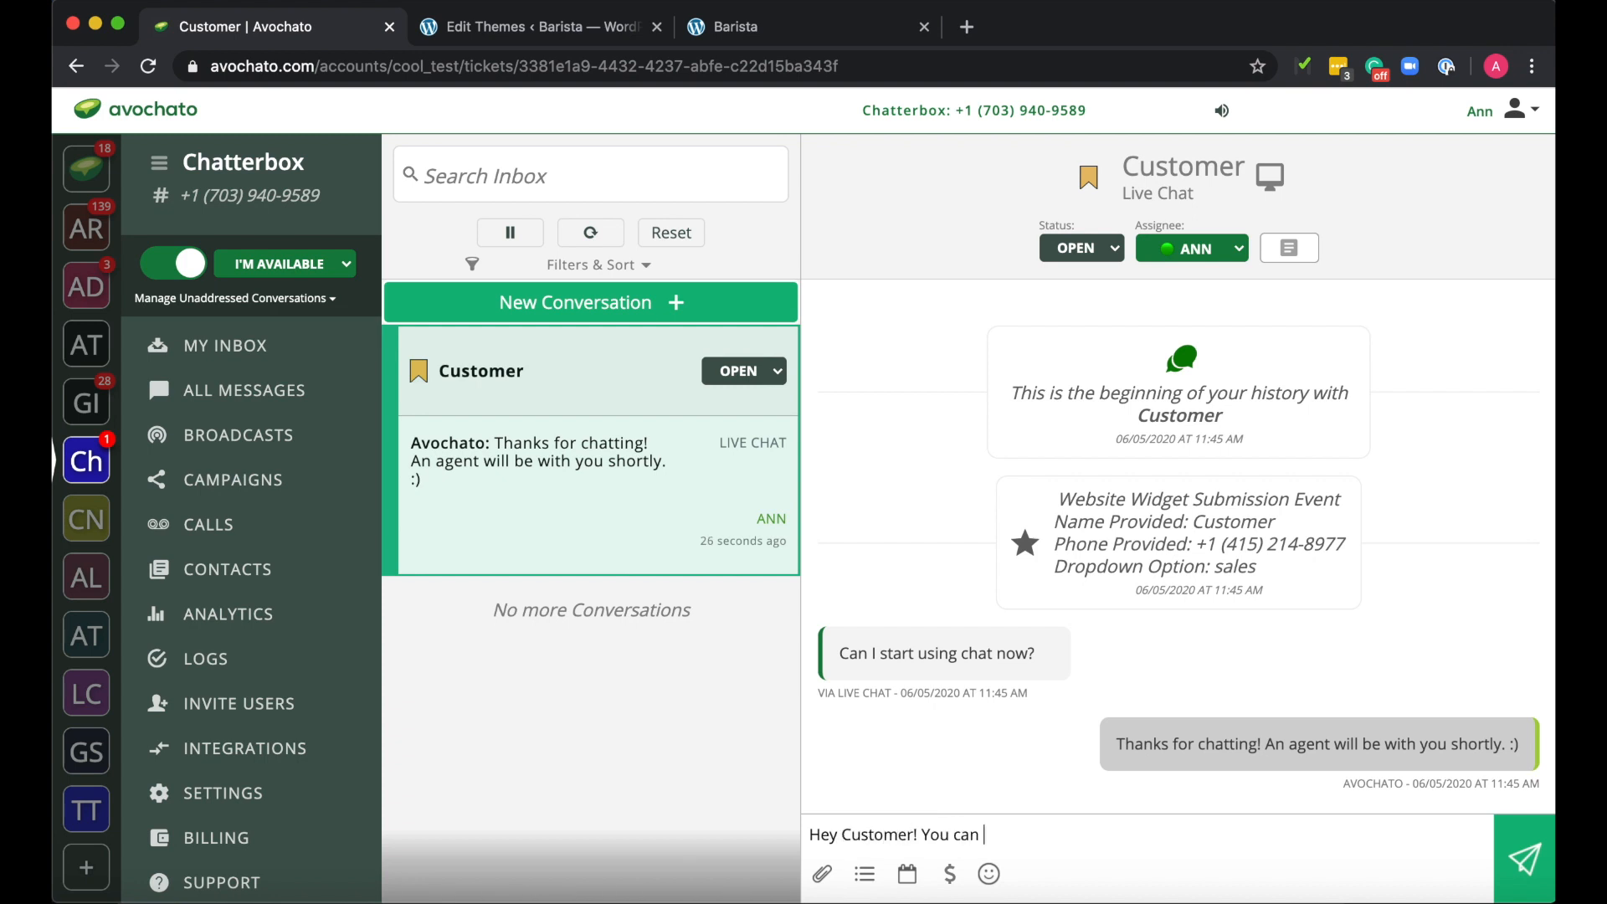
pyautogui.write('start using chat t')
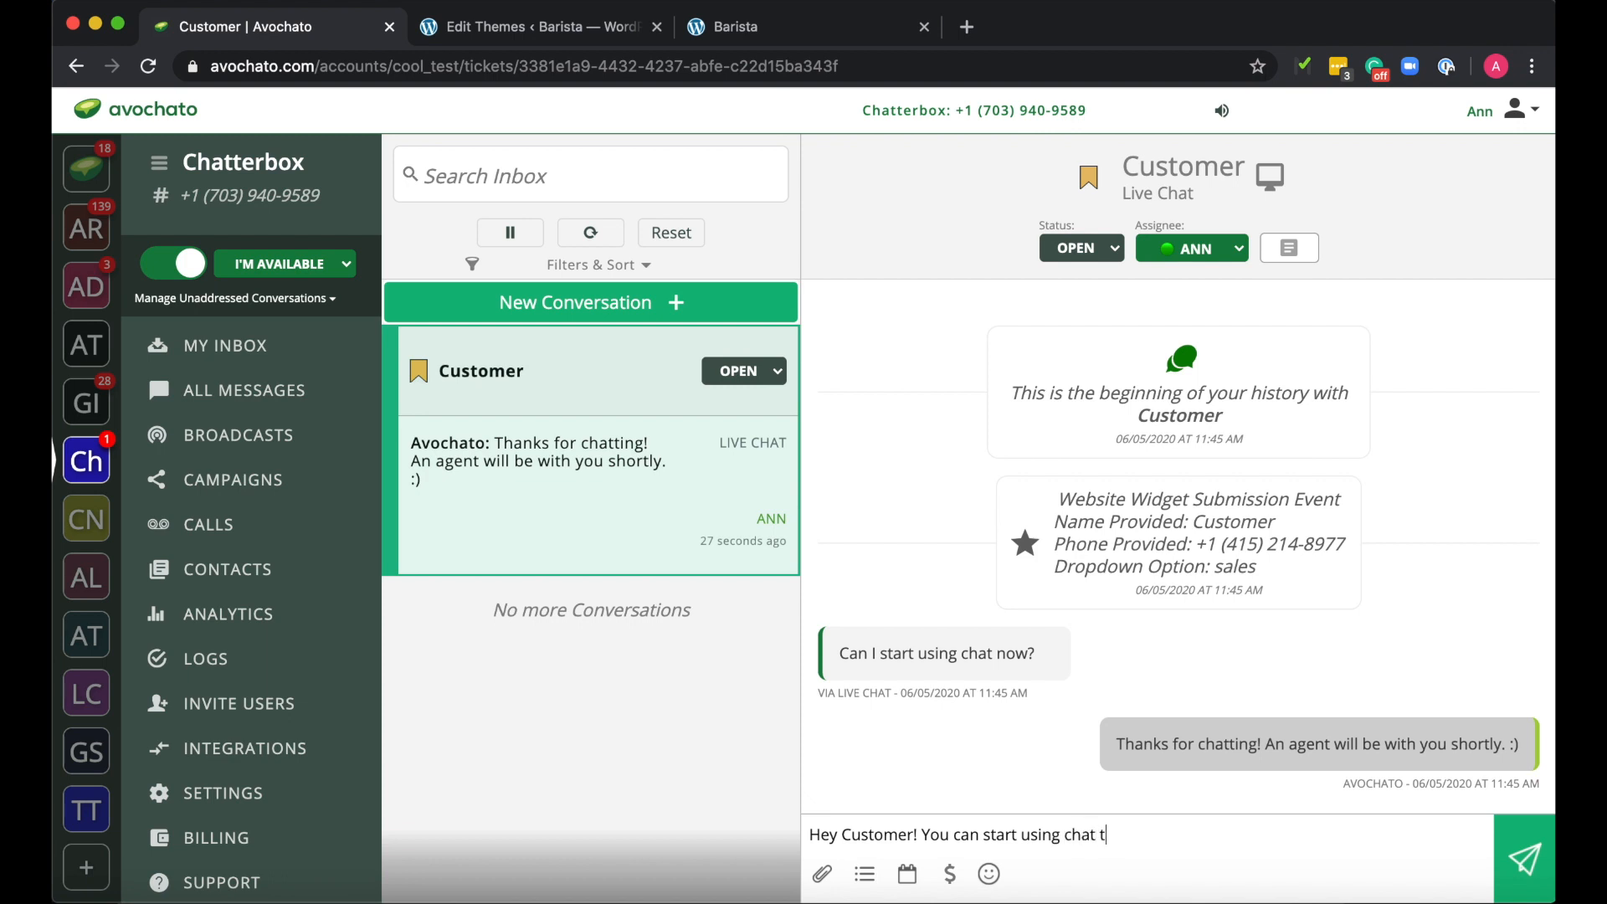
pyautogui.write('oday on y')
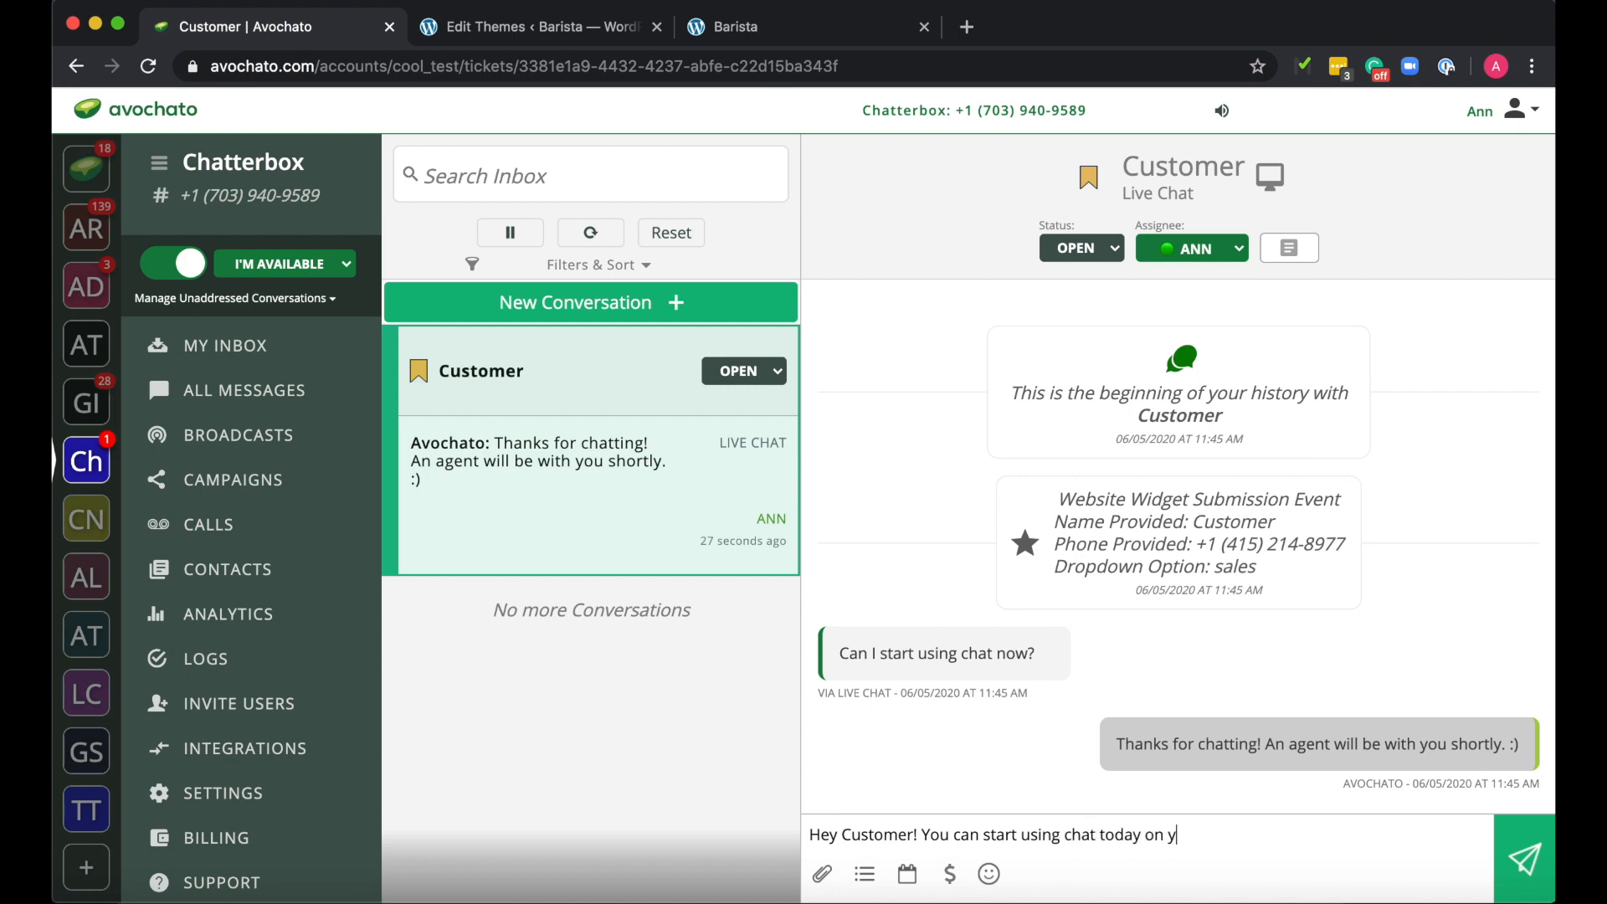
pyautogui.write('our Avochato')
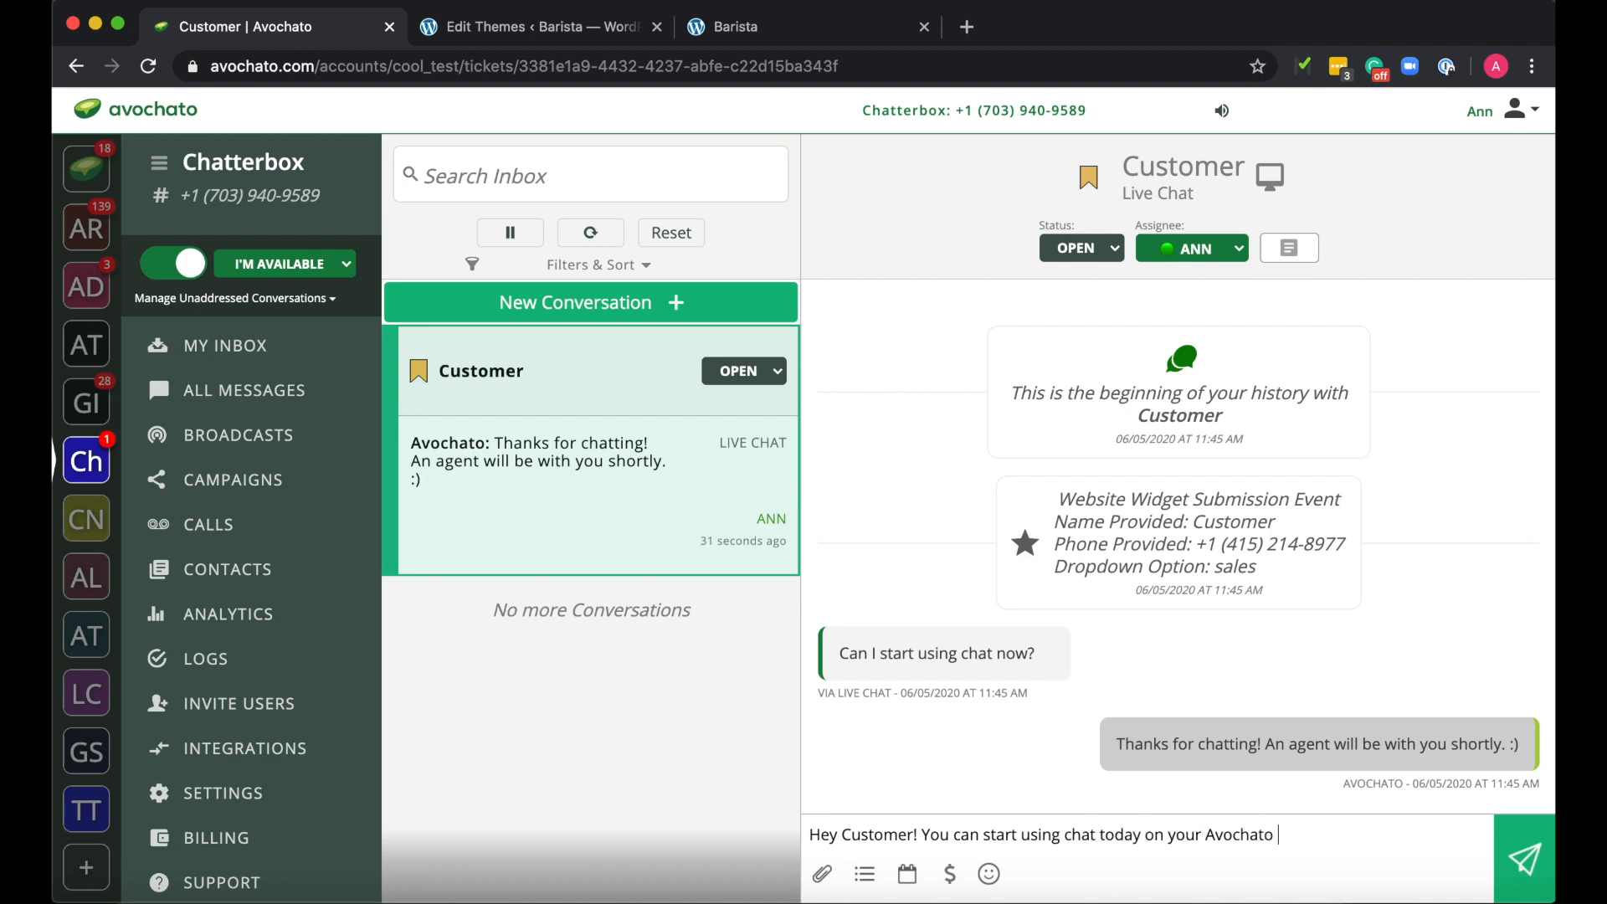
pyautogui.write('account. Let us')
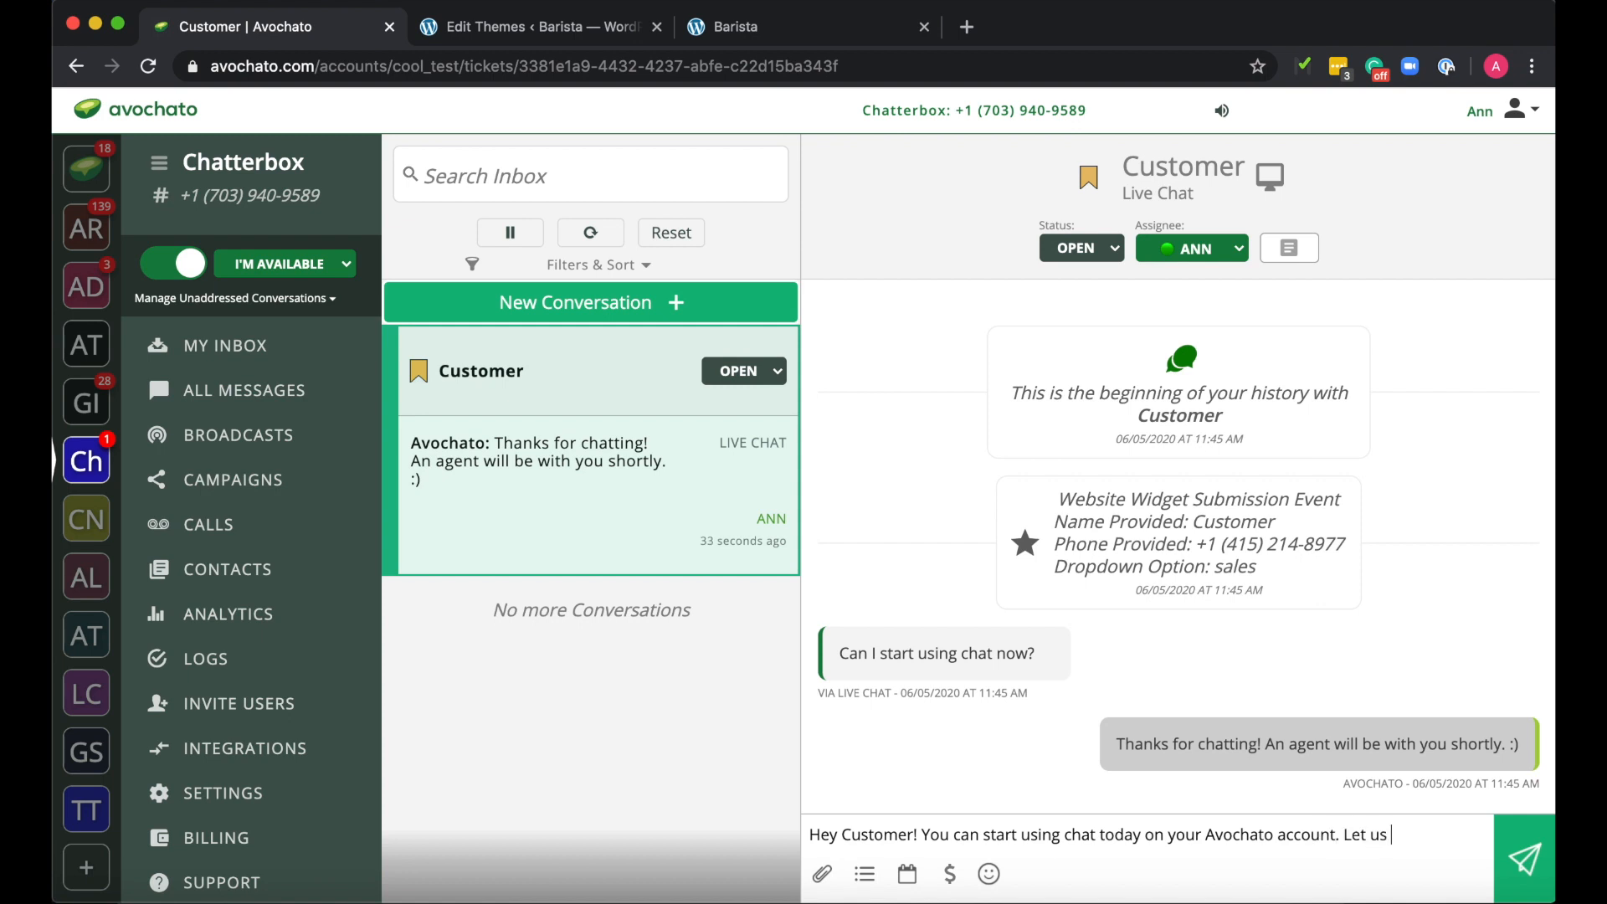
pyautogui.write('know if you have any')
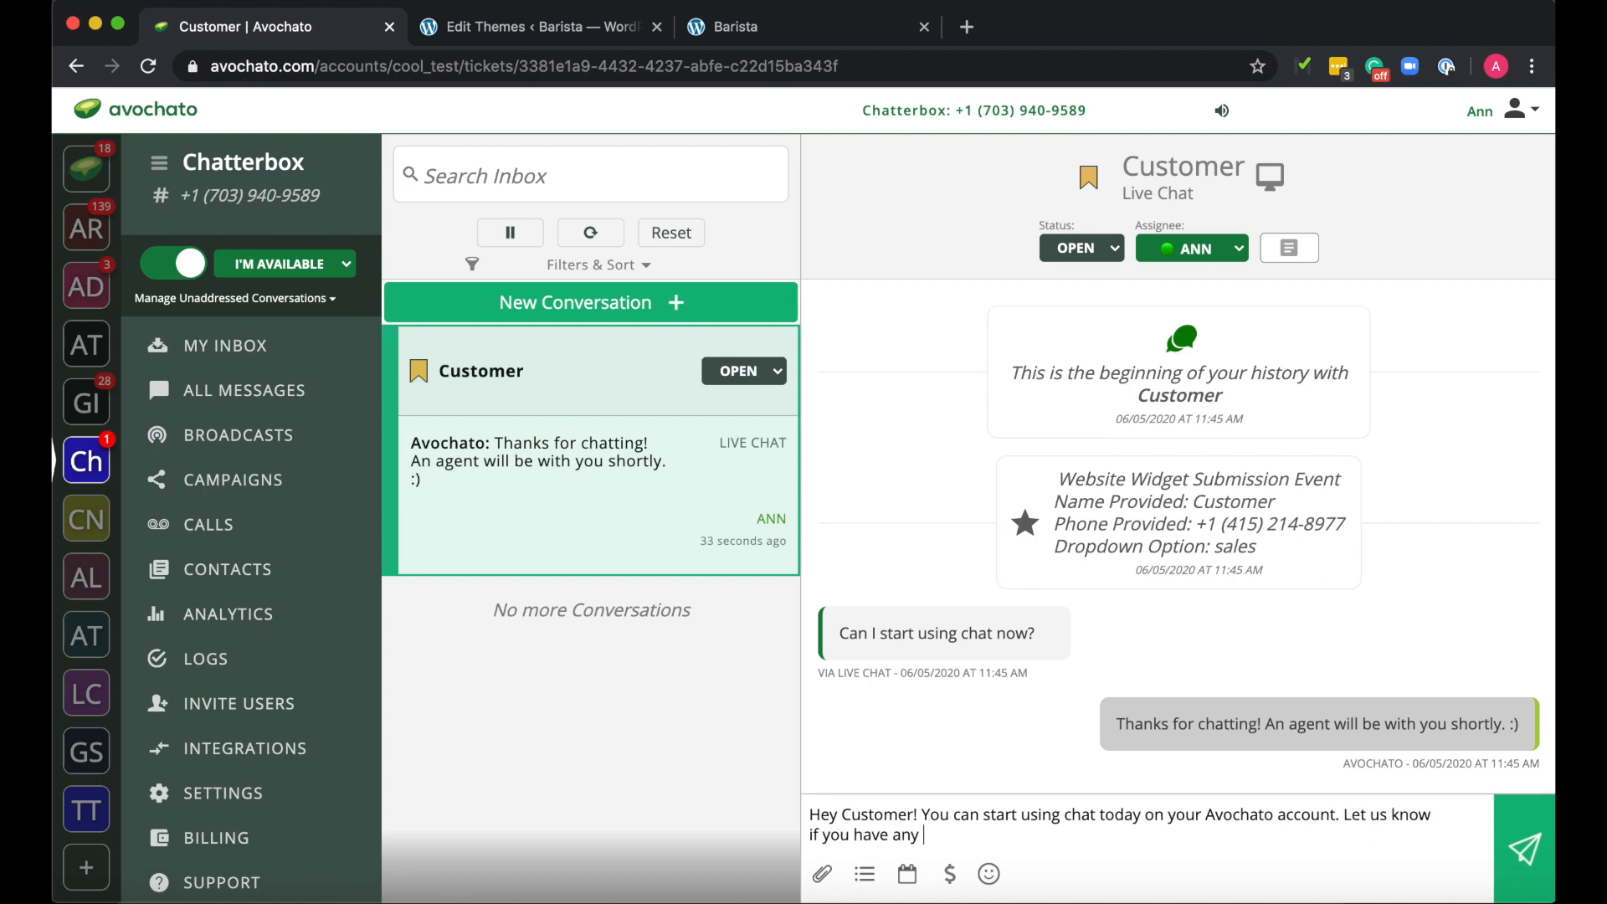
pyautogui.click(1524, 848)
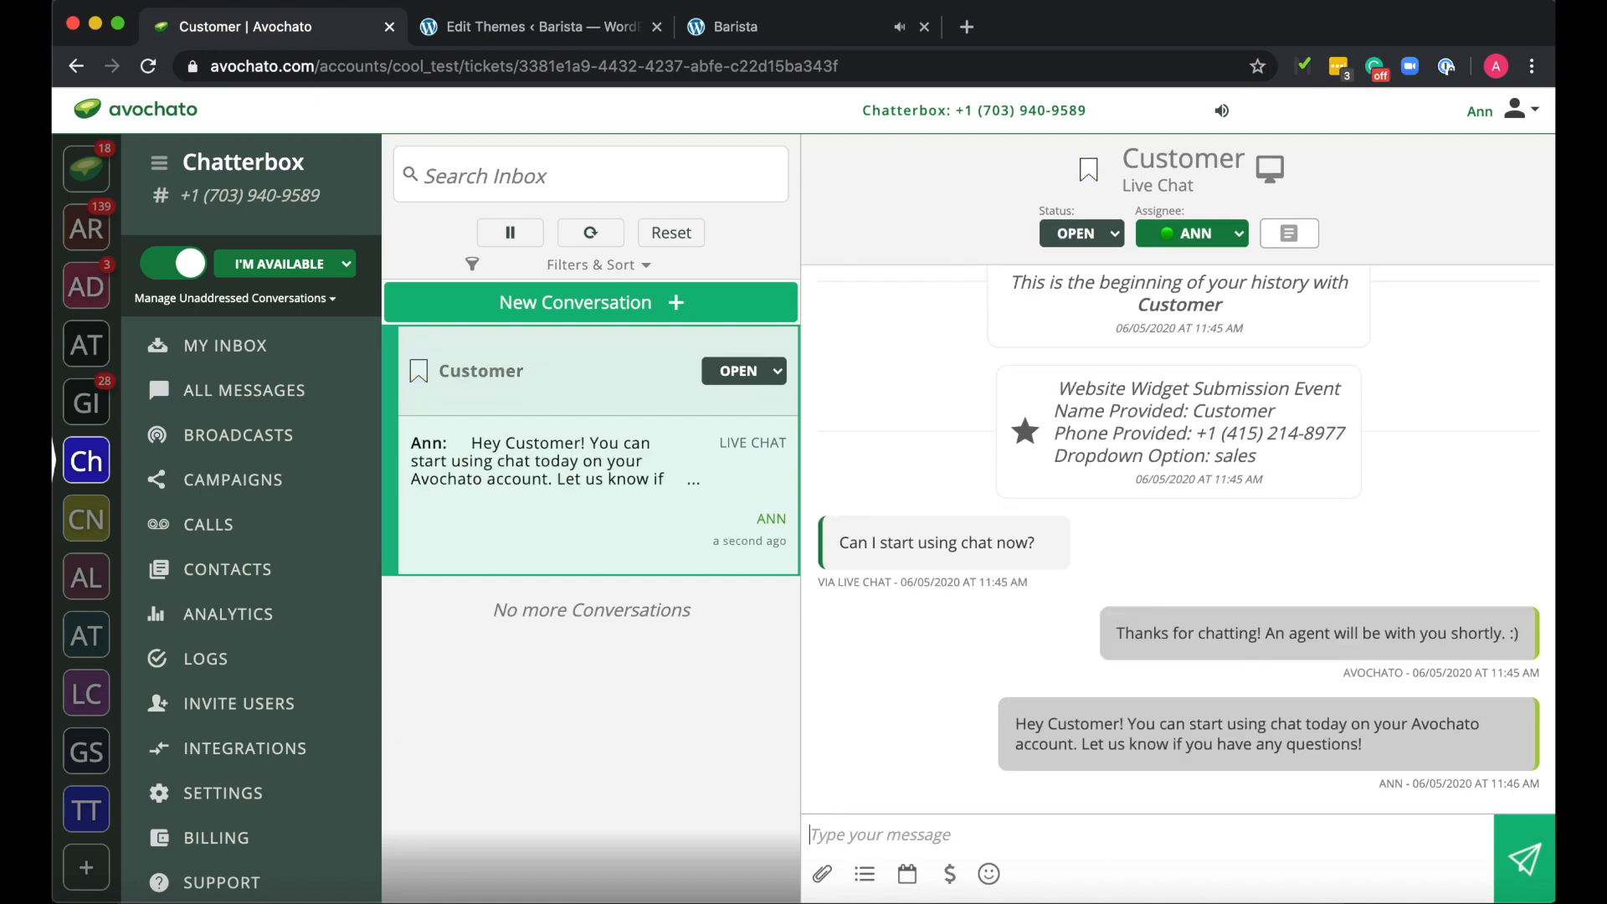
# Reply 'Thanks! Will do.' as the customer in the Barista site's chat widget
pyautogui.click(737, 27)
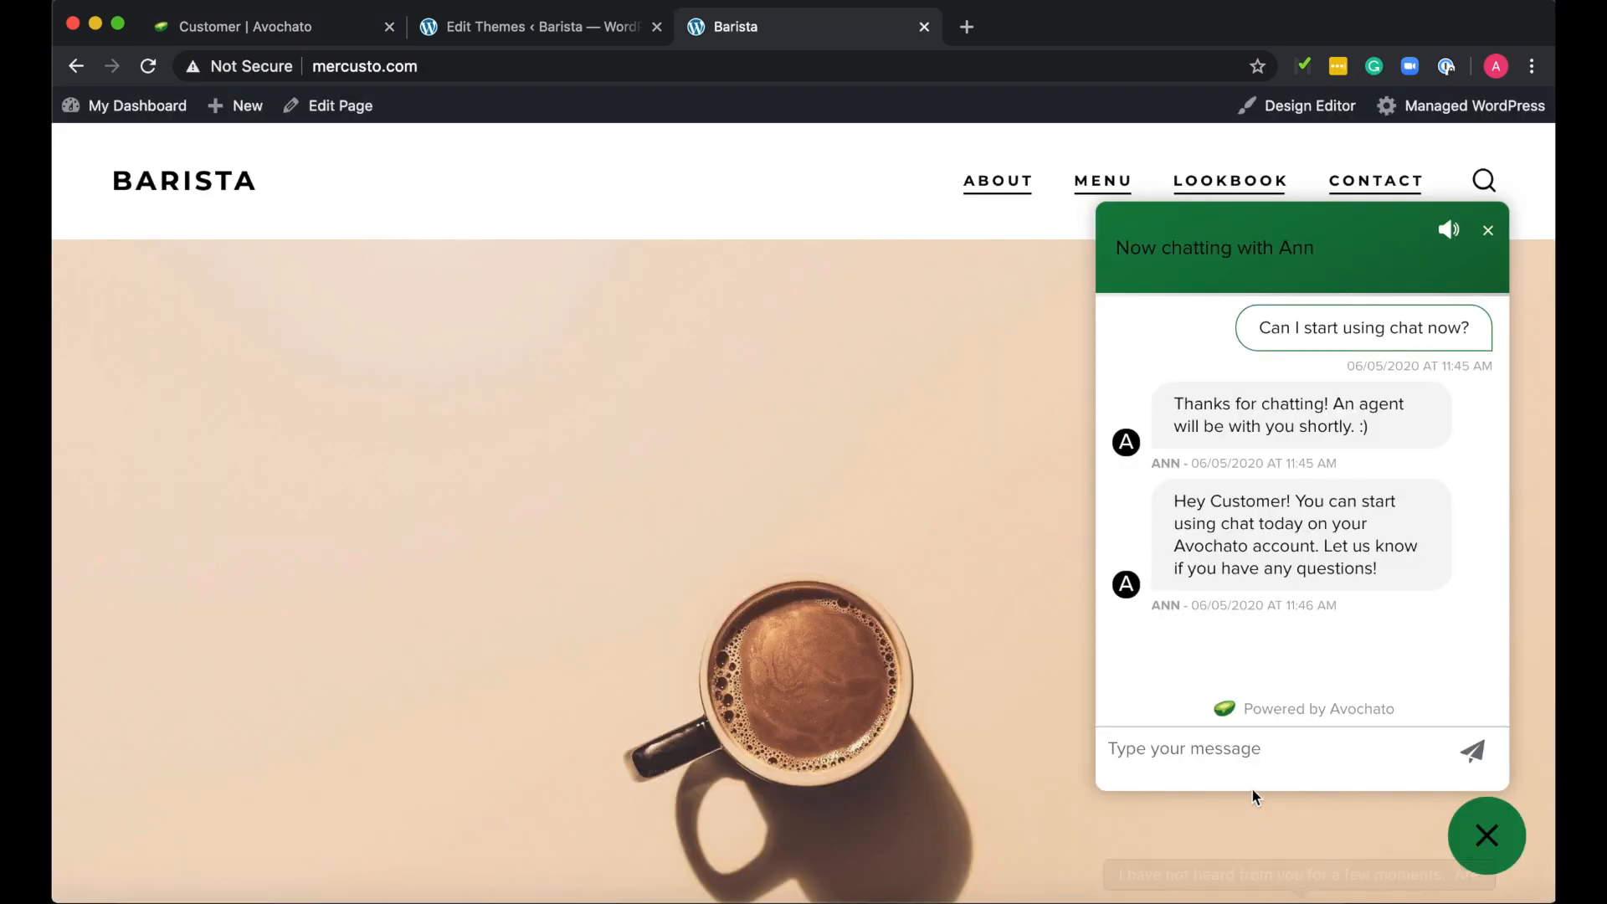
pyautogui.write('Thanks!')
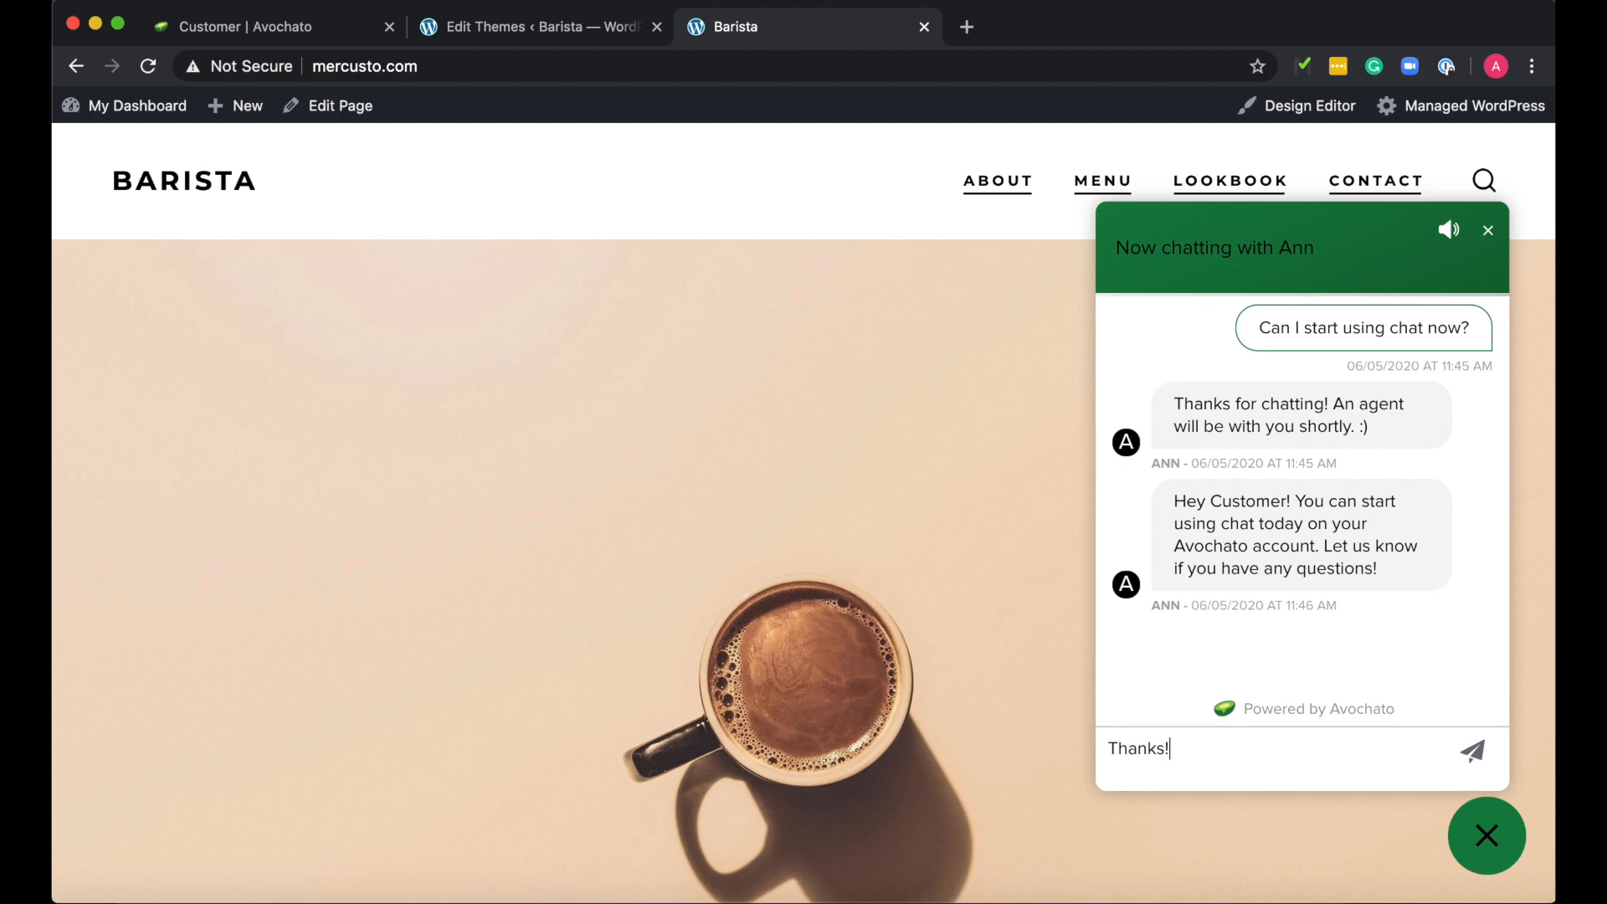
pyautogui.write('Will do.')
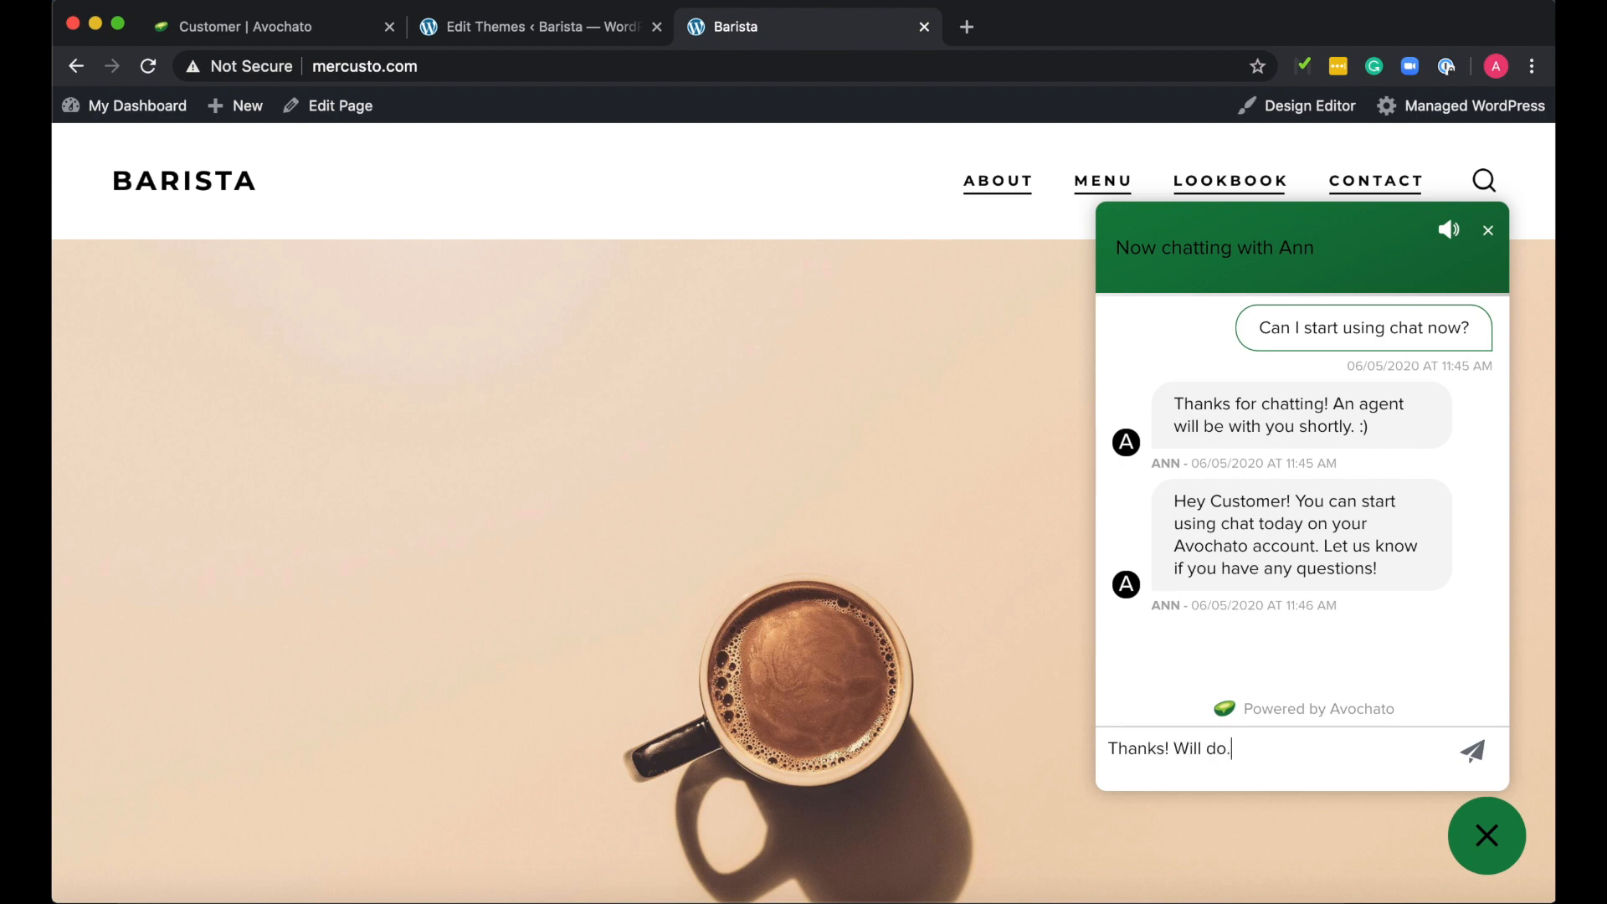
pyautogui.click(1473, 753)
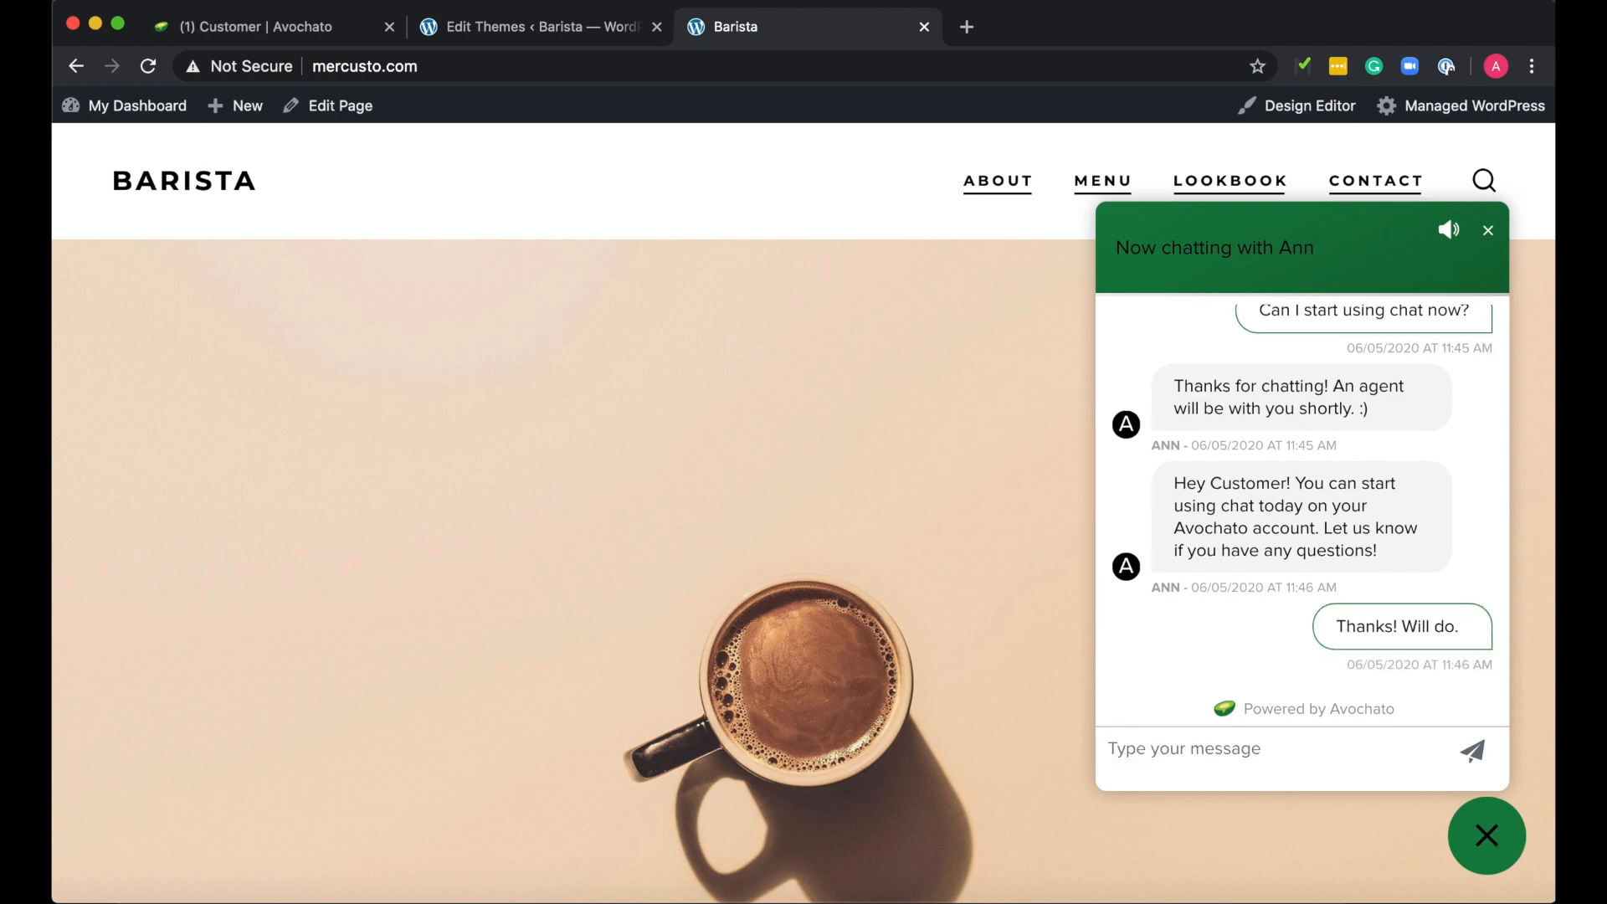